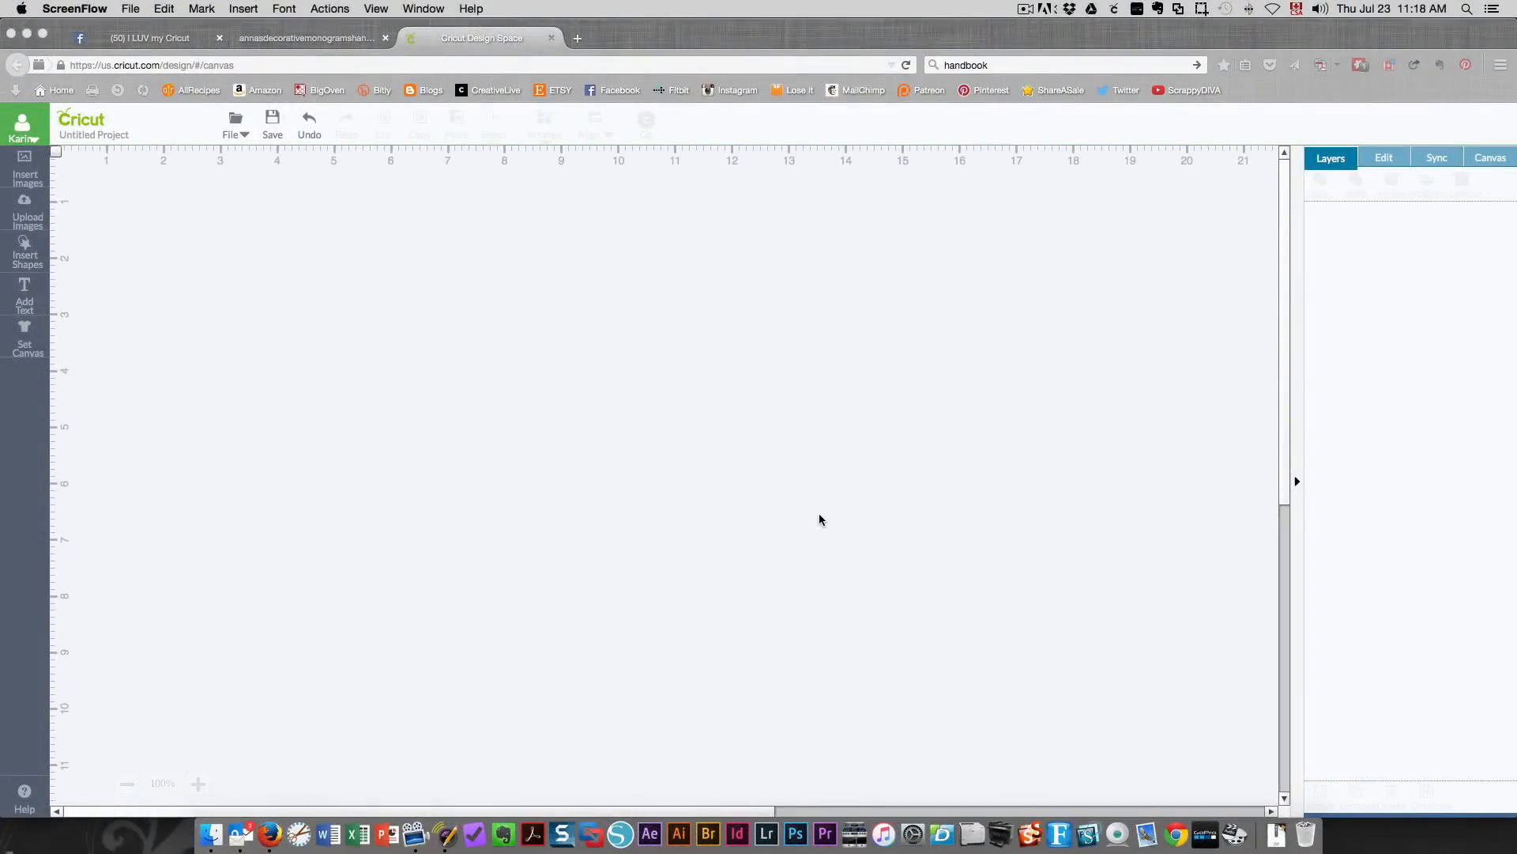
{"action": "mouse_move", "coordinate": [227, 450]}
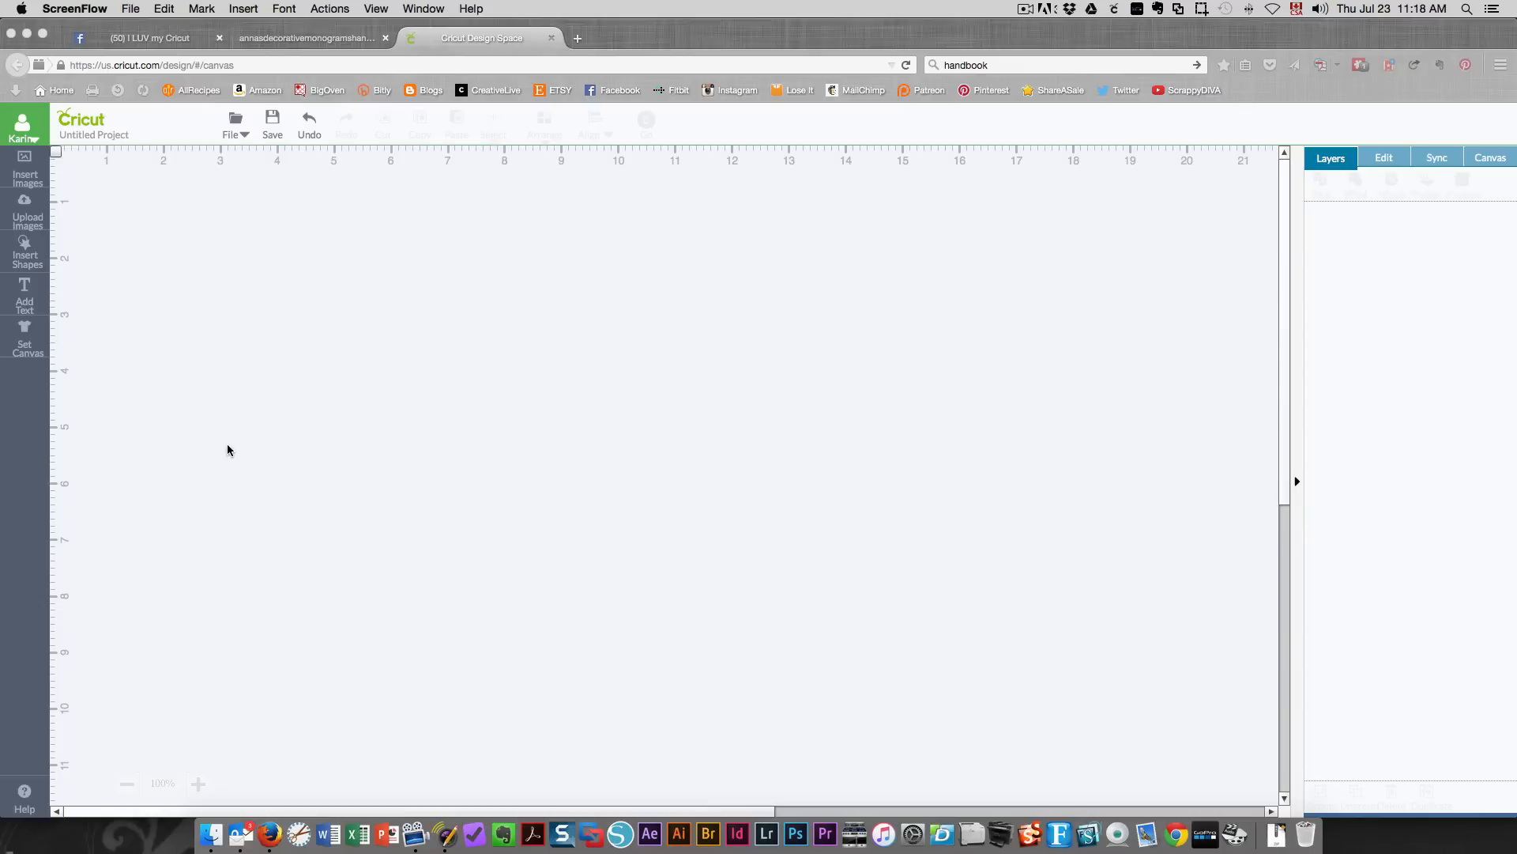
{"action": "mouse_move", "coordinate": [201, 8]}
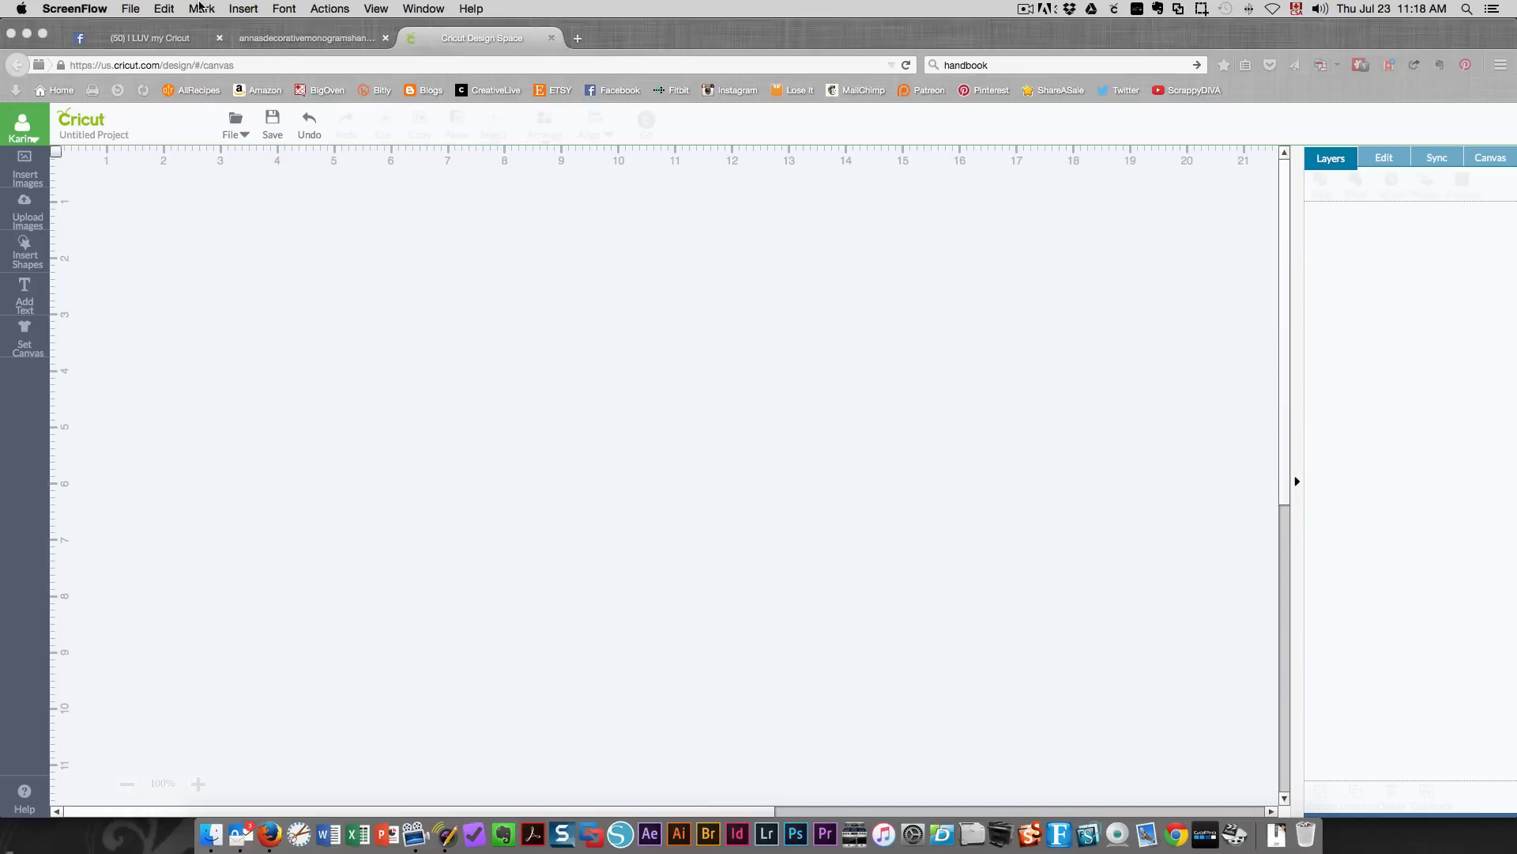
Step: Search the image cartridges in the library for 'monogram'
{"action": "left_click", "coordinate": [24, 175]}
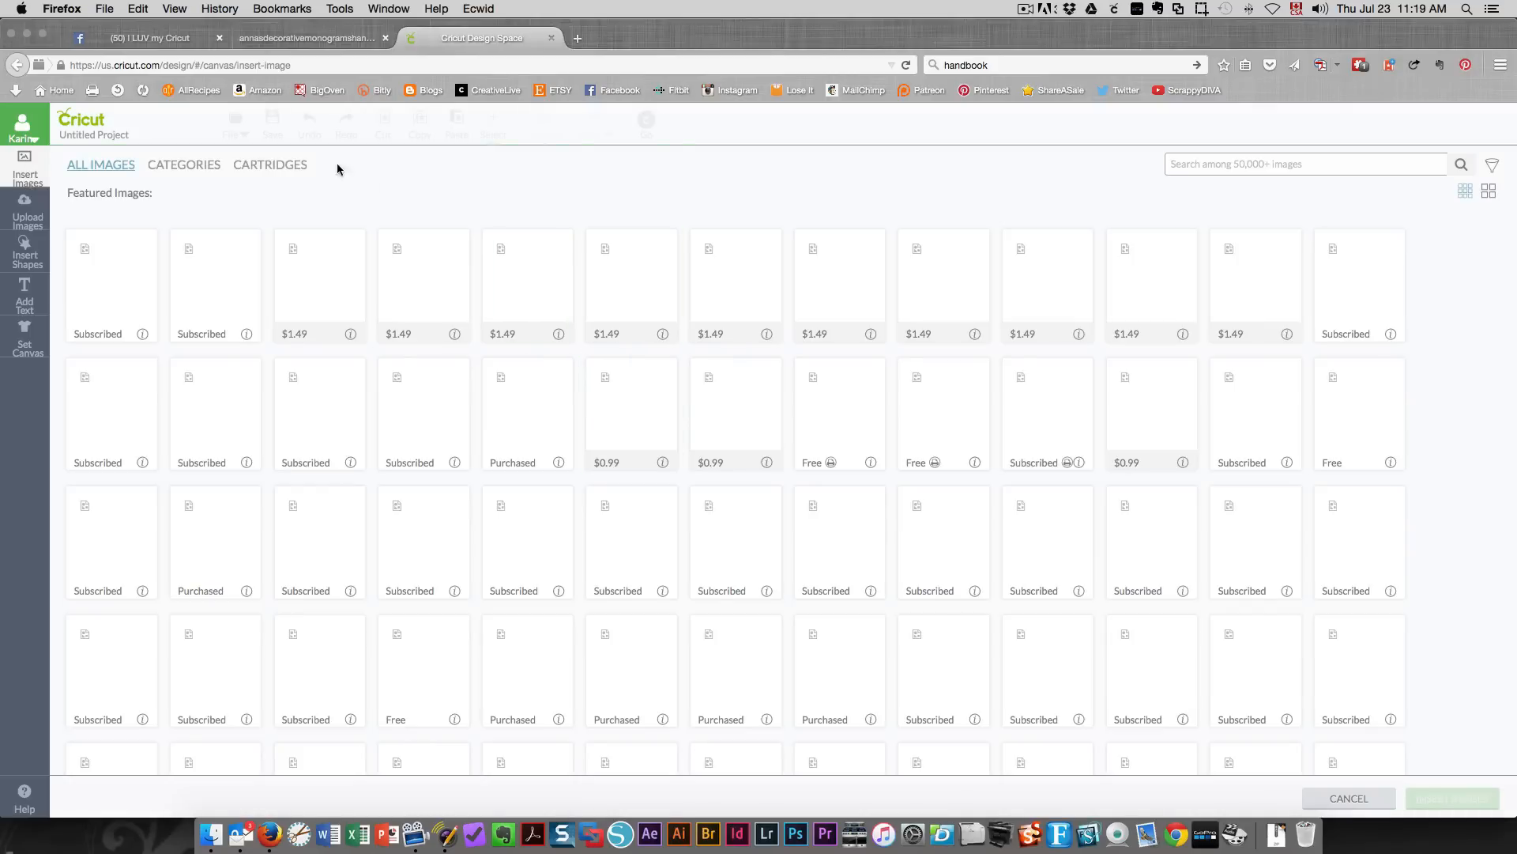
{"action": "left_click", "coordinate": [270, 164]}
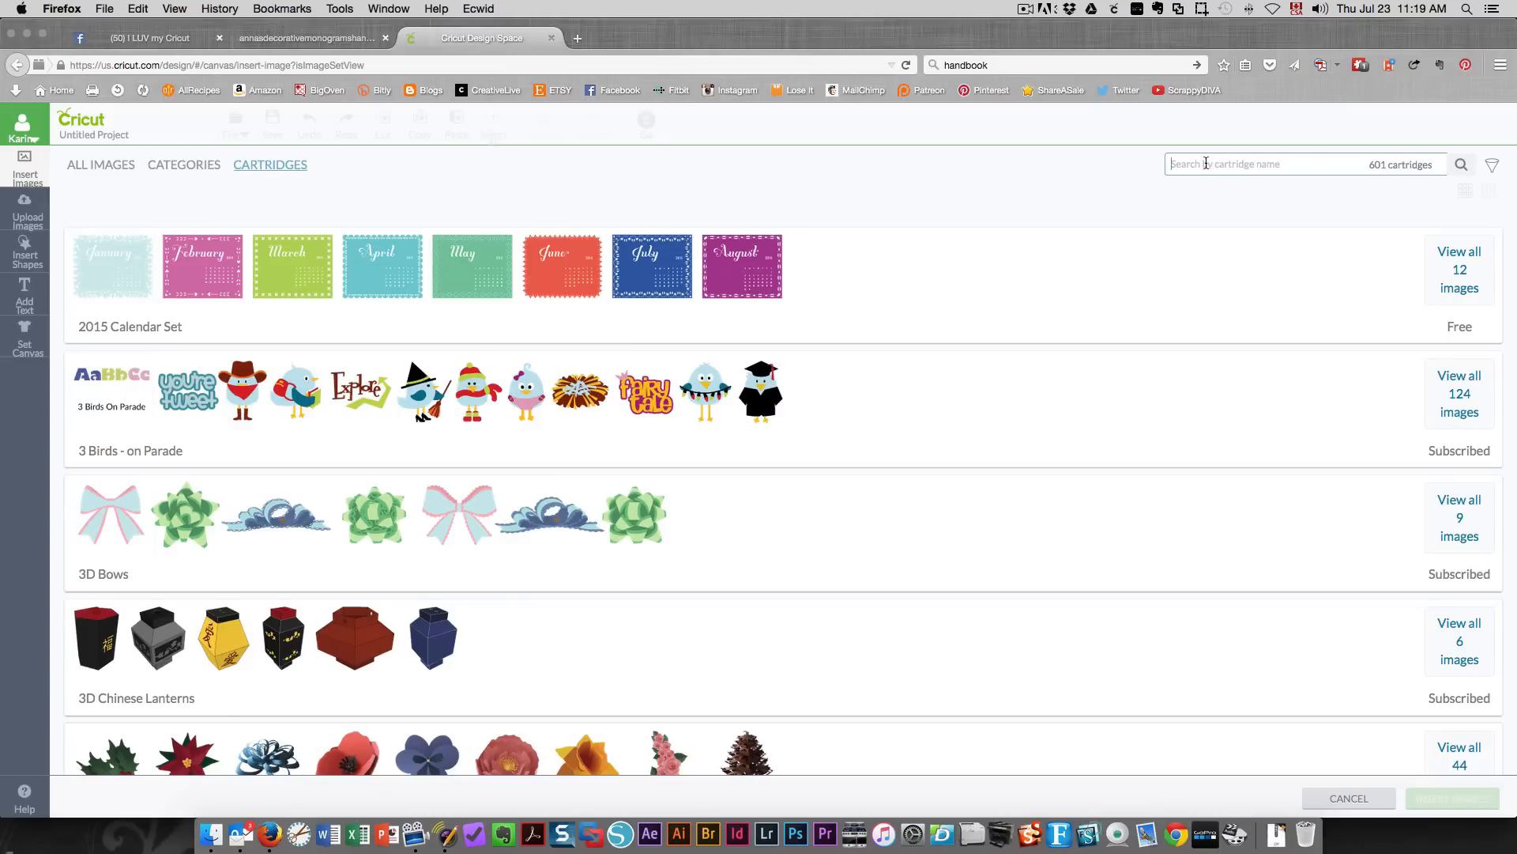
{"action": "type", "text": "monogram"}
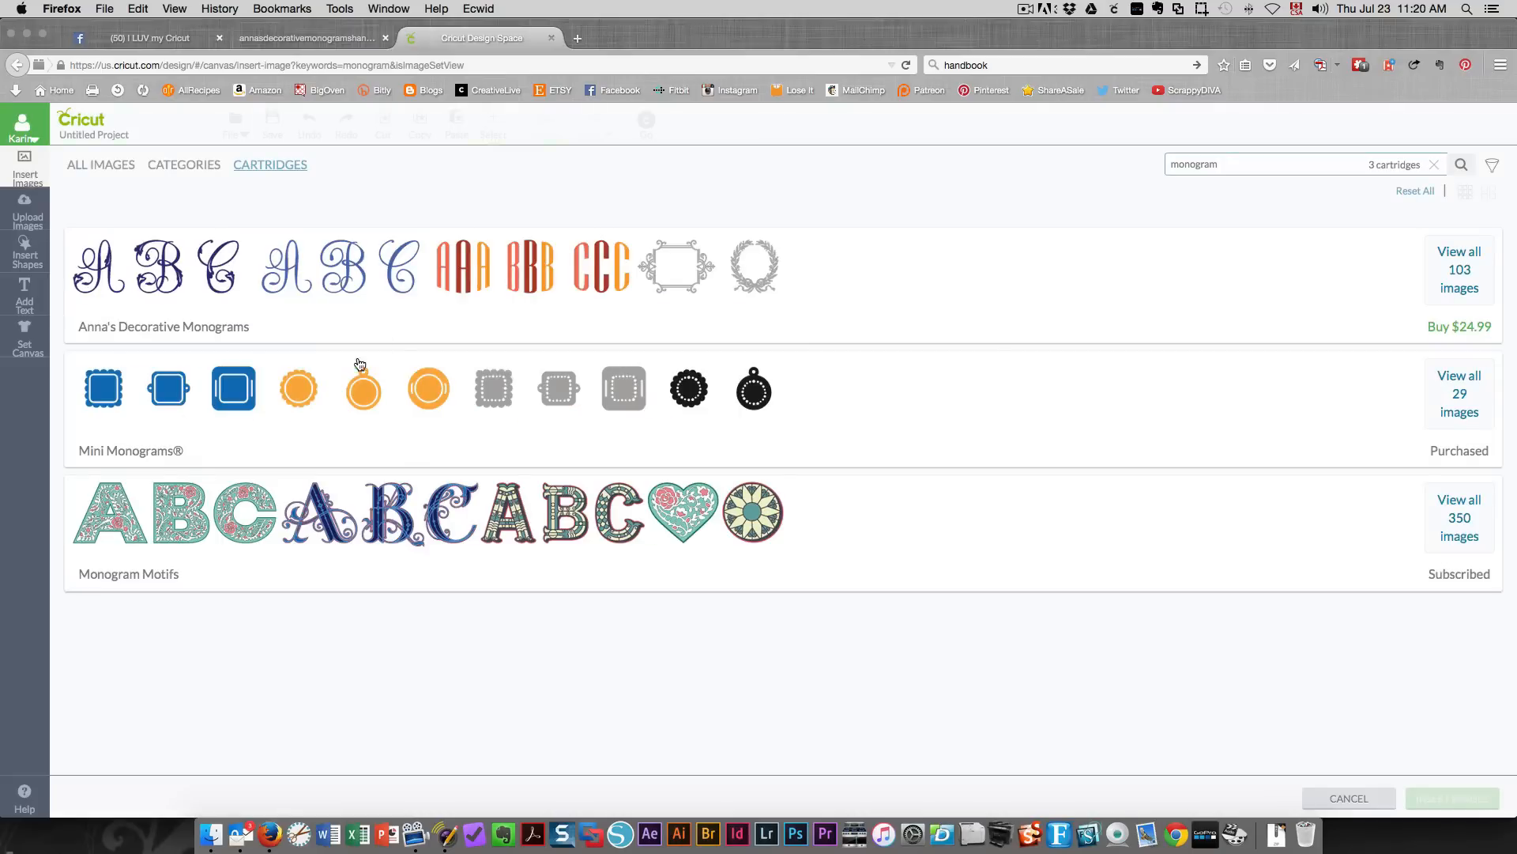
{"action": "mouse_move", "coordinate": [489, 270]}
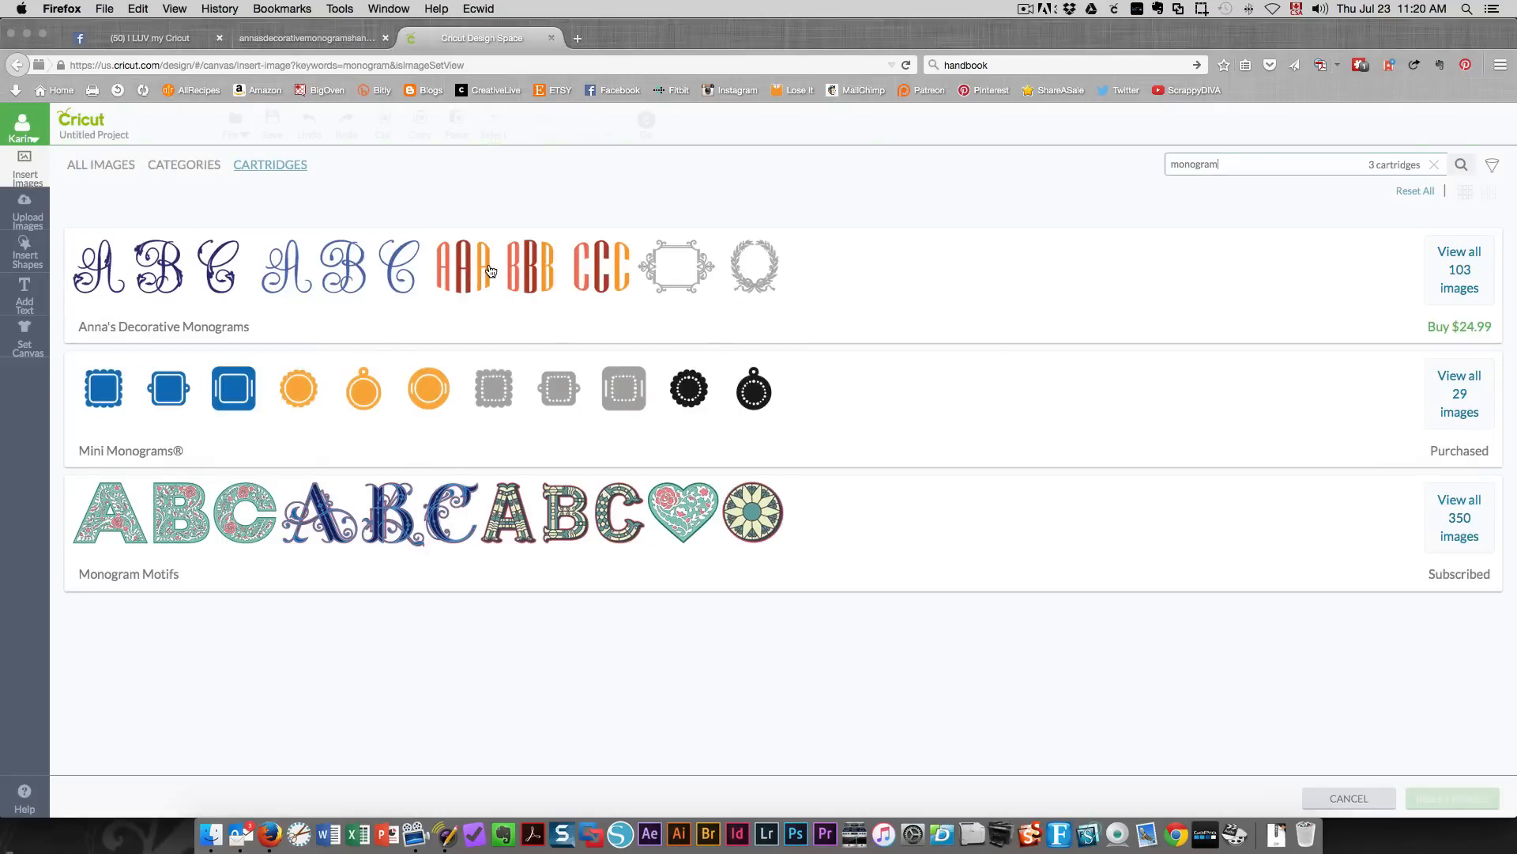
{"action": "mouse_move", "coordinate": [851, 400]}
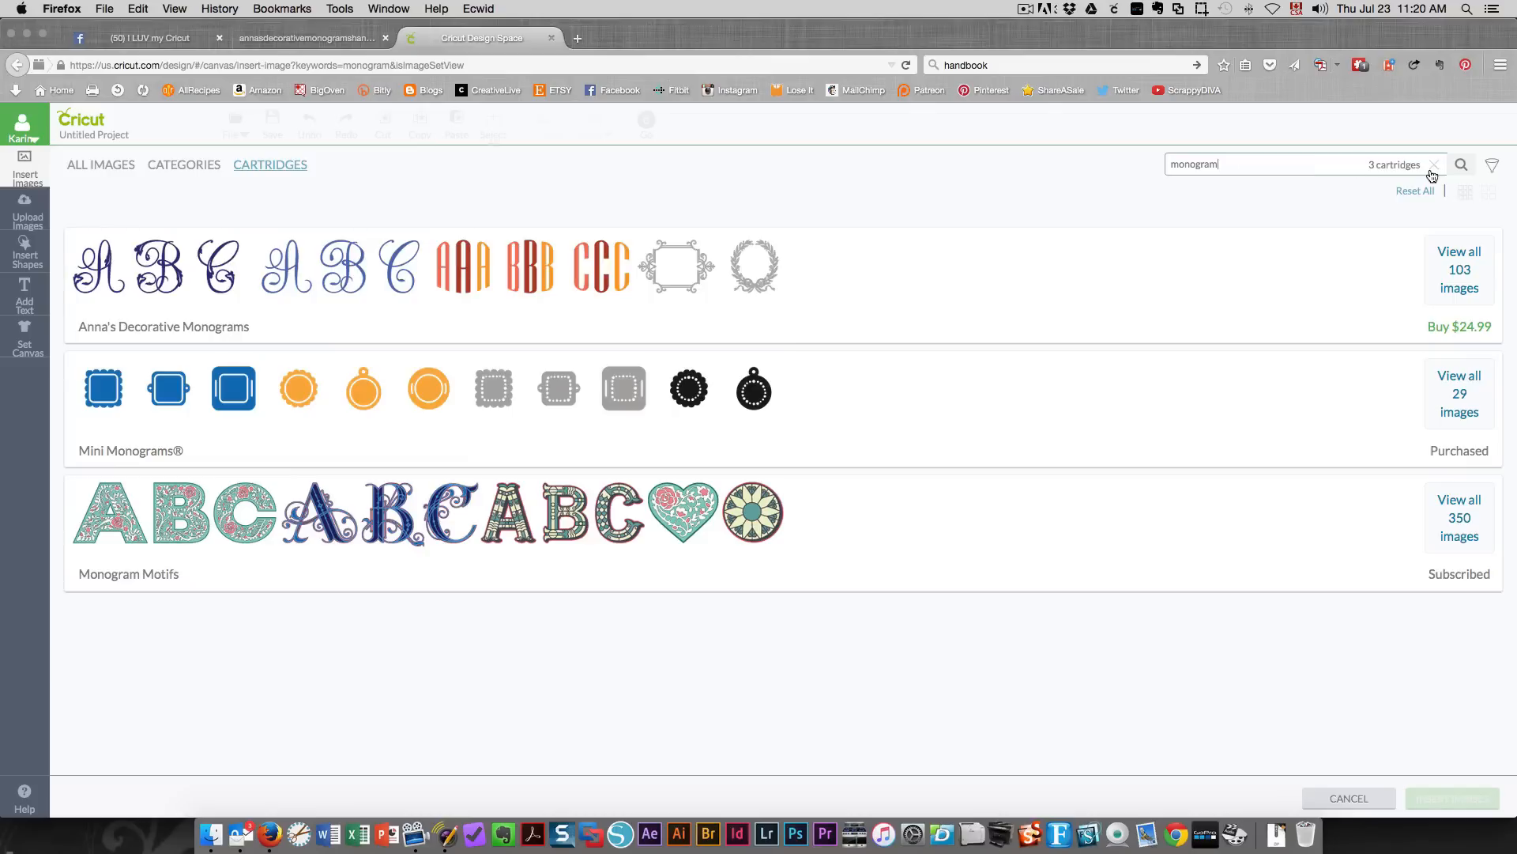
Step: Clear the search and look up cartridges matching 'anna' instead
{"action": "left_click", "coordinate": [1433, 163]}
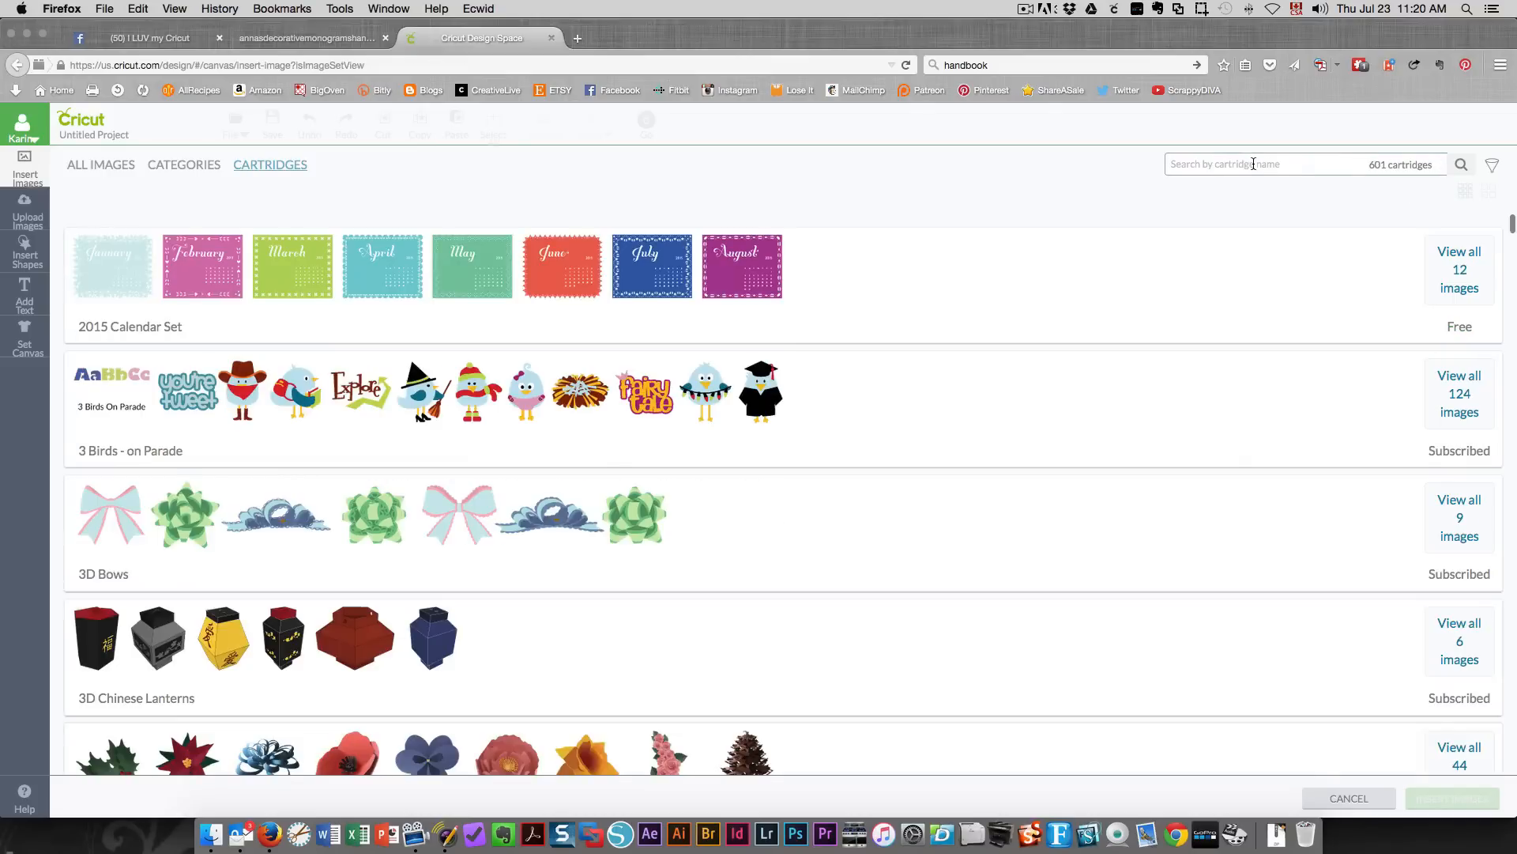
{"action": "type", "text": "anna"}
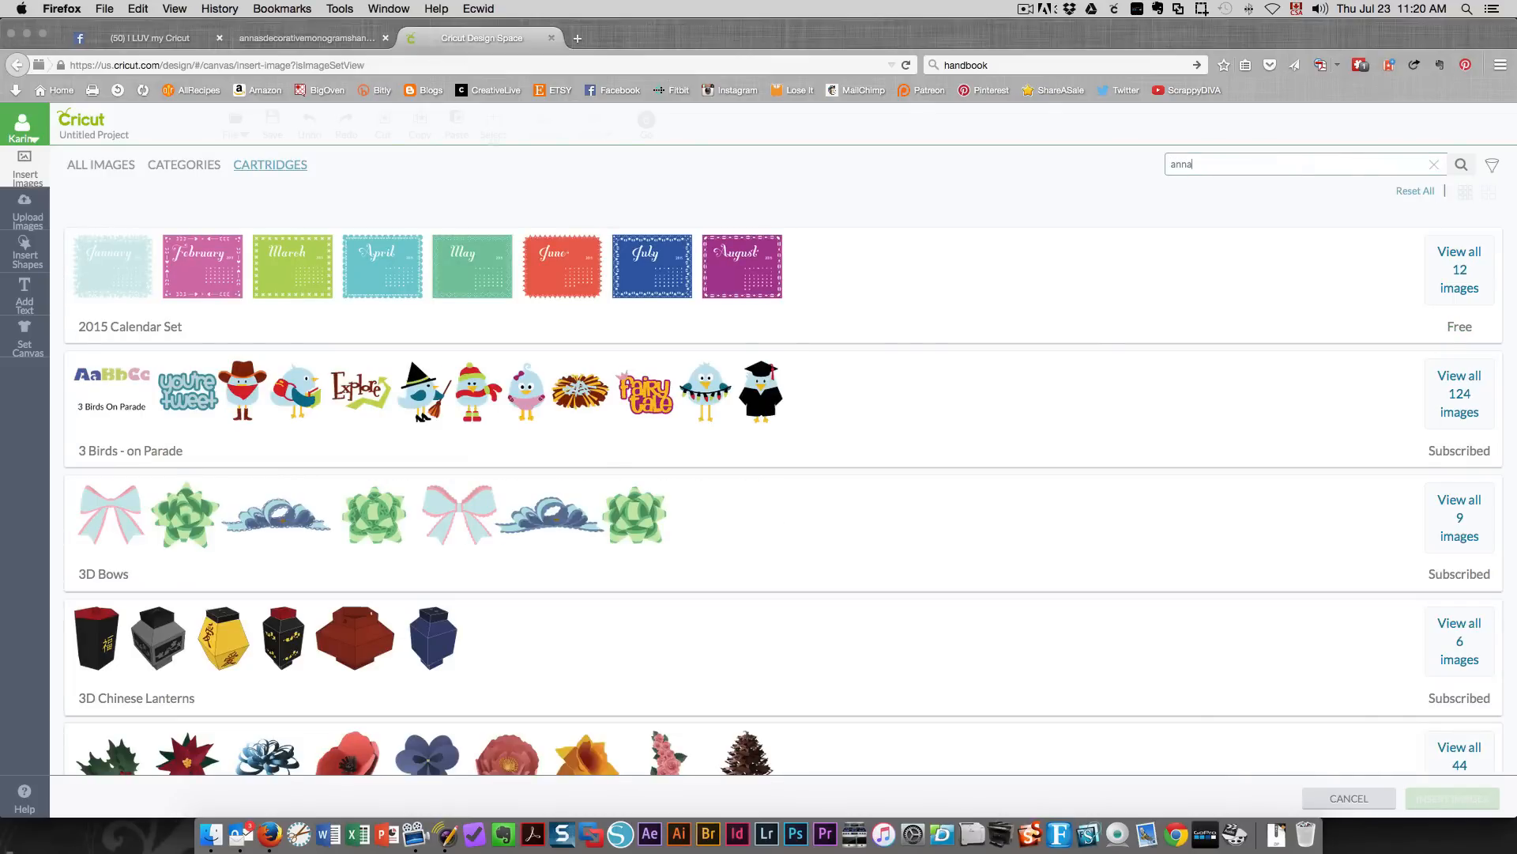
{"action": "left_click", "coordinate": [1461, 163]}
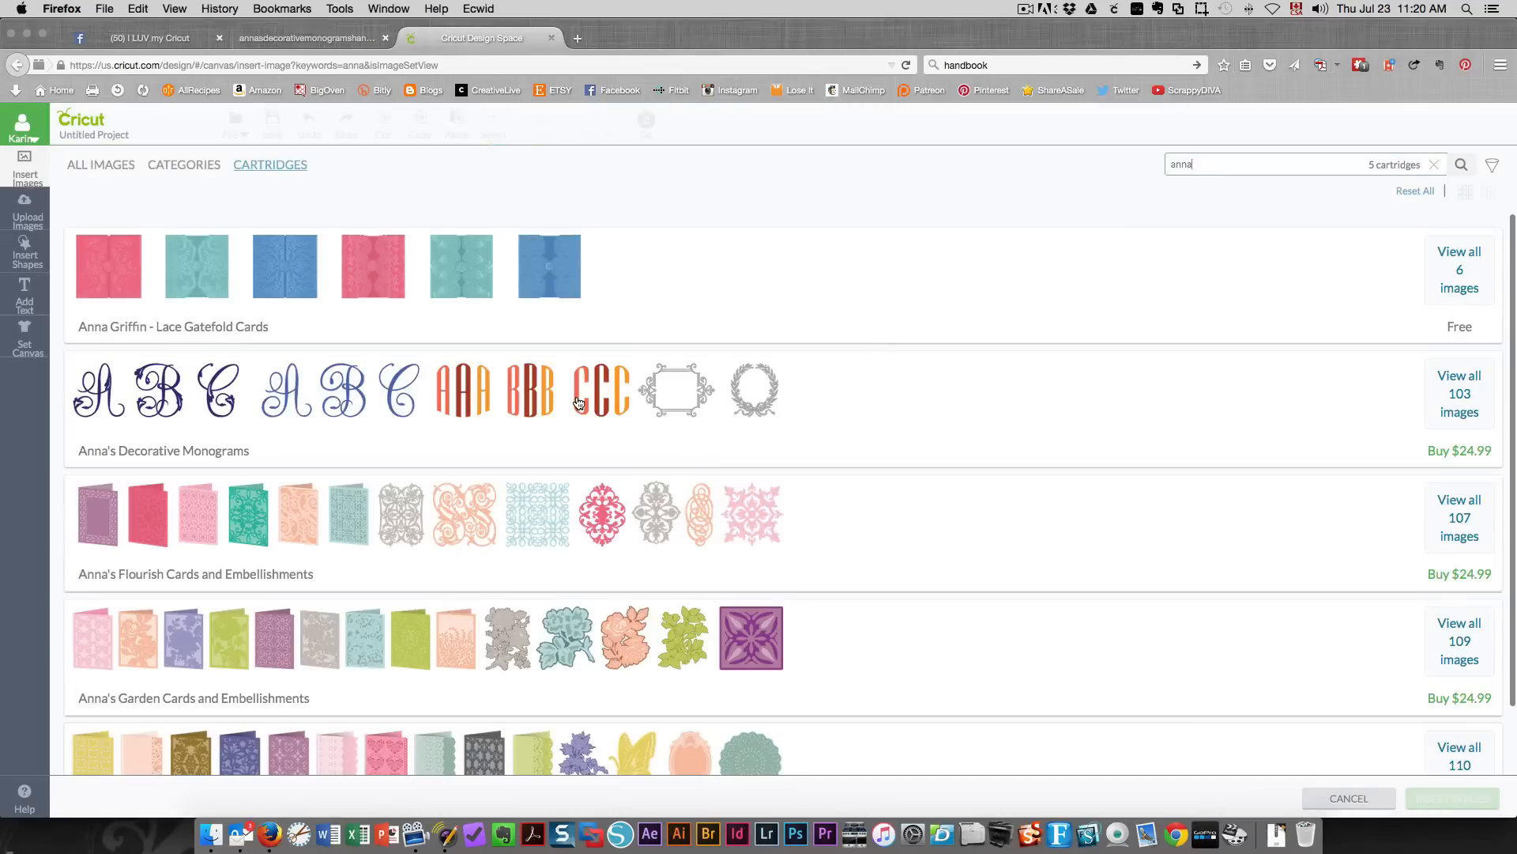
{"action": "mouse_move", "coordinate": [947, 406]}
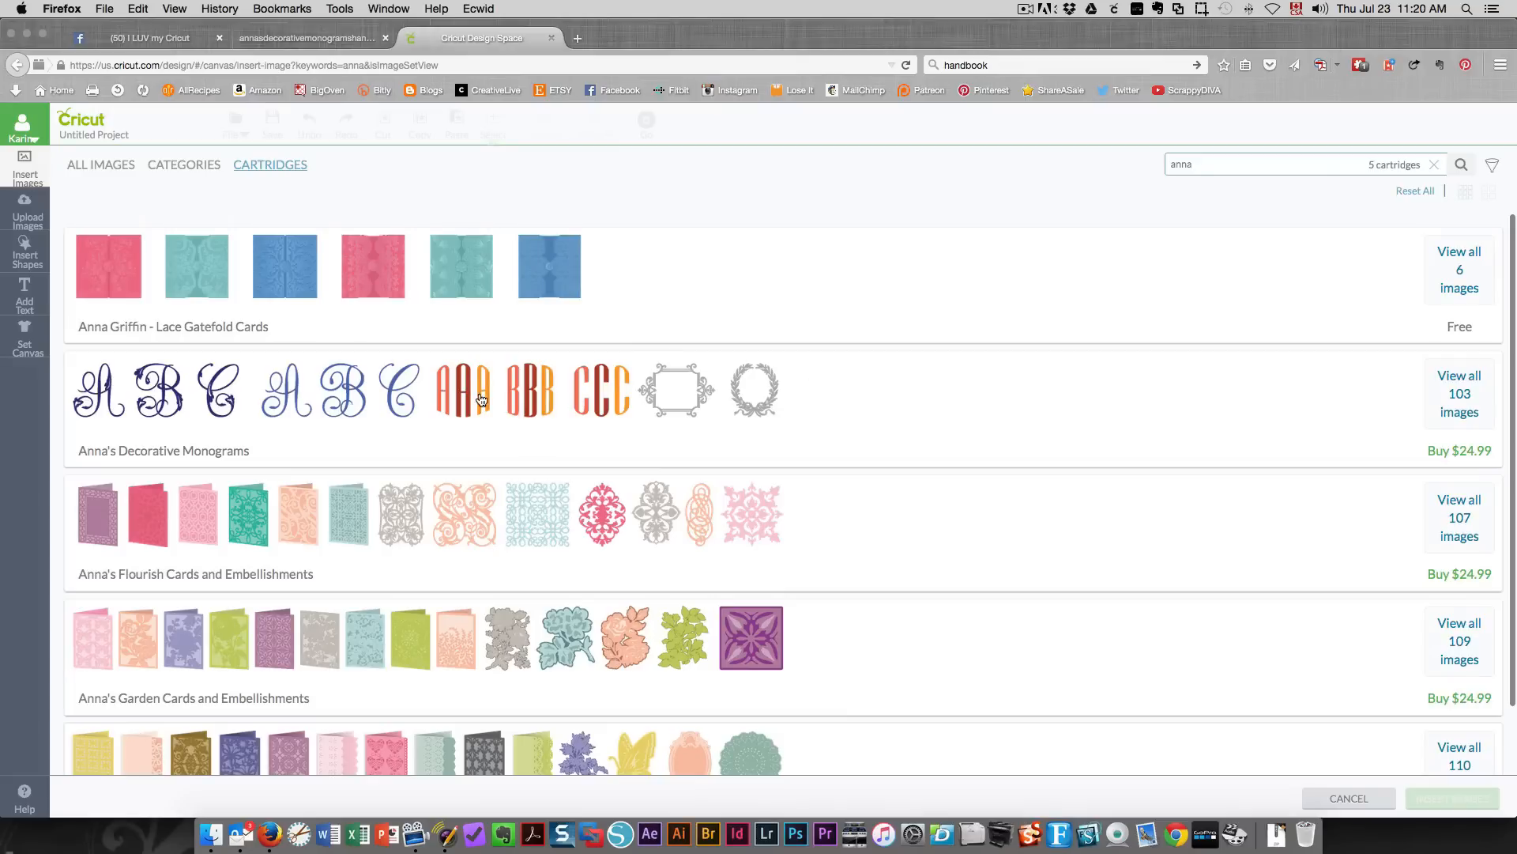
{"action": "mouse_move", "coordinate": [1459, 394]}
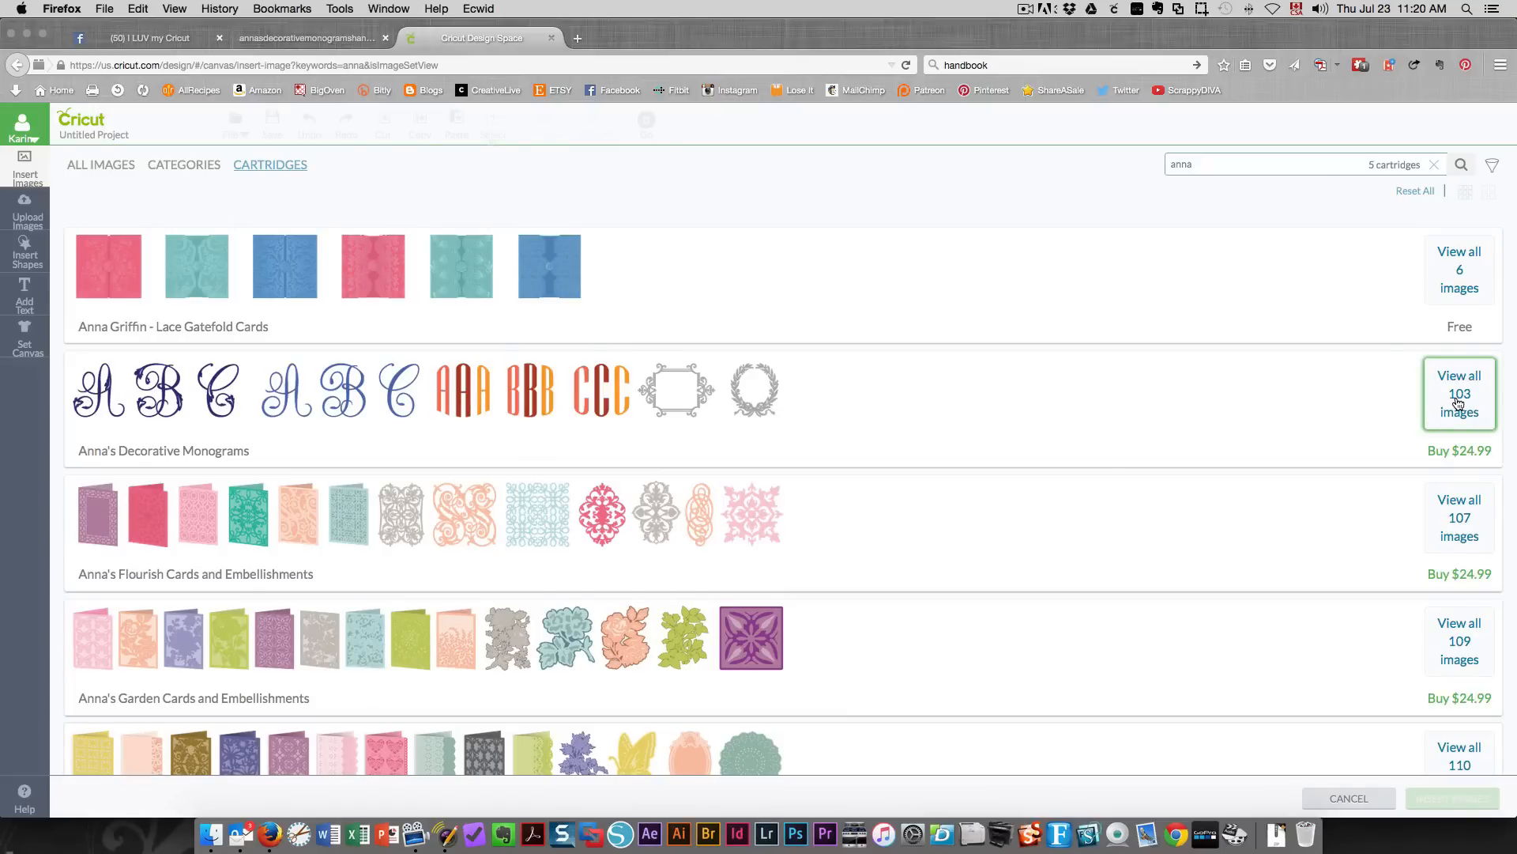
Step: View all images in Anna's Decorative Monograms and pick the KKK monogram
{"action": "left_click", "coordinate": [1459, 393]}
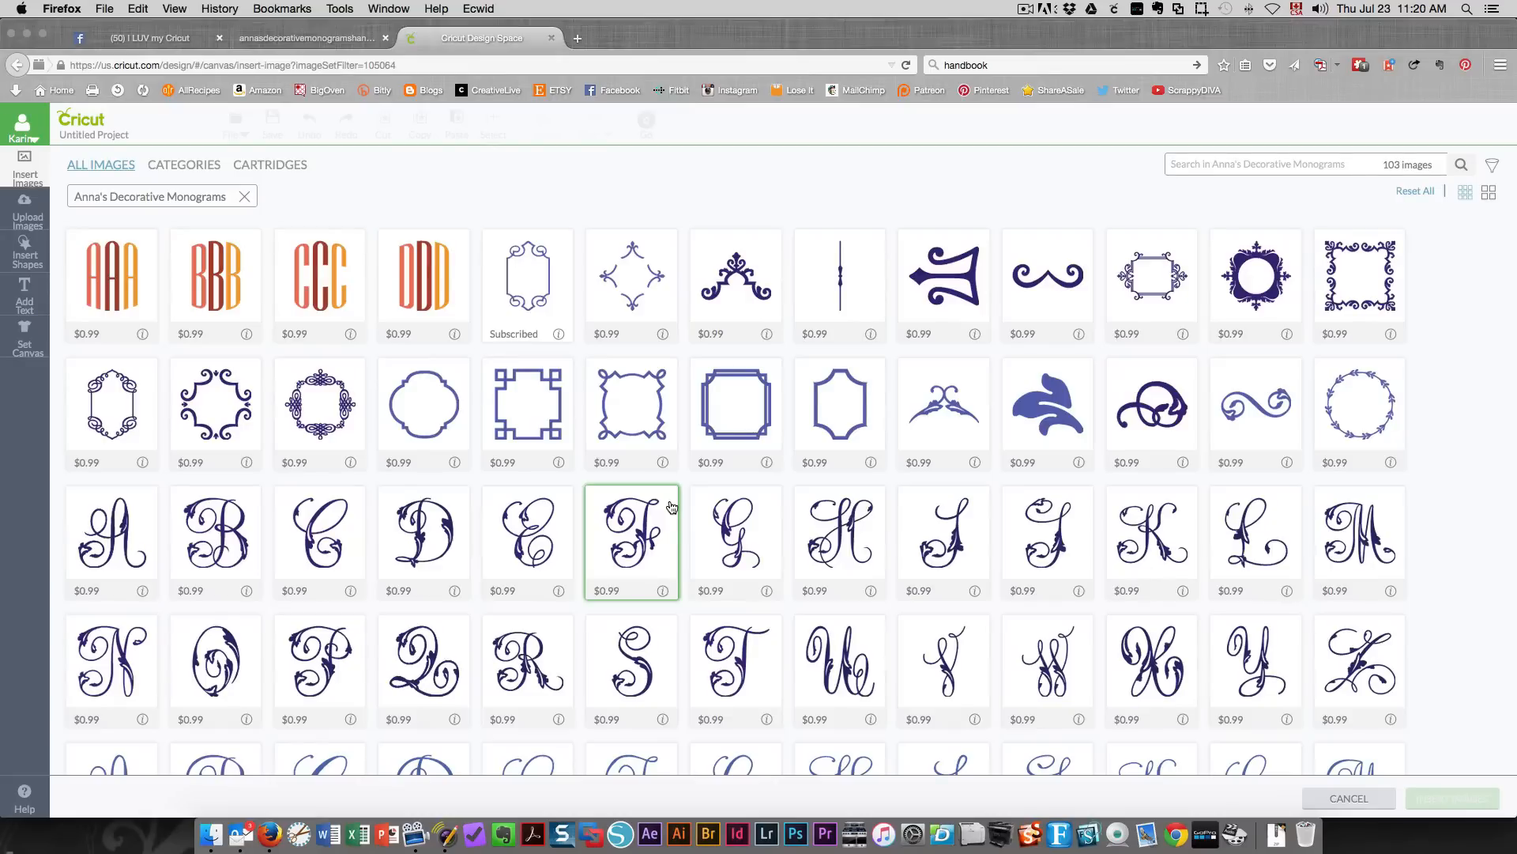
{"action": "scroll", "scroll_direction": "down", "scroll_amount": 3}
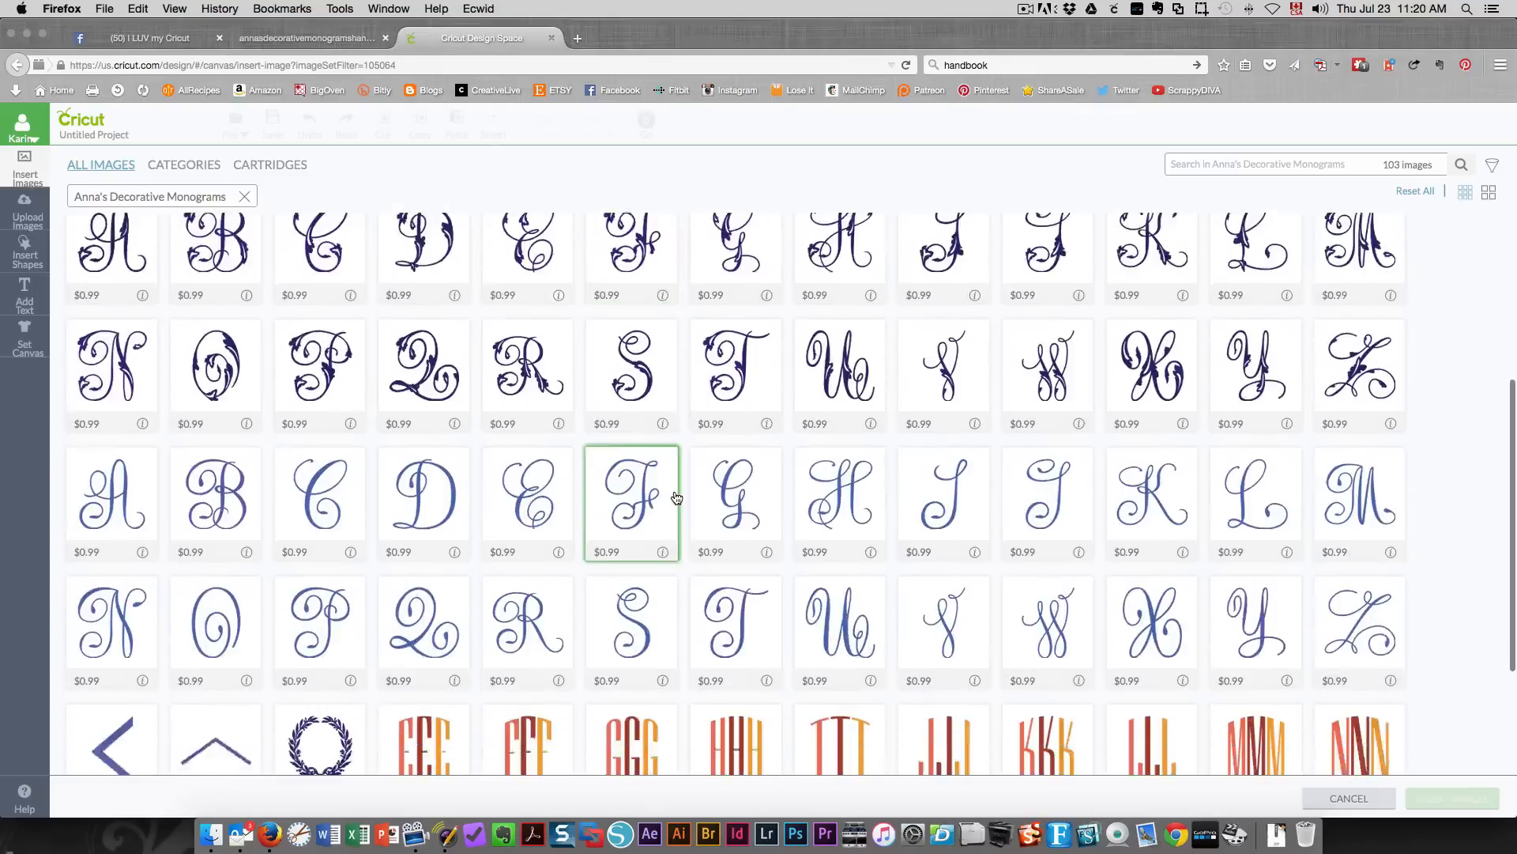
{"action": "left_click", "coordinate": [1046, 579]}
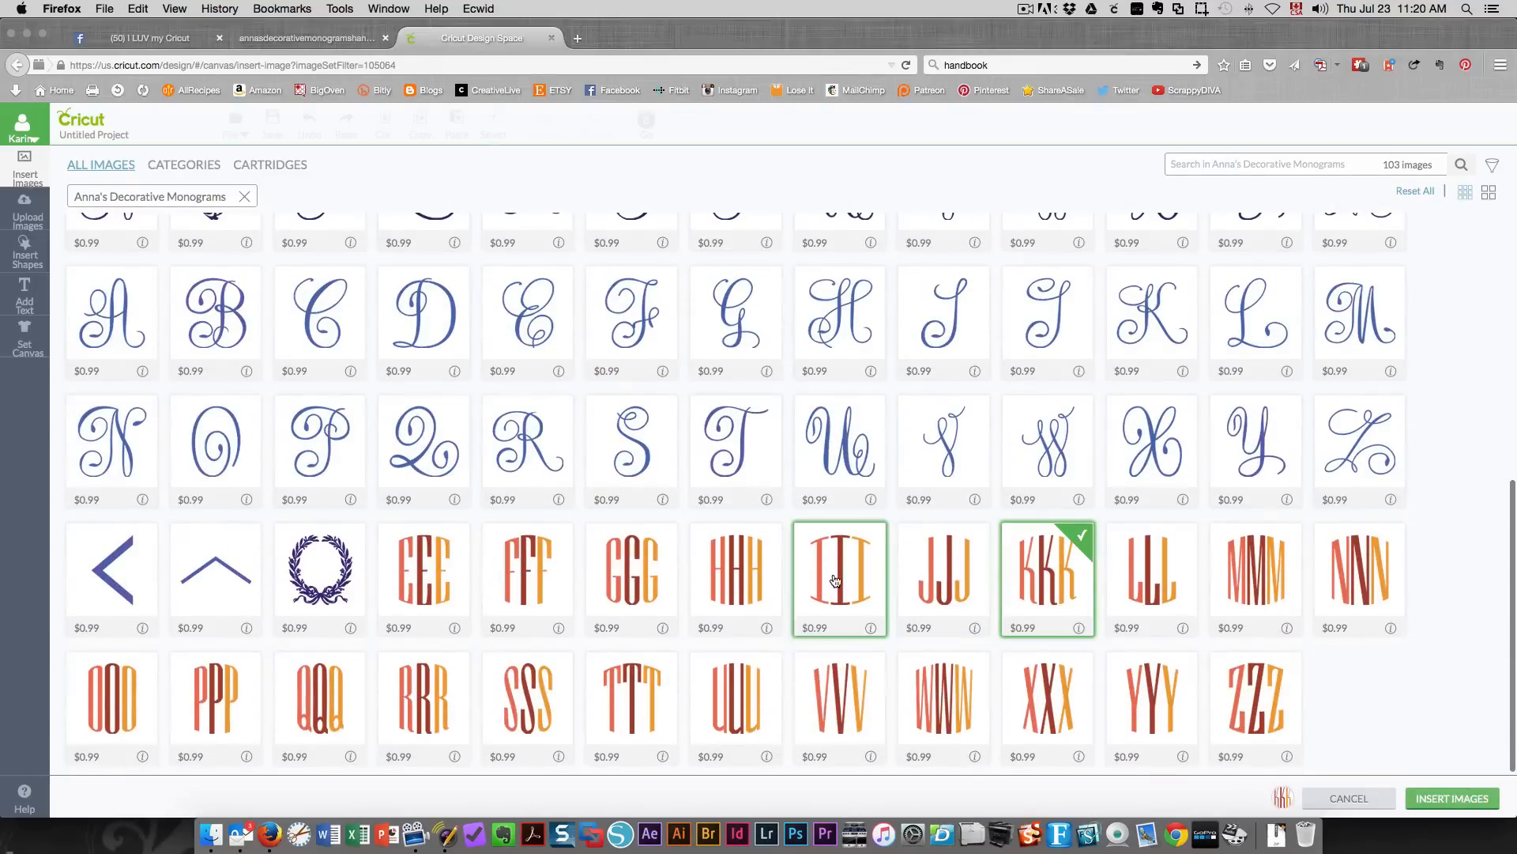
Step: Pick the AAA monogram and the ornate decorative frame as well
{"action": "scroll", "scroll_direction": "up", "scroll_amount": 3}
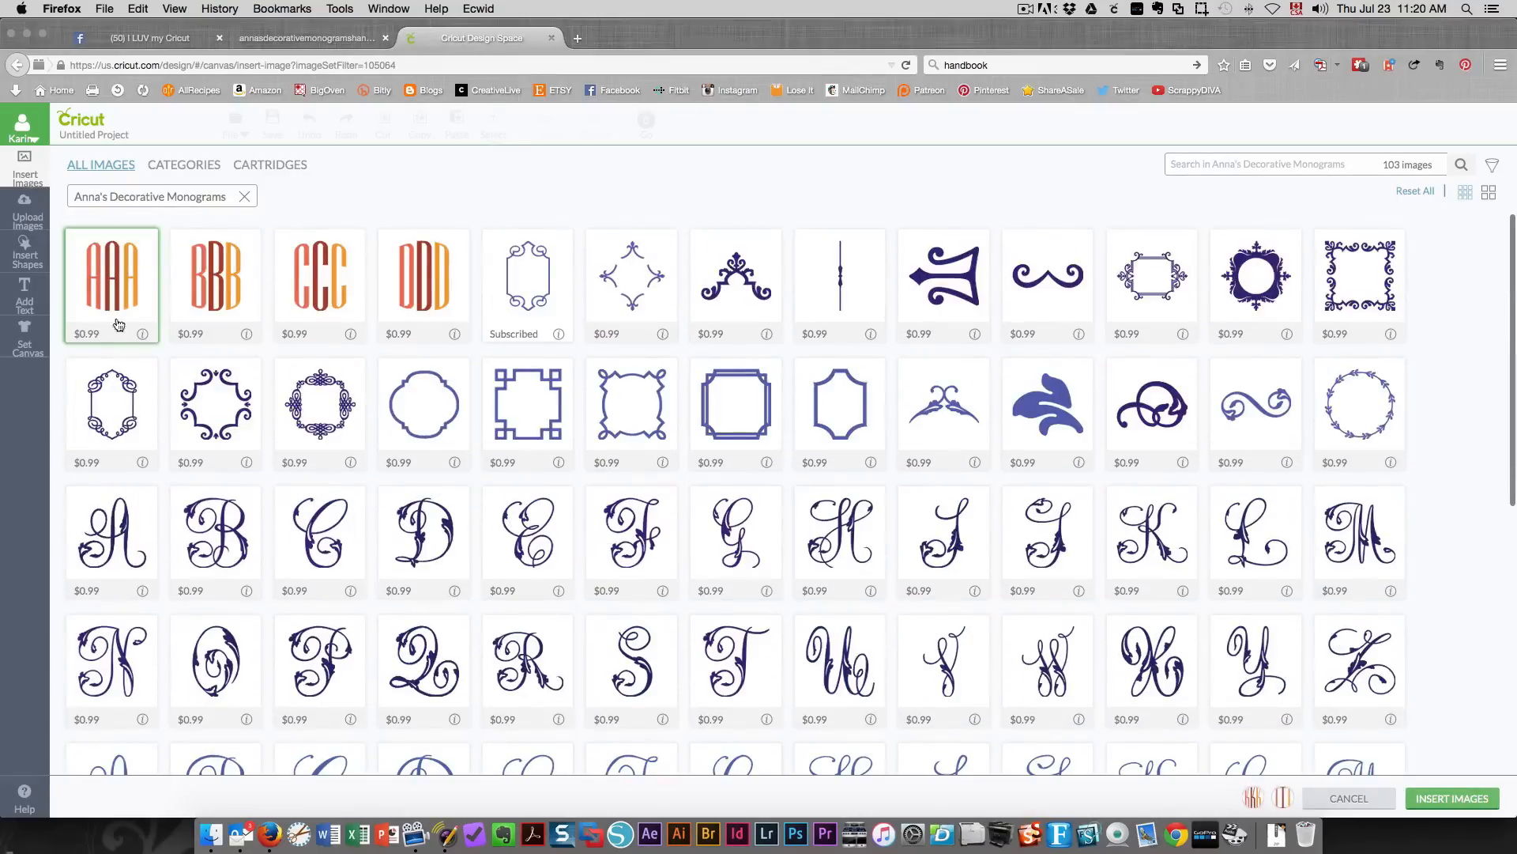
{"action": "left_click", "coordinate": [110, 281]}
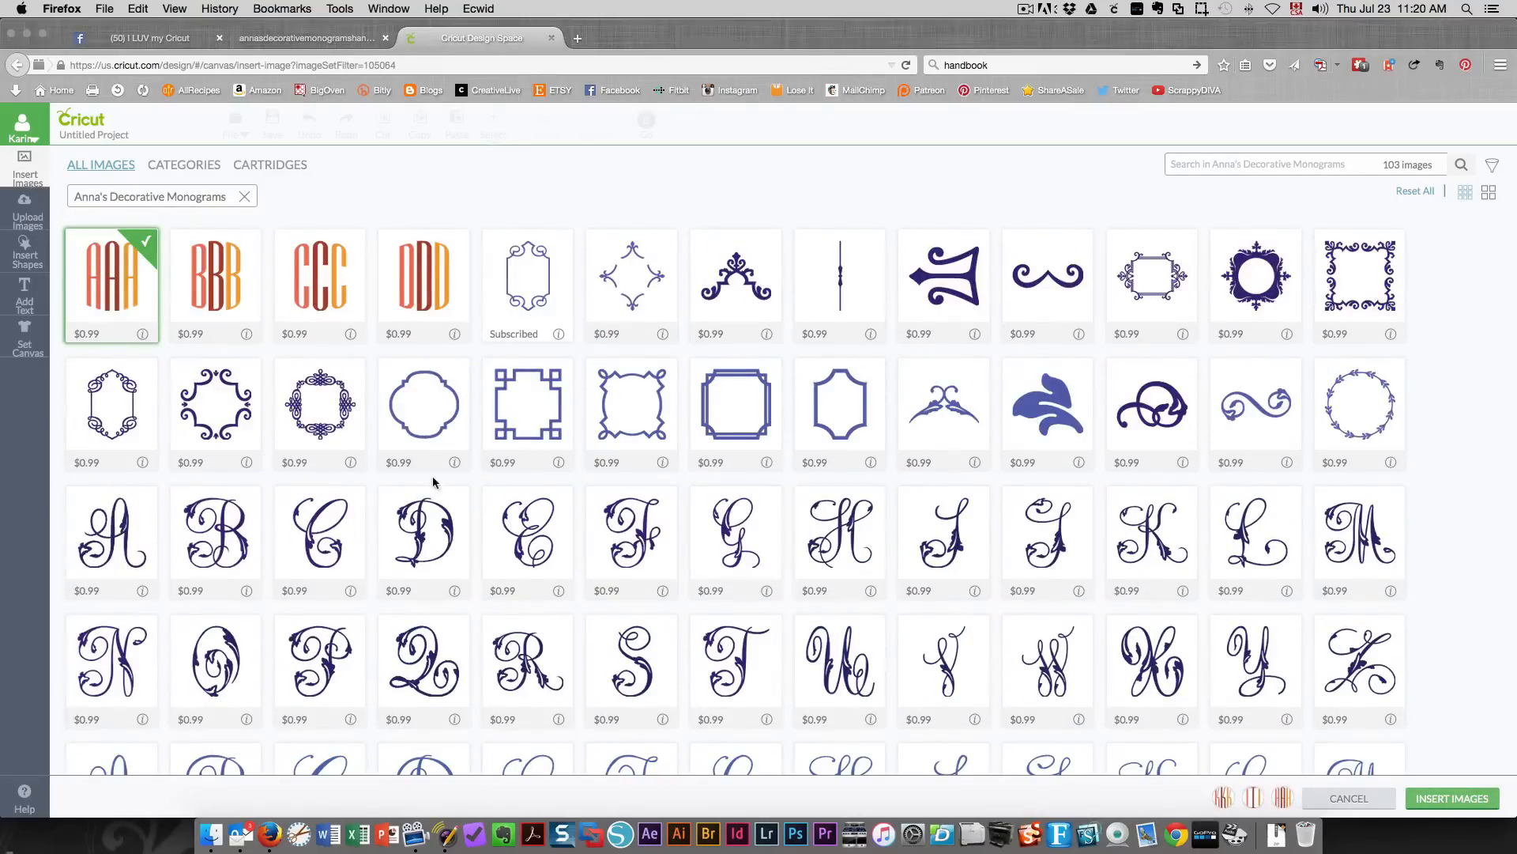
{"action": "mouse_move", "coordinate": [346, 477]}
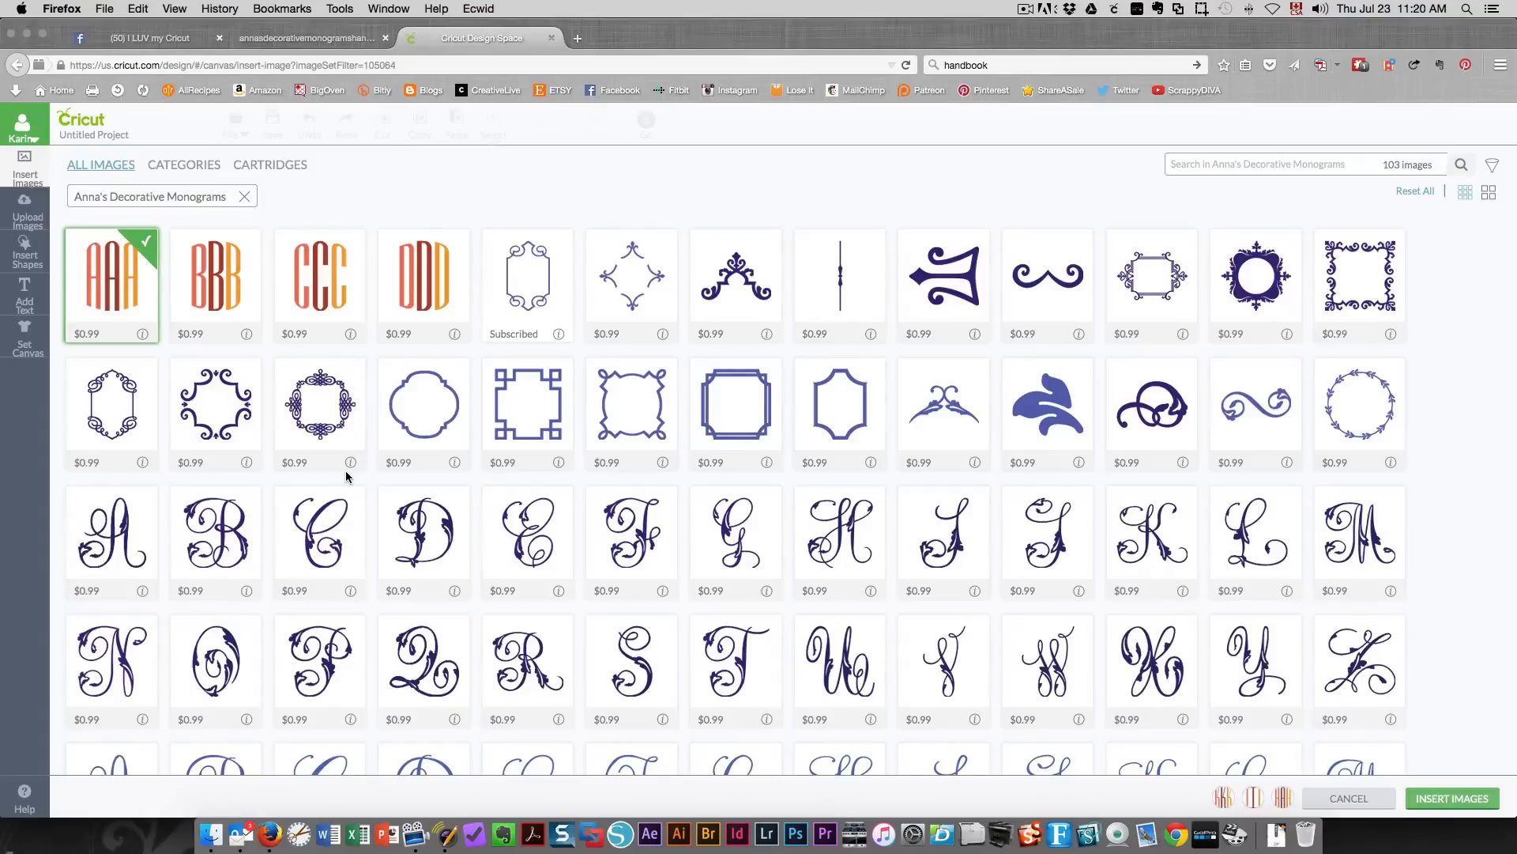
{"action": "left_click", "coordinate": [319, 406]}
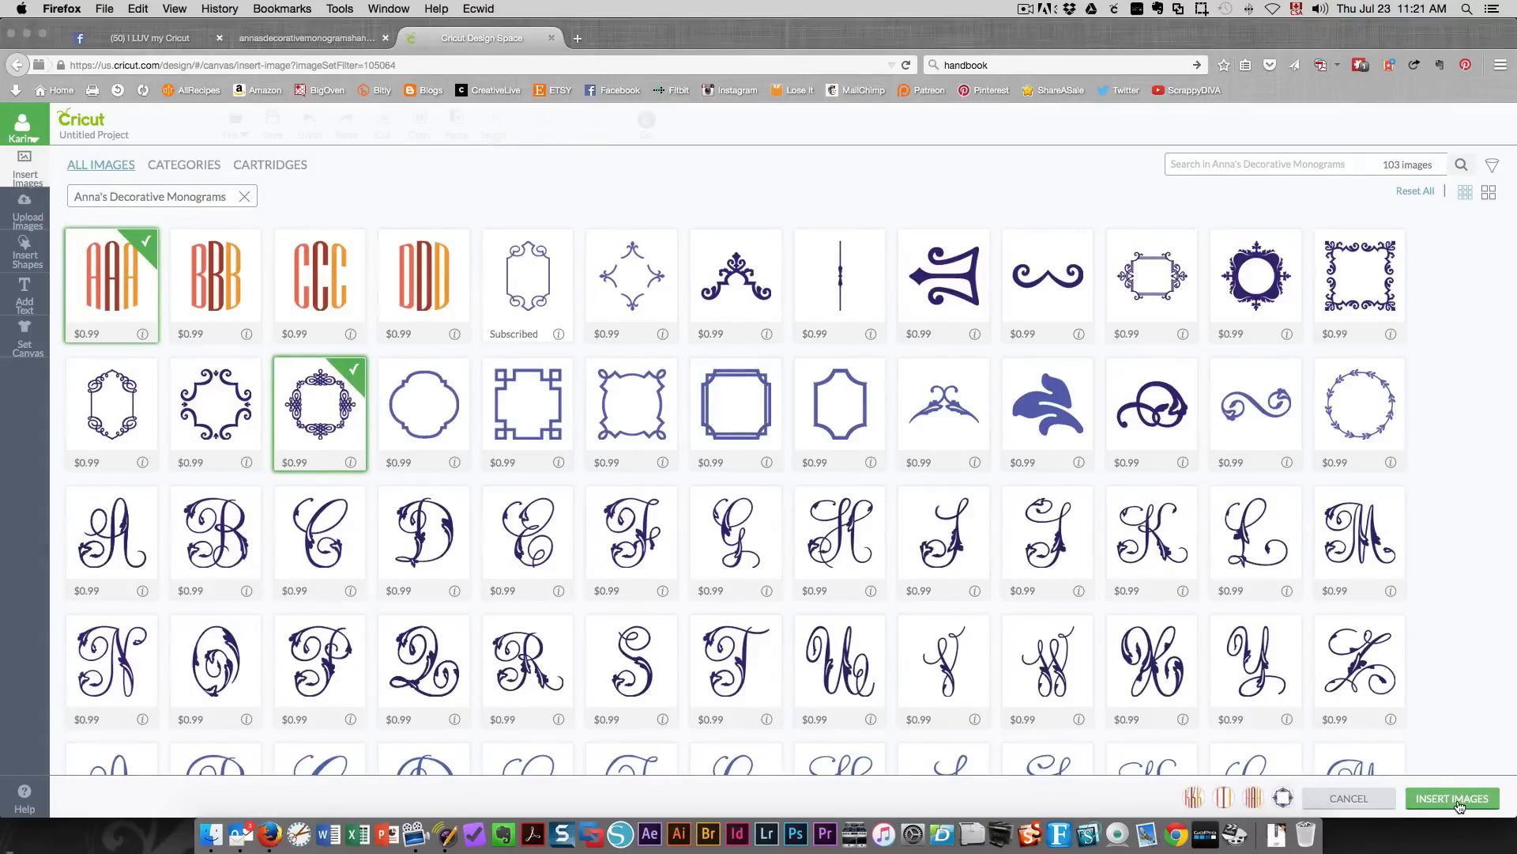
Step: Insert the chosen monograms and frame onto the canvas and deselect them
{"action": "left_click", "coordinate": [1451, 798]}
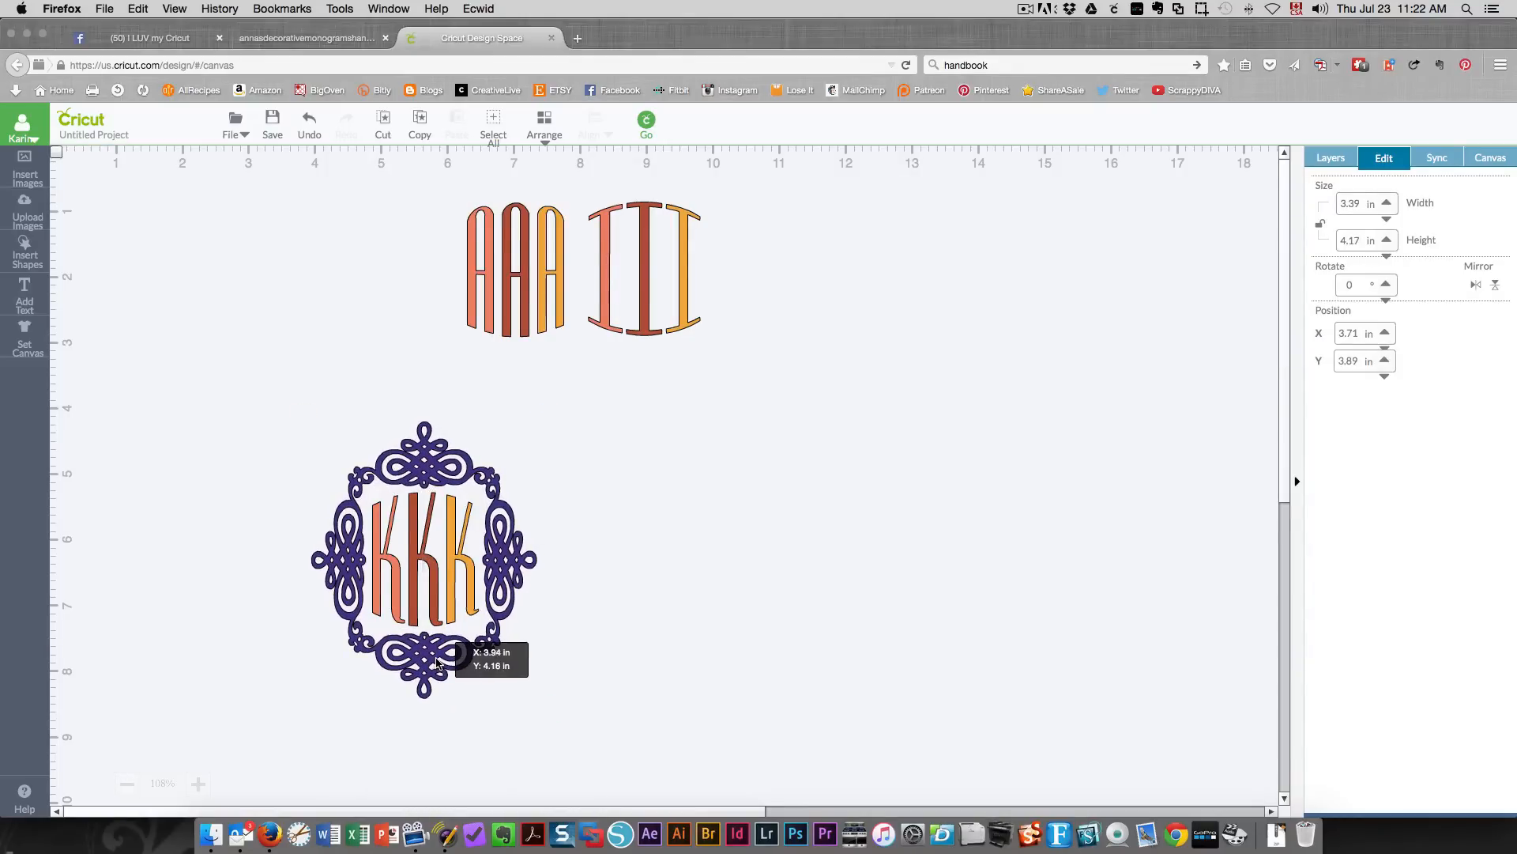
{"action": "left_click", "coordinate": [604, 569]}
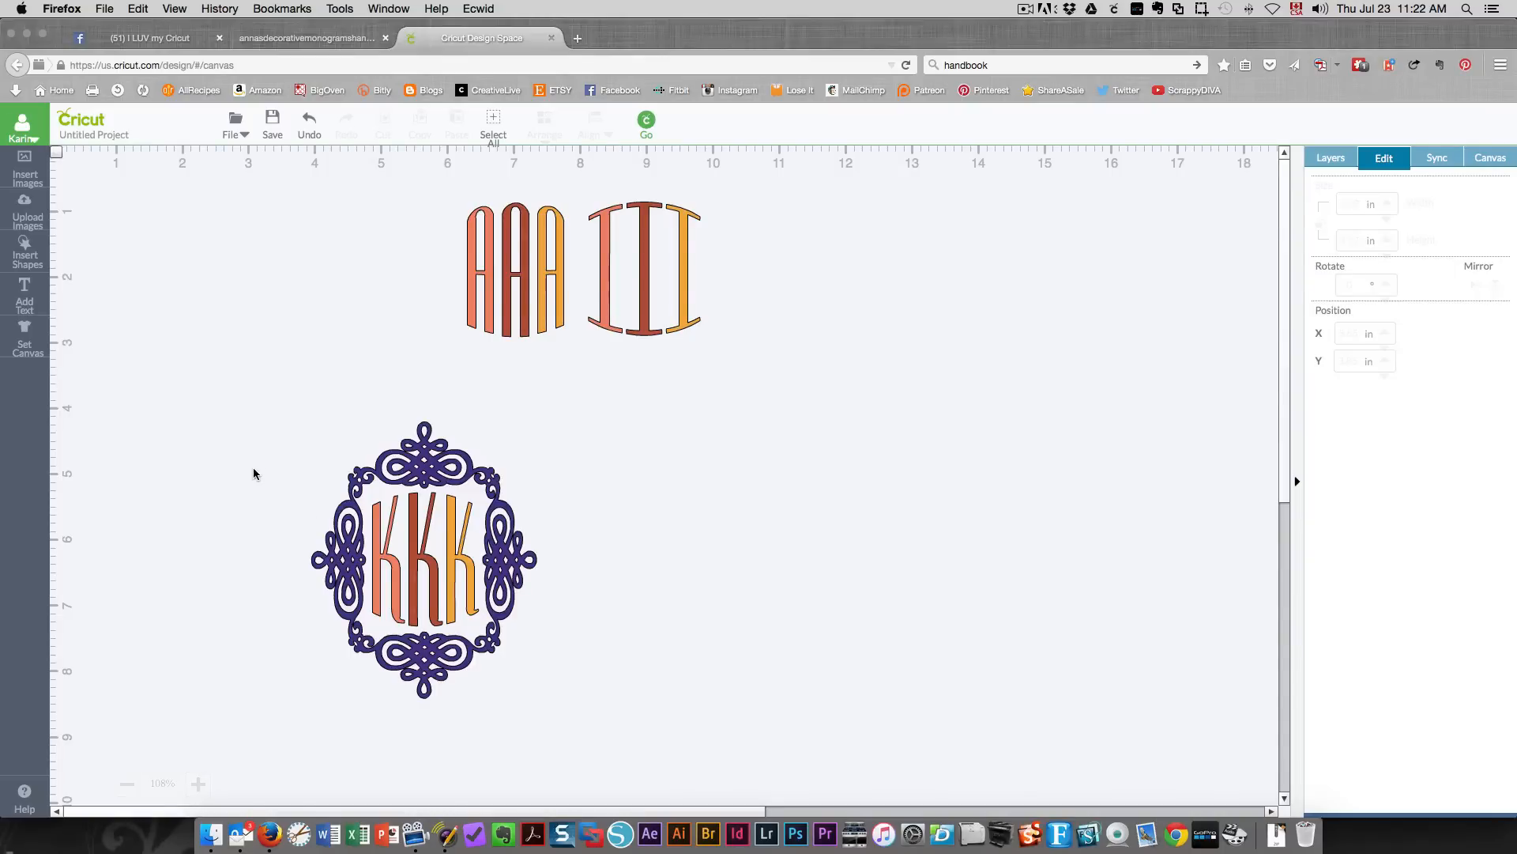
{"action": "mouse_move", "coordinate": [365, 610]}
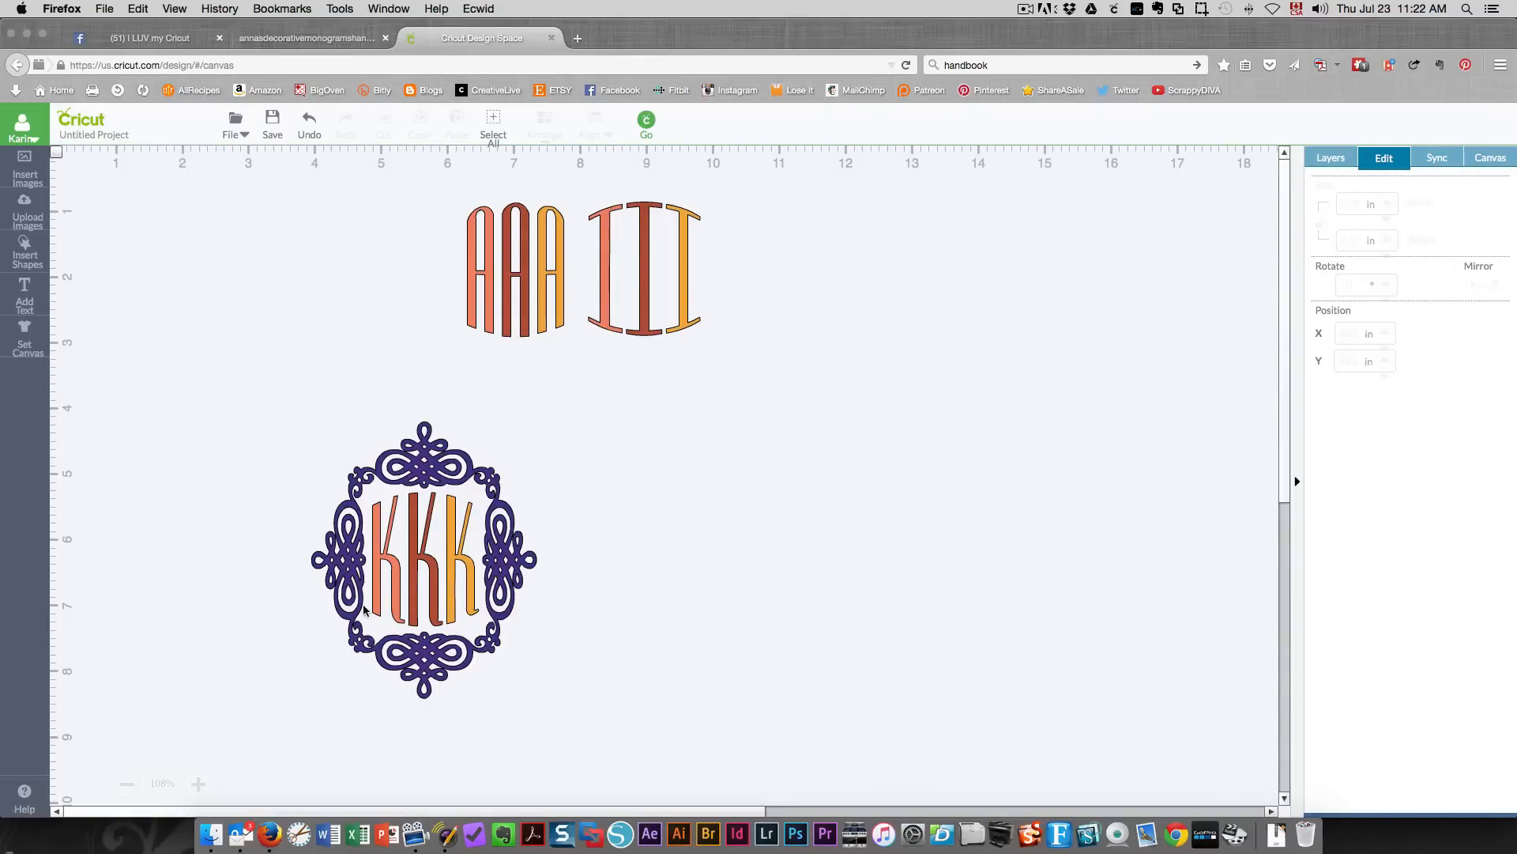
{"action": "mouse_move", "coordinate": [347, 588]}
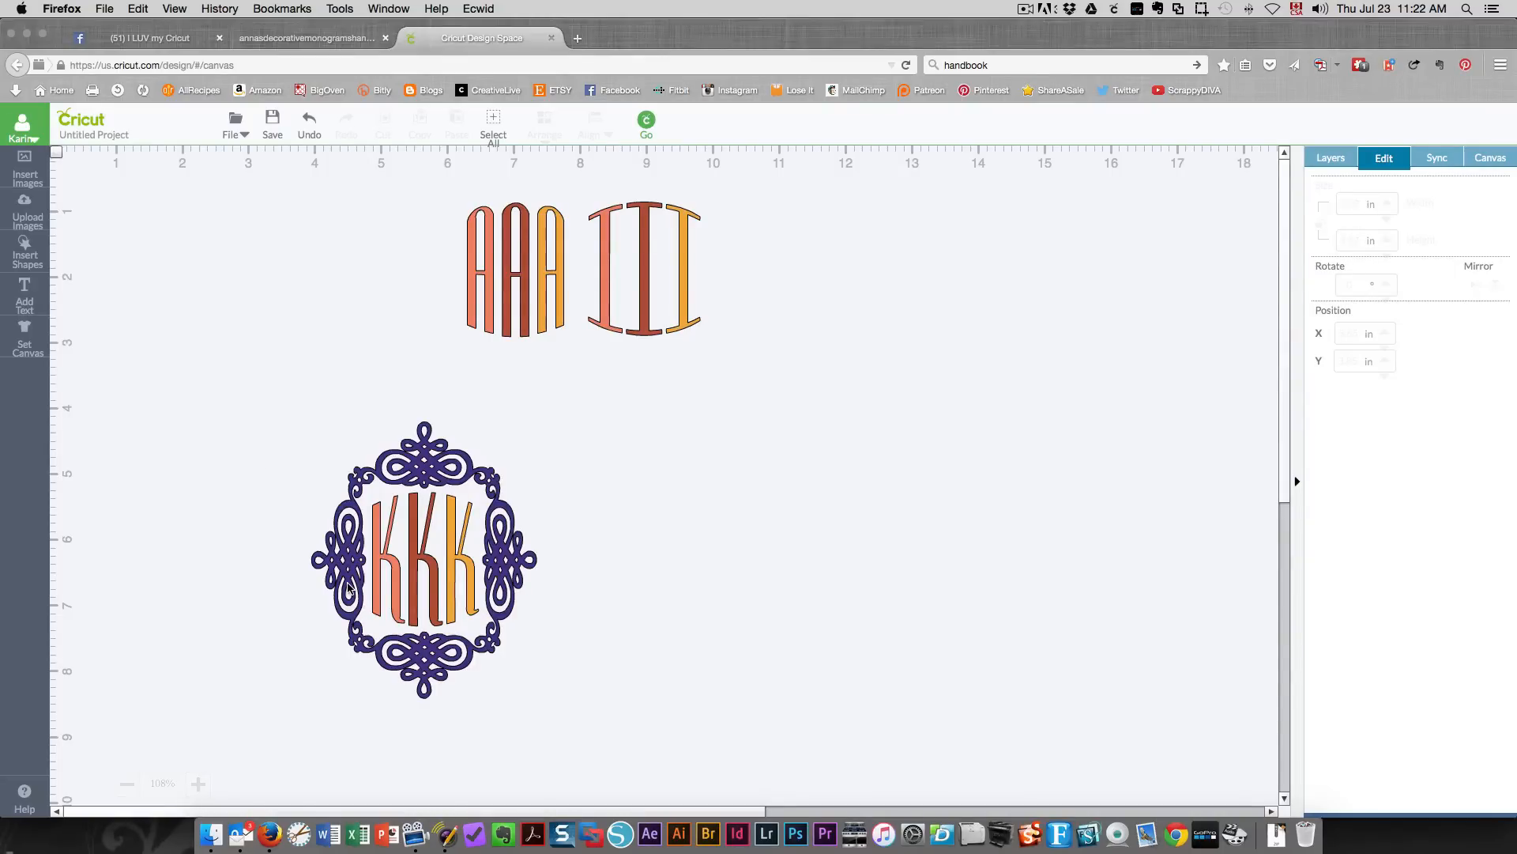
{"action": "mouse_move", "coordinate": [433, 620]}
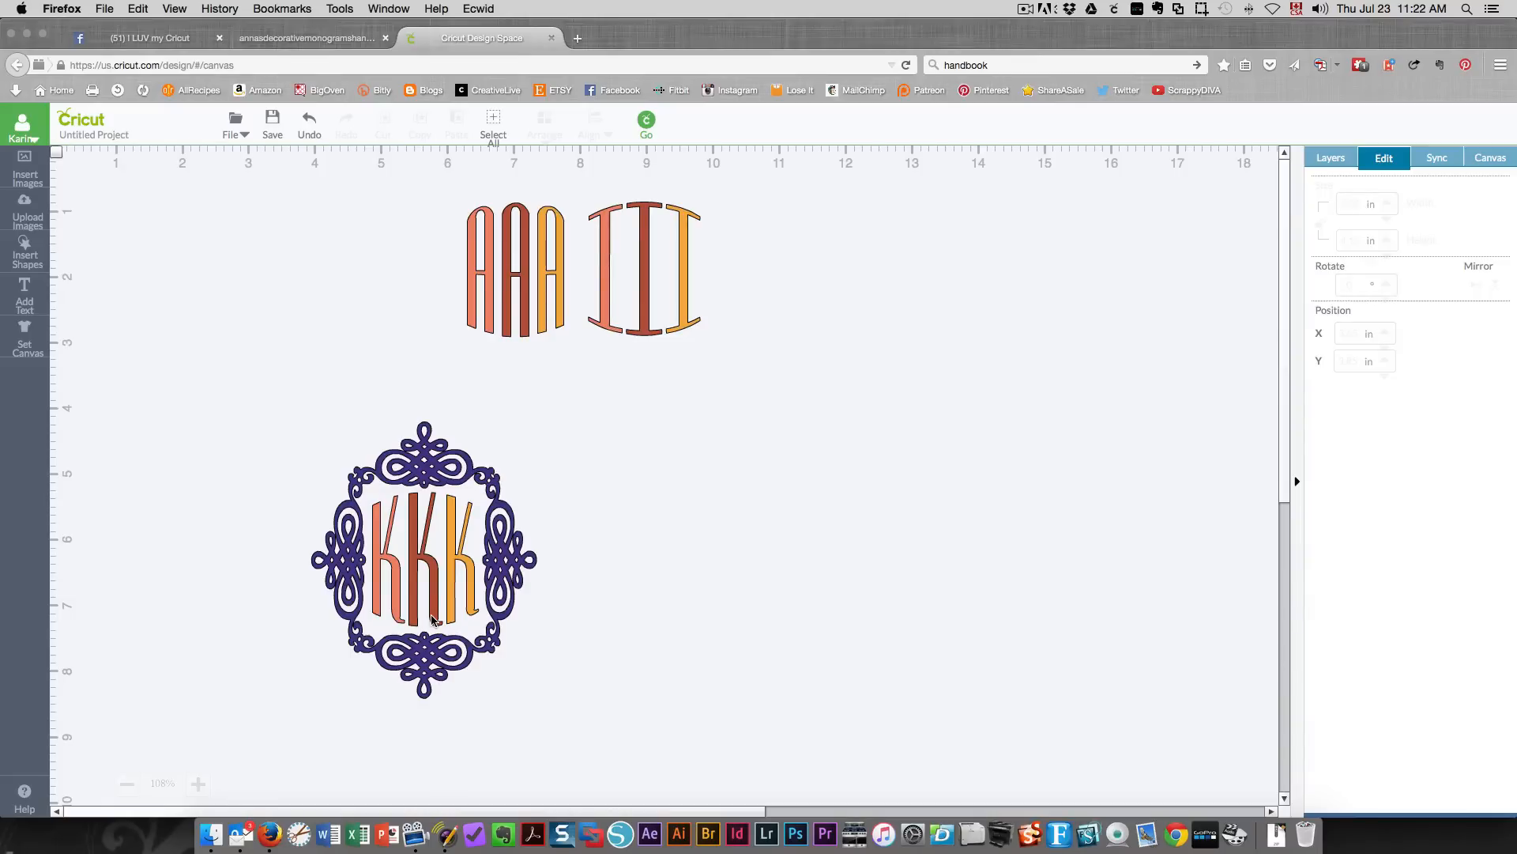
{"action": "mouse_move", "coordinate": [436, 597]}
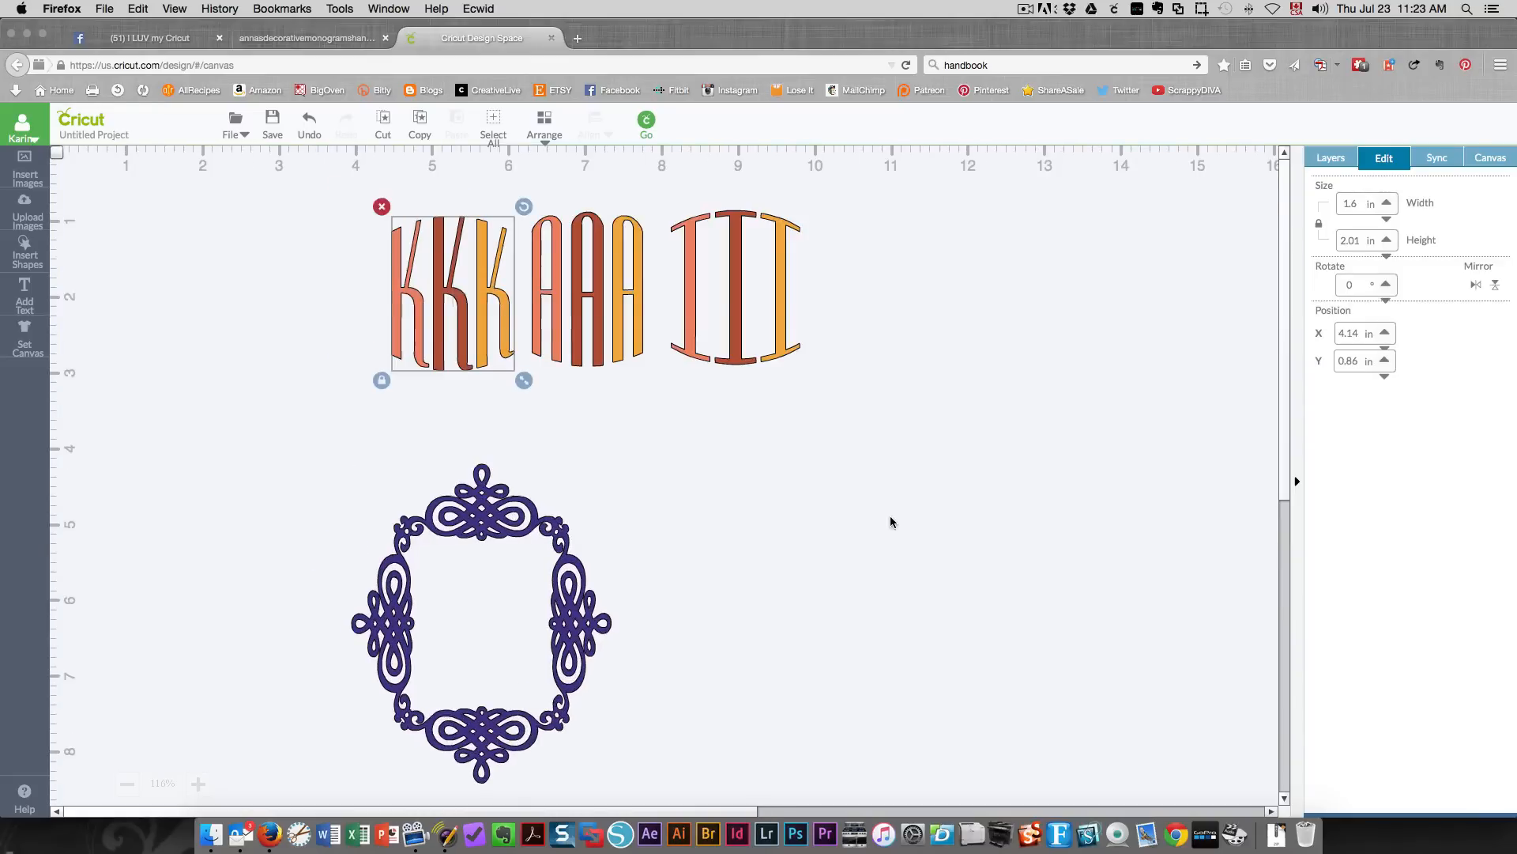
Step: Ungroup the K, A and I letter sets into separate letter layers
{"action": "right_click", "coordinate": [462, 341]}
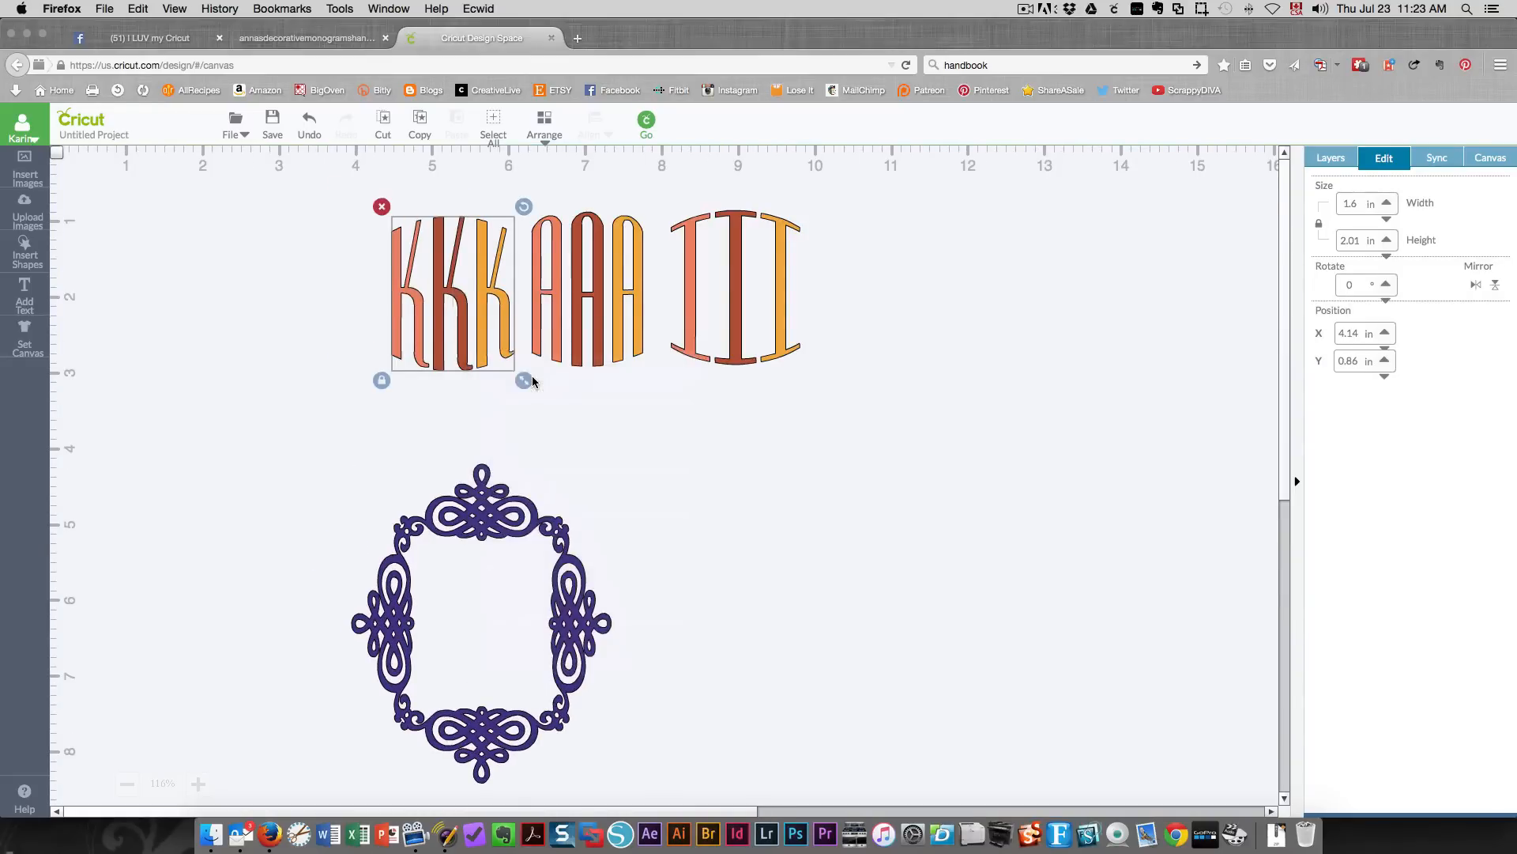
{"action": "left_click", "coordinate": [585, 290]}
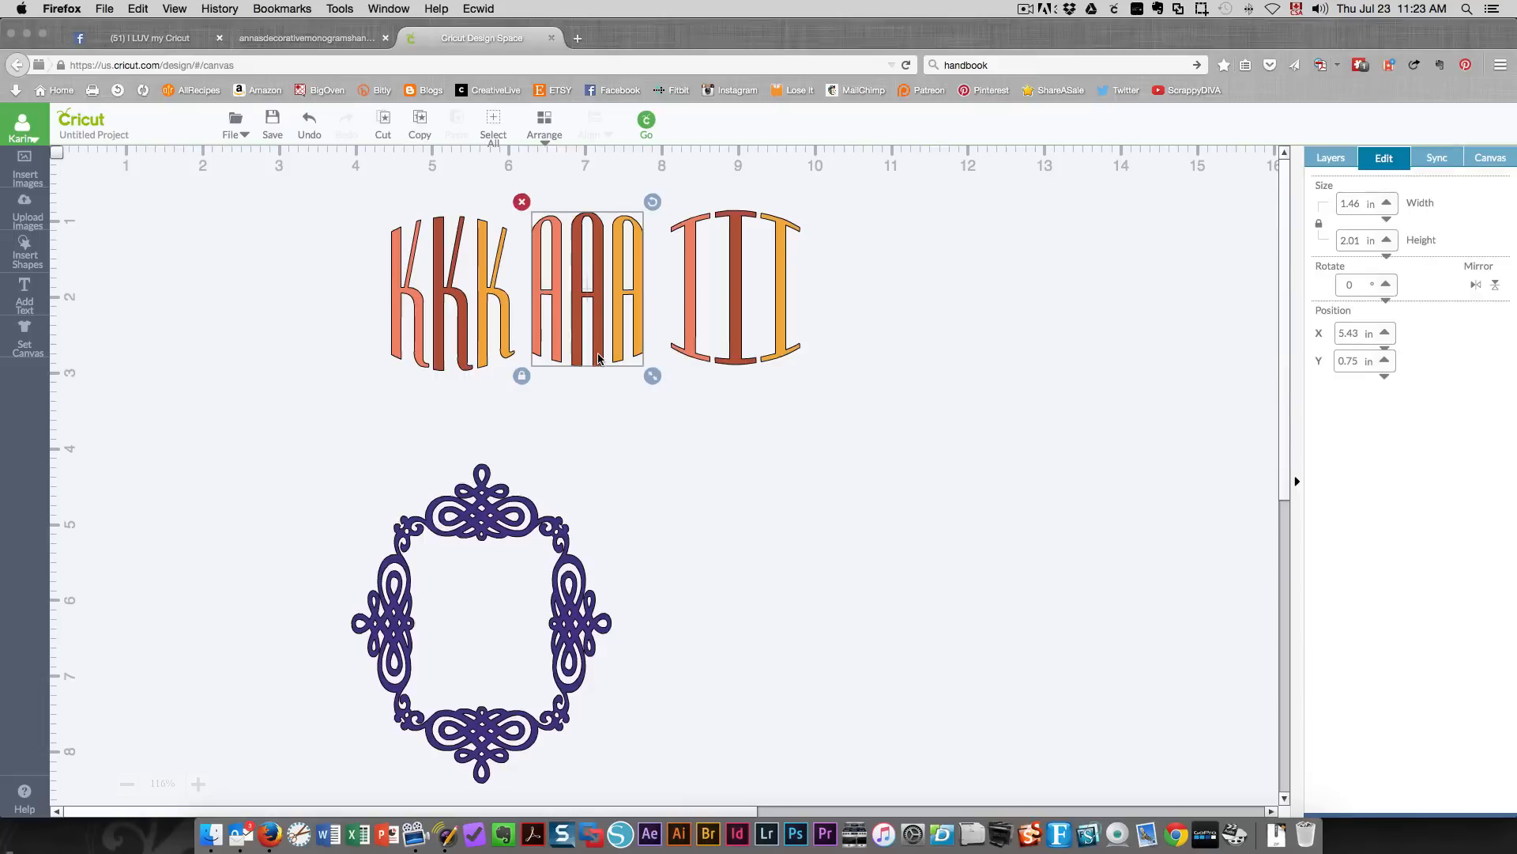
{"action": "left_click", "coordinate": [1329, 159]}
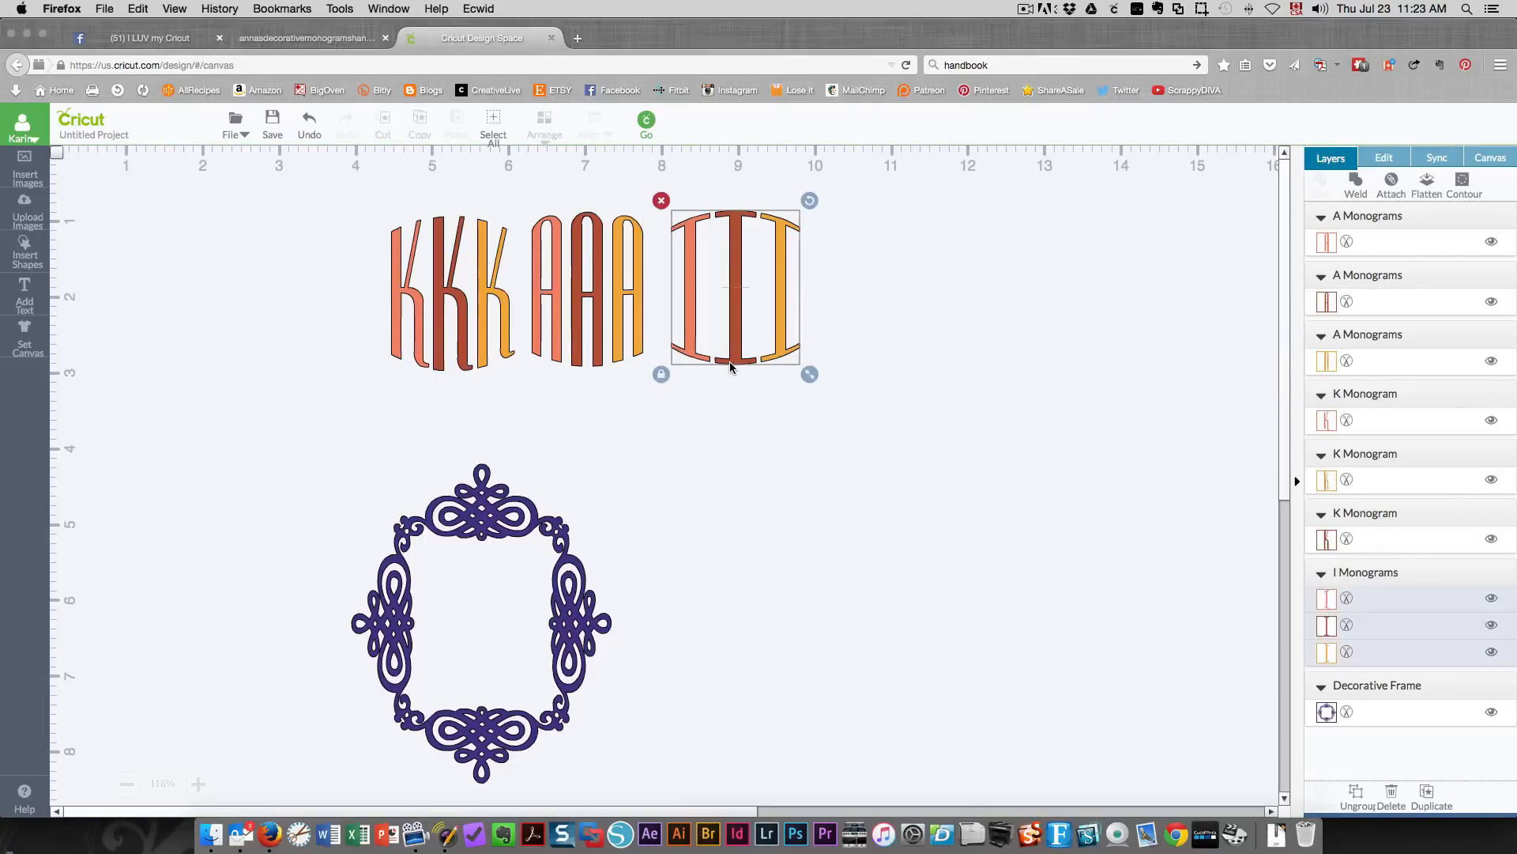
{"action": "right_click", "coordinate": [730, 365]}
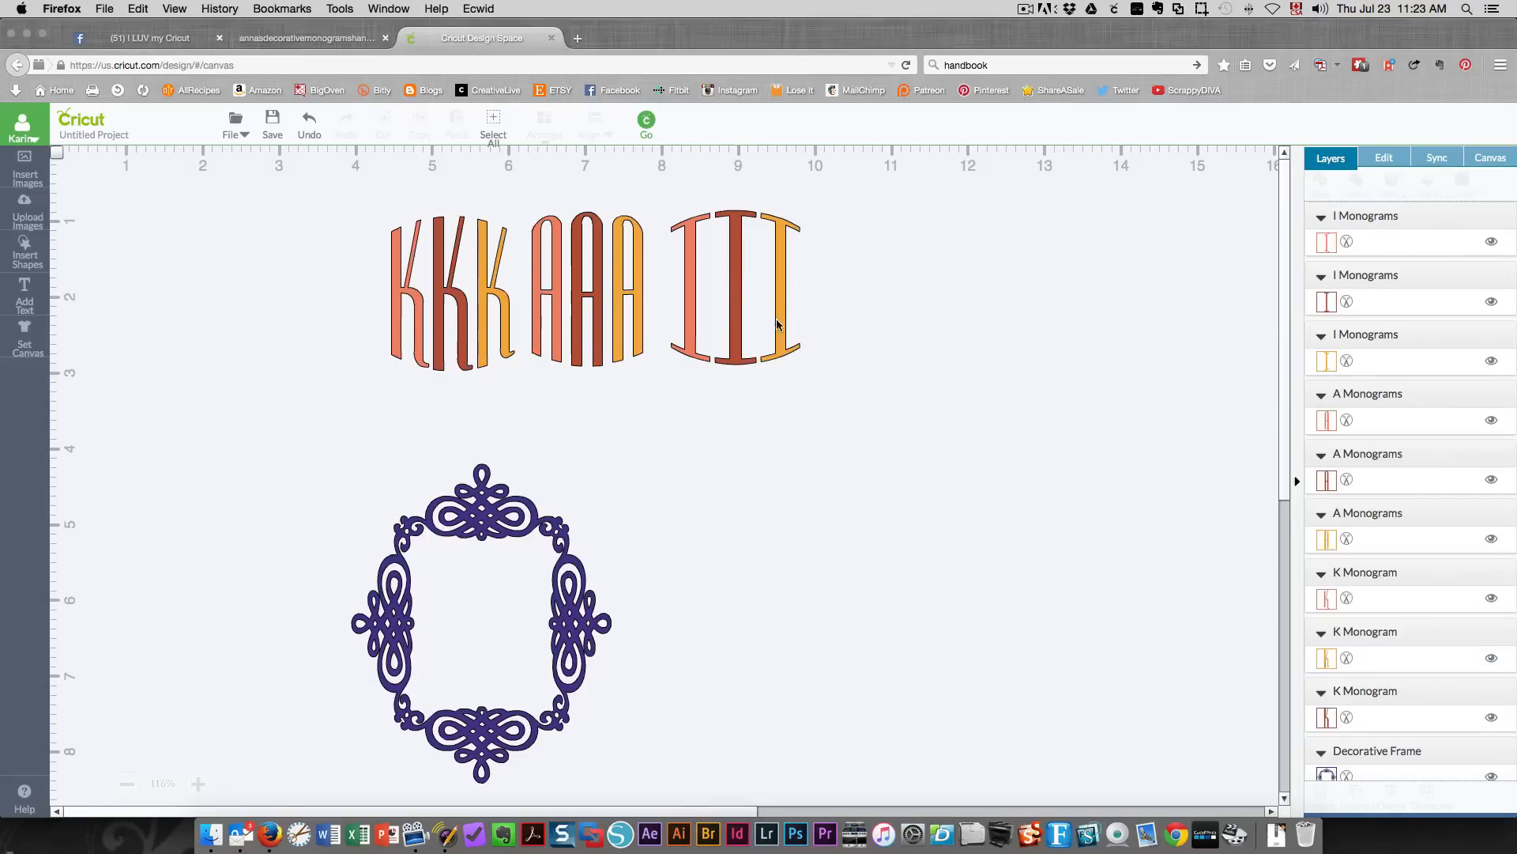
{"action": "mouse_move", "coordinate": [436, 361]}
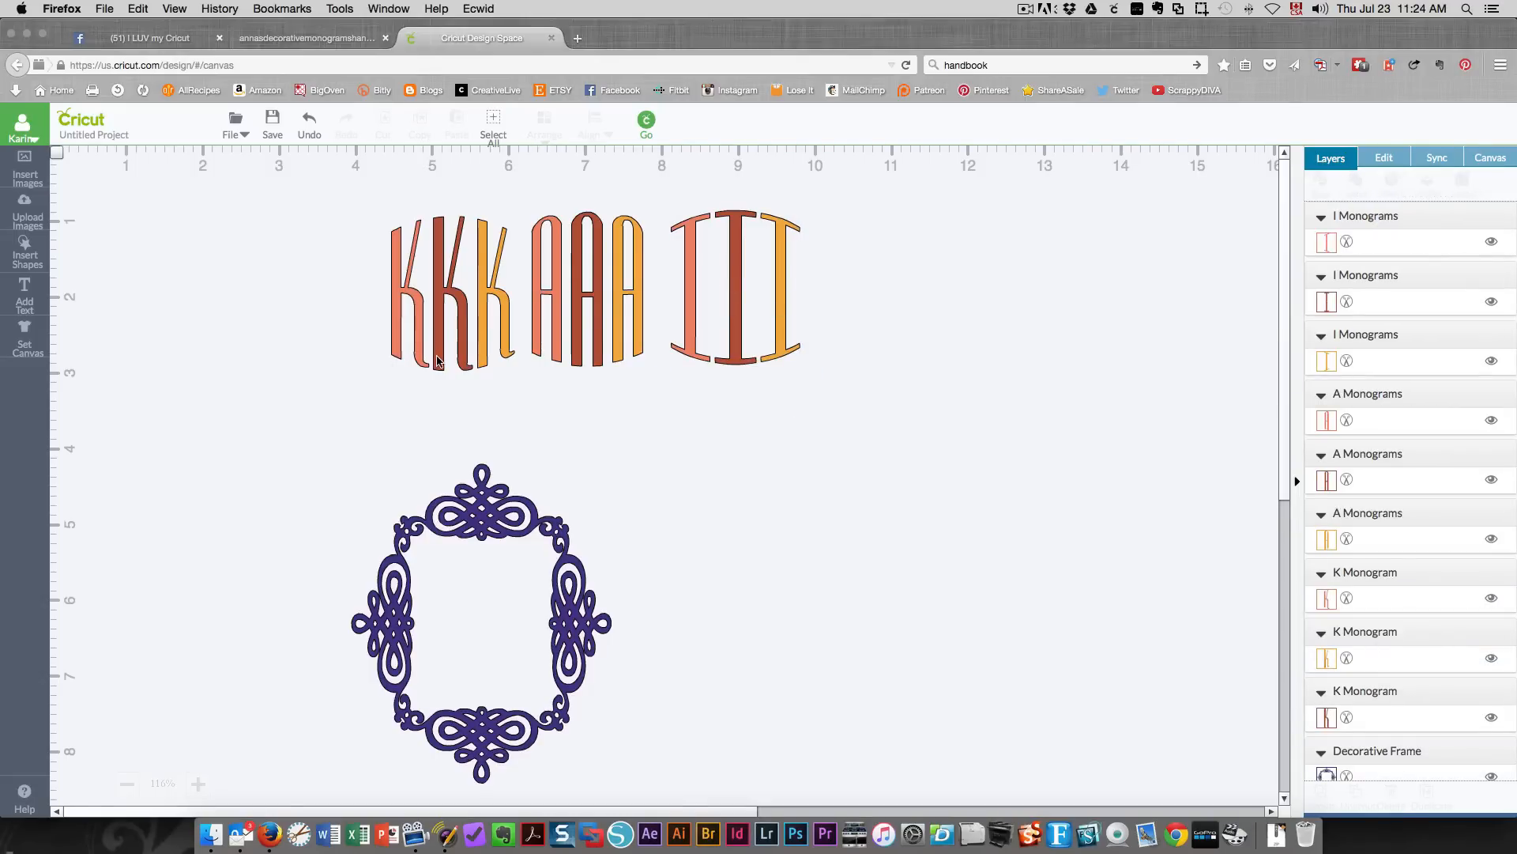
{"action": "mouse_move", "coordinate": [420, 353]}
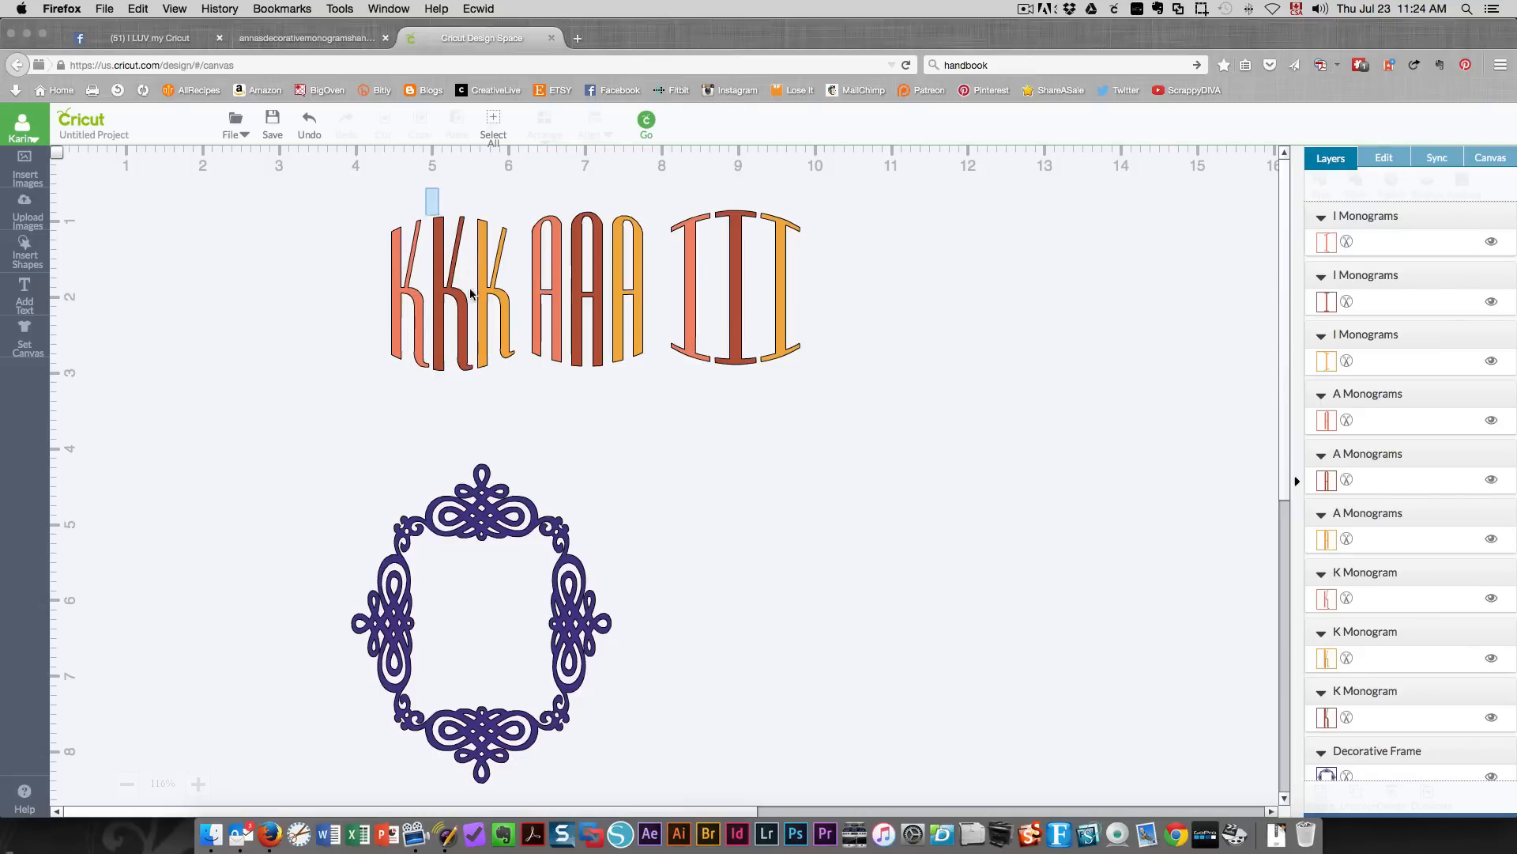
Step: Remove the extra K, A and I letters, keeping one of each colour
{"action": "left_click", "coordinate": [452, 291]}
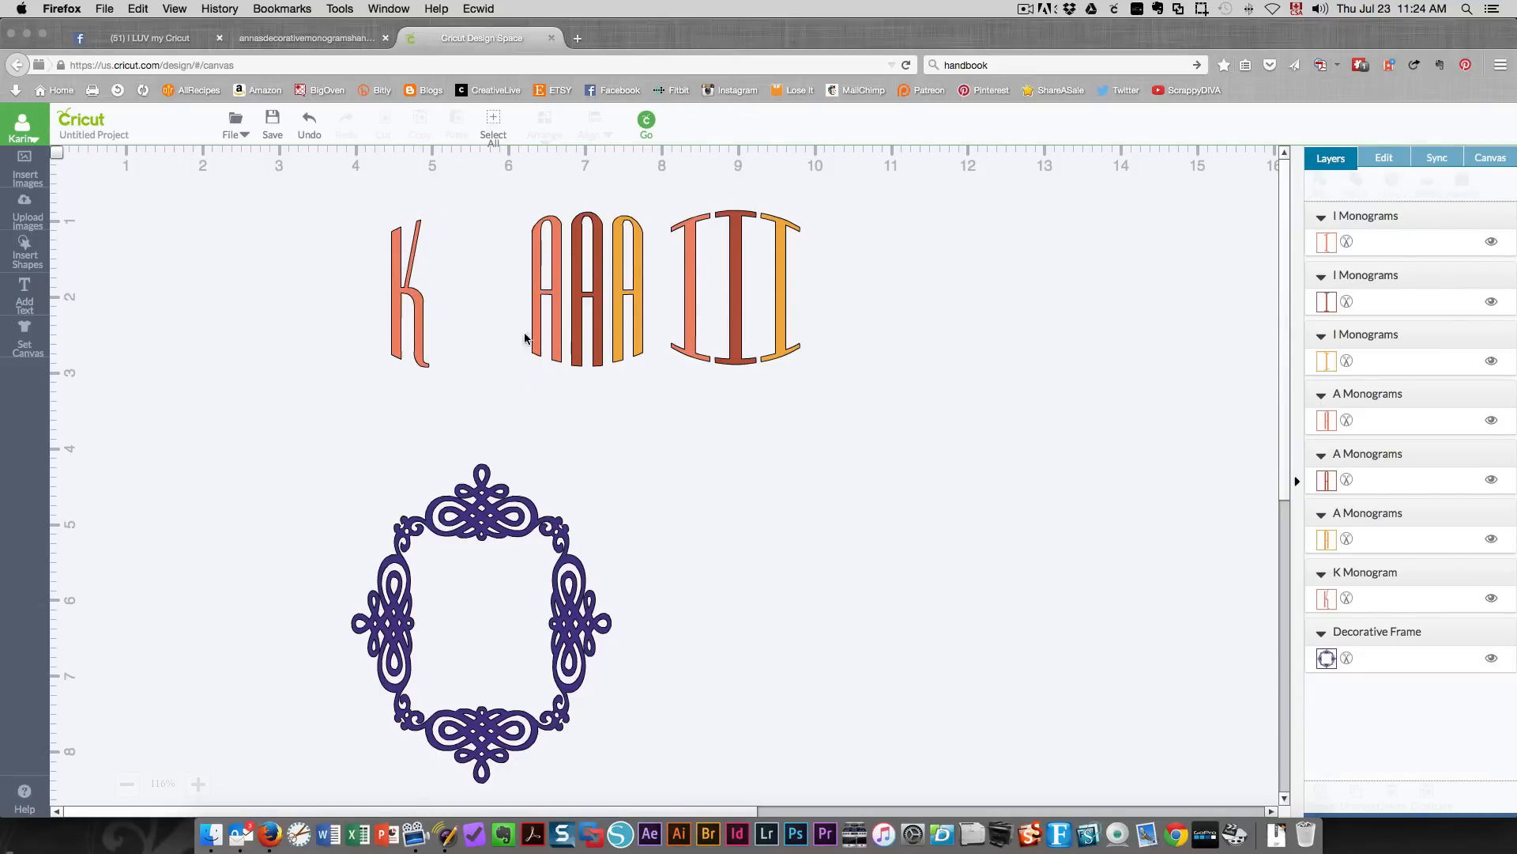
{"action": "left_click", "coordinate": [544, 291]}
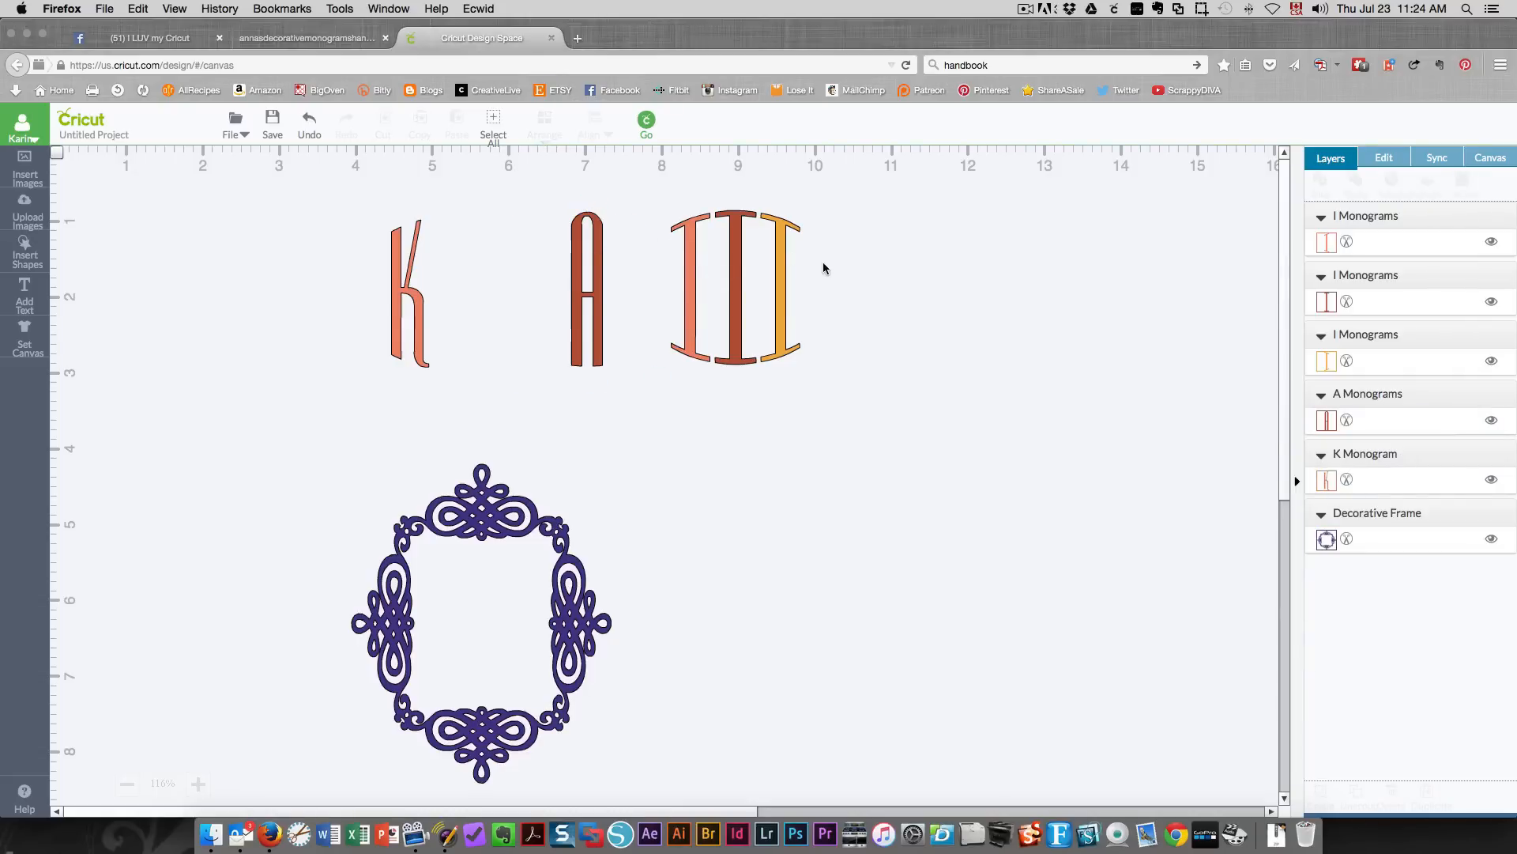
{"action": "left_click", "coordinate": [716, 281]}
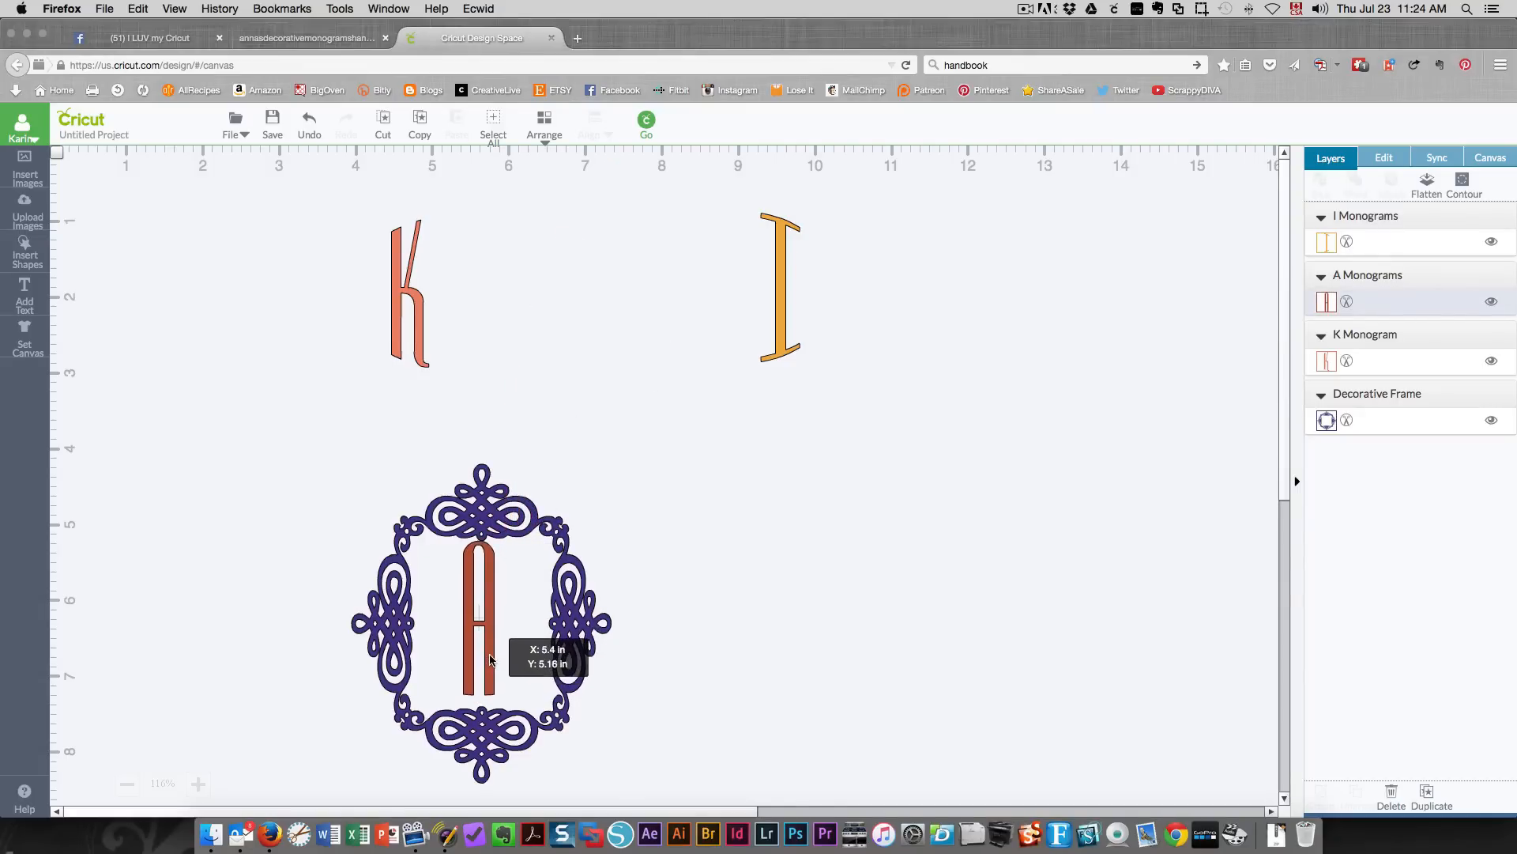
Step: Place the red A inside the frame and center it via Align
{"action": "left_click", "coordinate": [488, 658]}
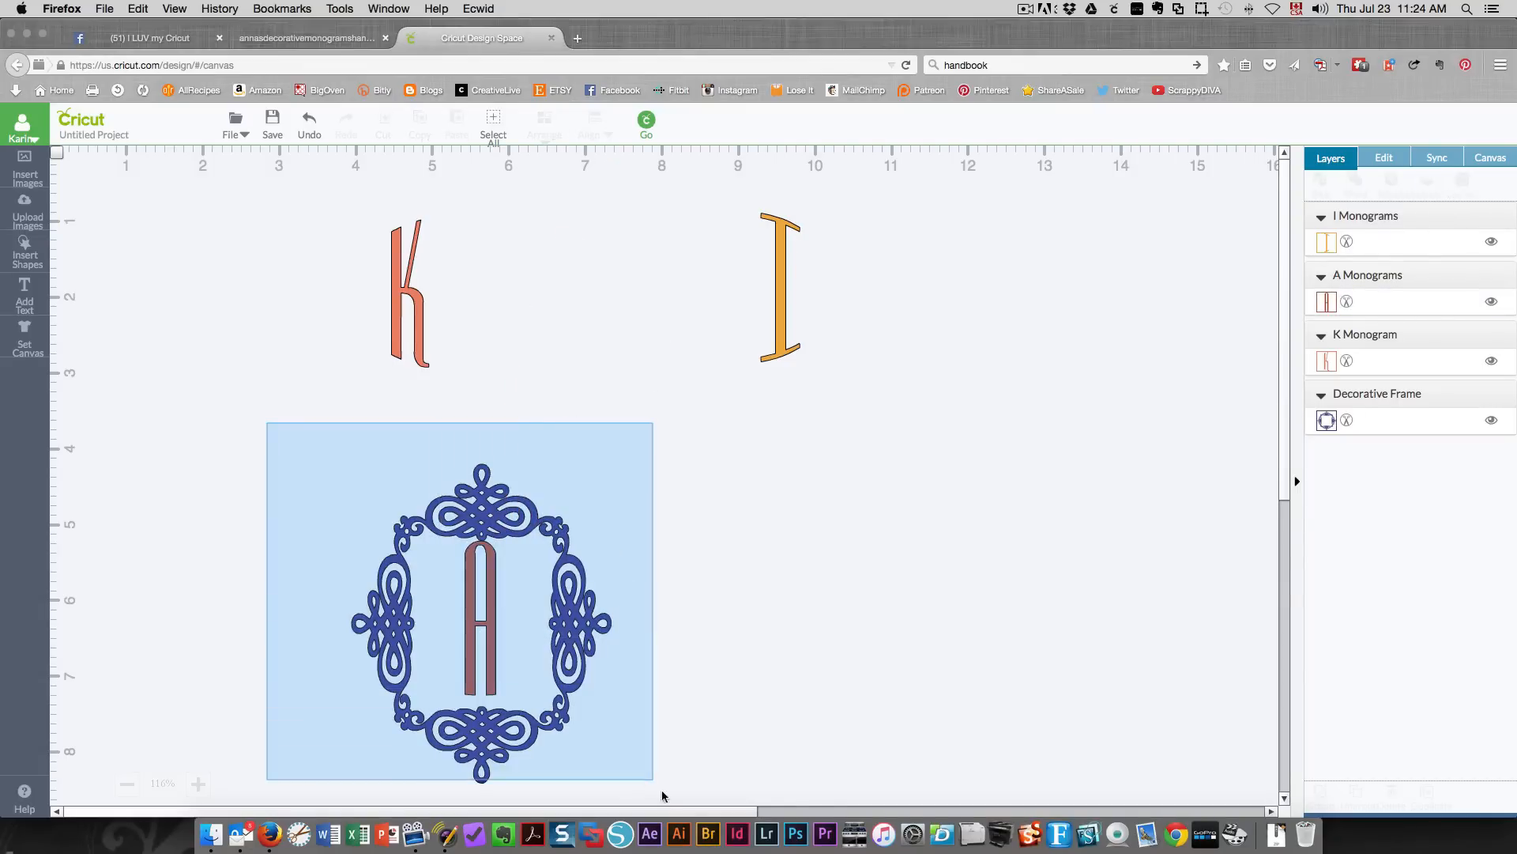
{"action": "left_click", "coordinate": [460, 601]}
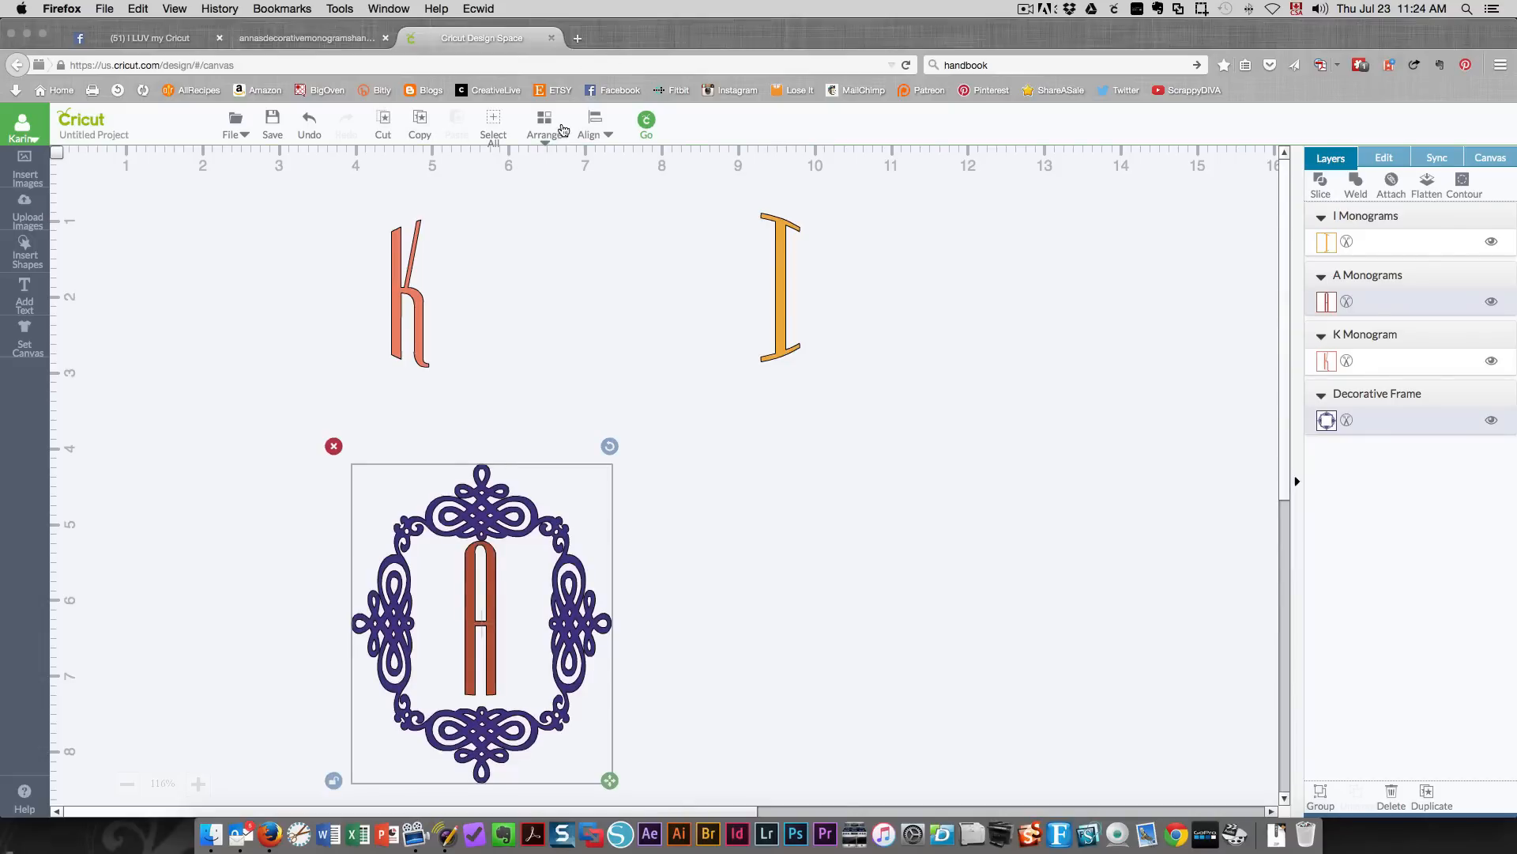
{"action": "left_click", "coordinate": [590, 126]}
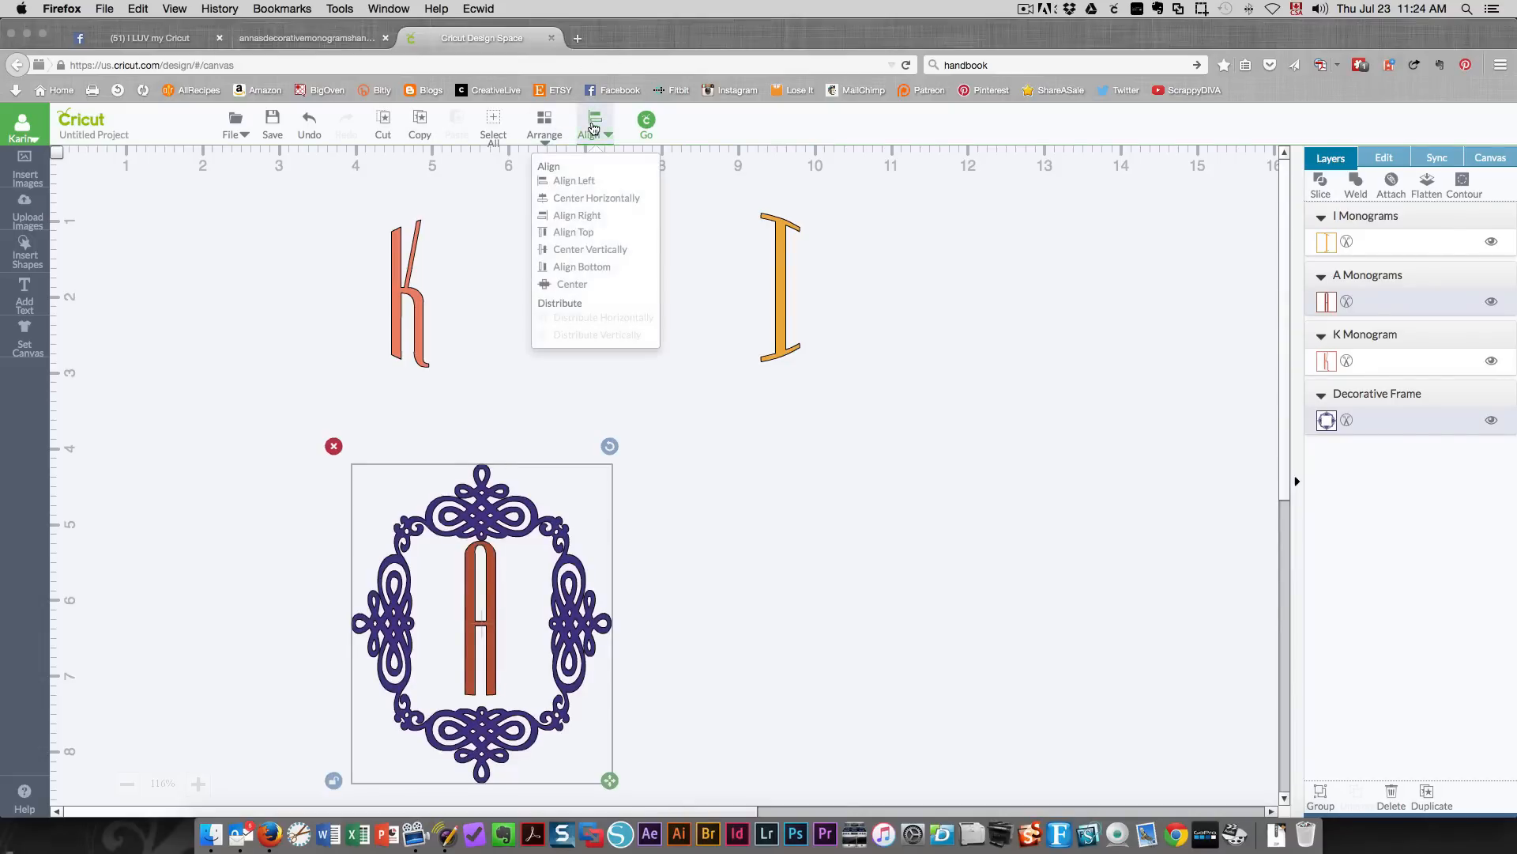
{"action": "left_click", "coordinate": [596, 199]}
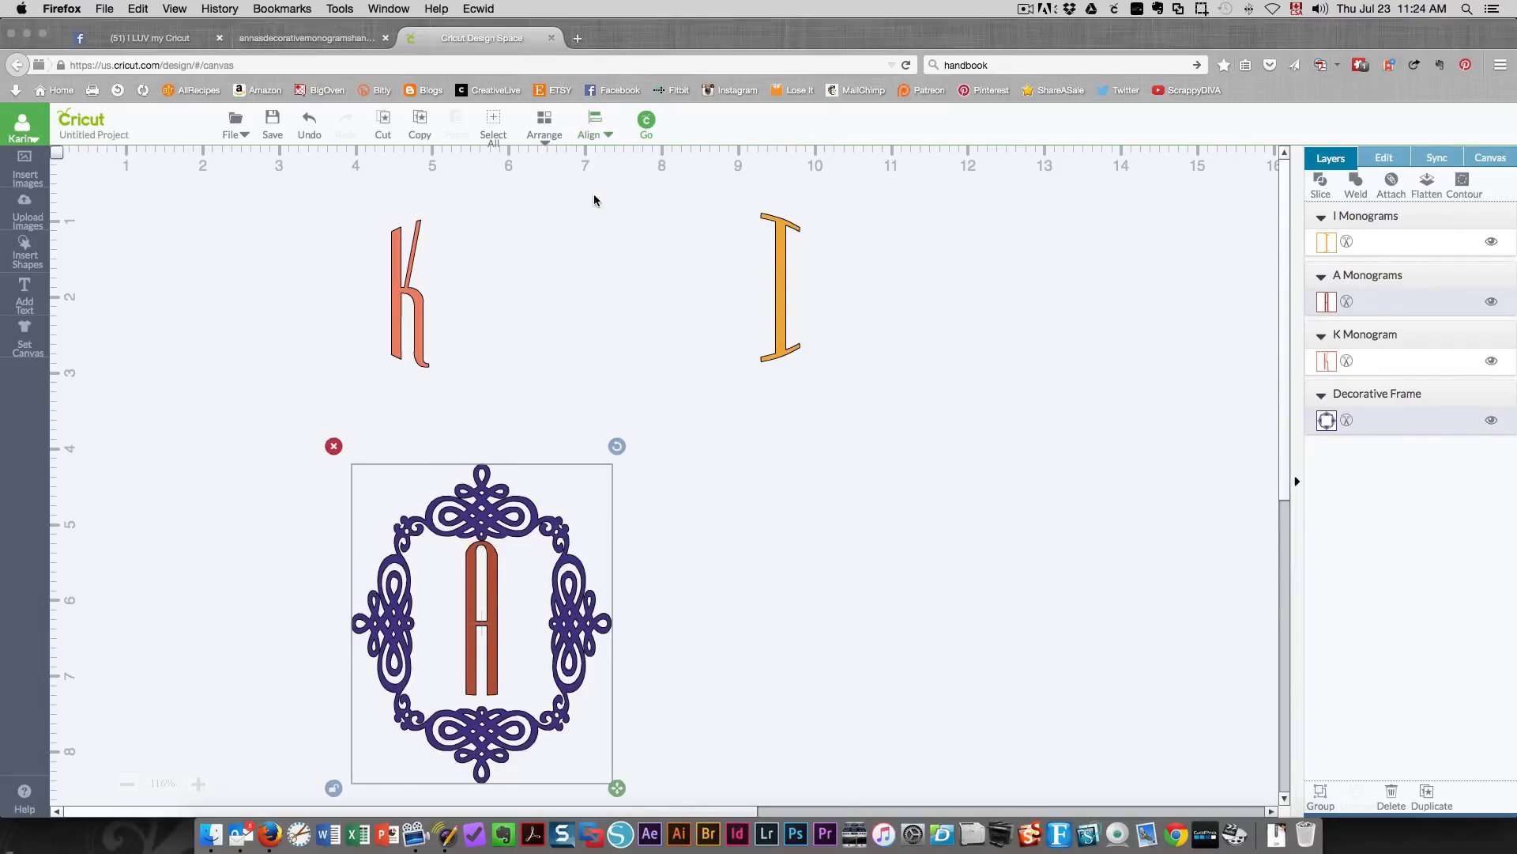
{"action": "left_click", "coordinate": [591, 124]}
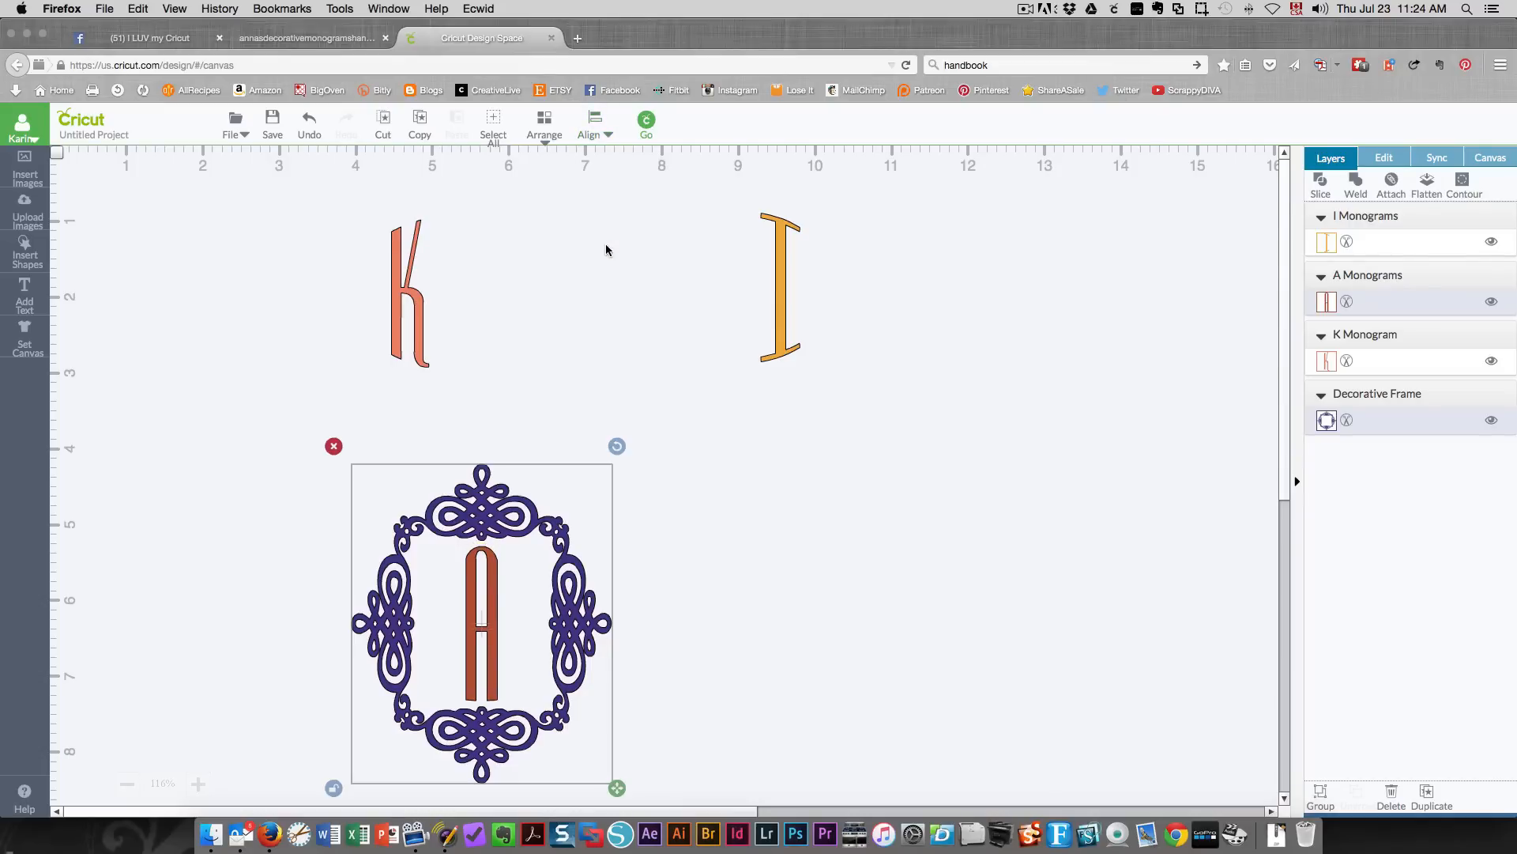
{"action": "mouse_move", "coordinate": [488, 683]}
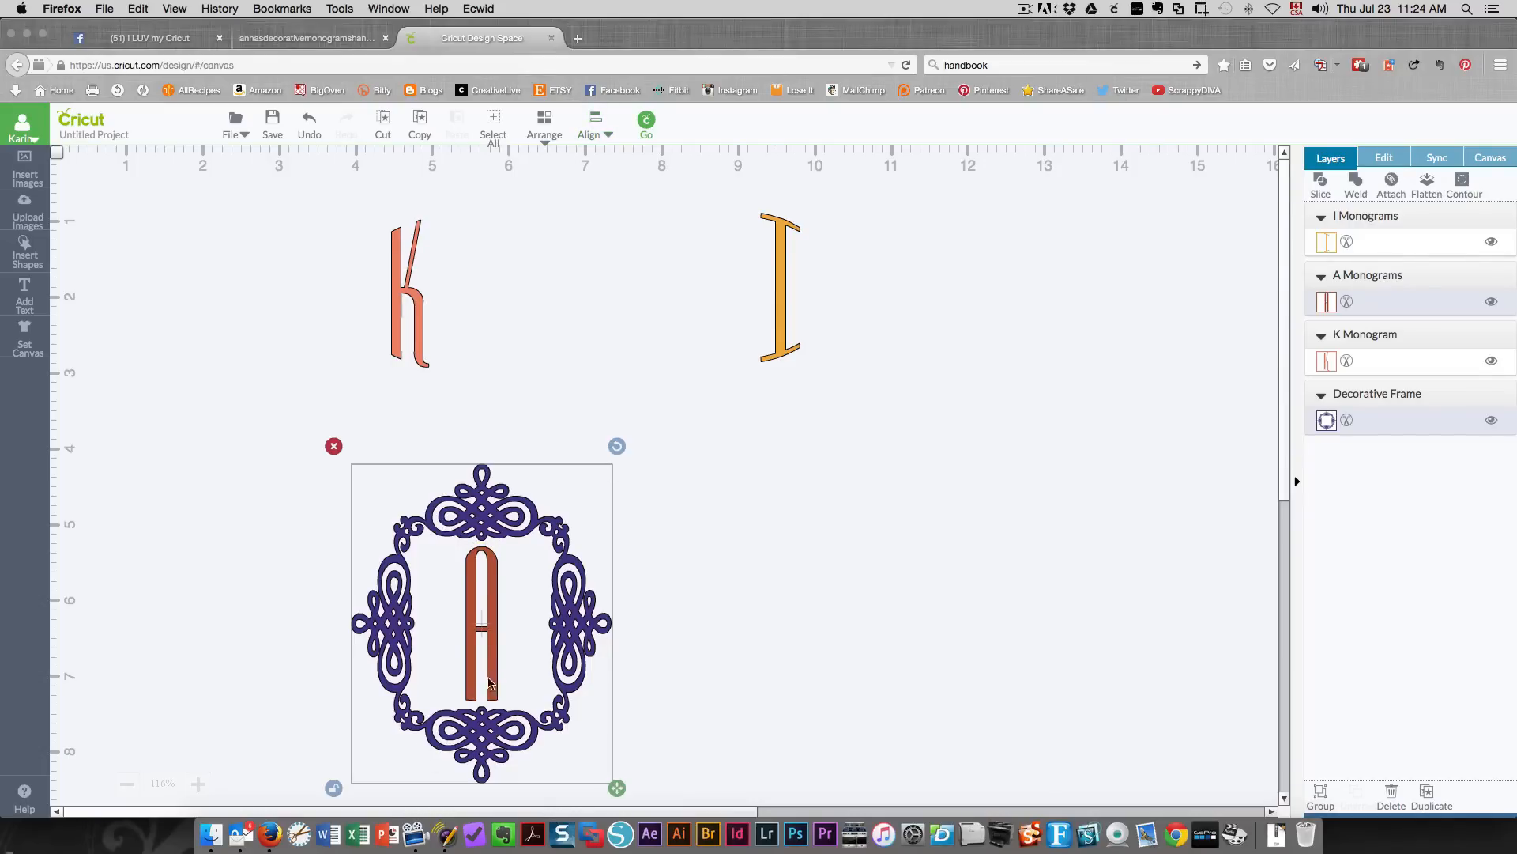
Step: Move the yellow I and orange K beside the A, with A in the middle
{"action": "left_click", "coordinate": [792, 346]}
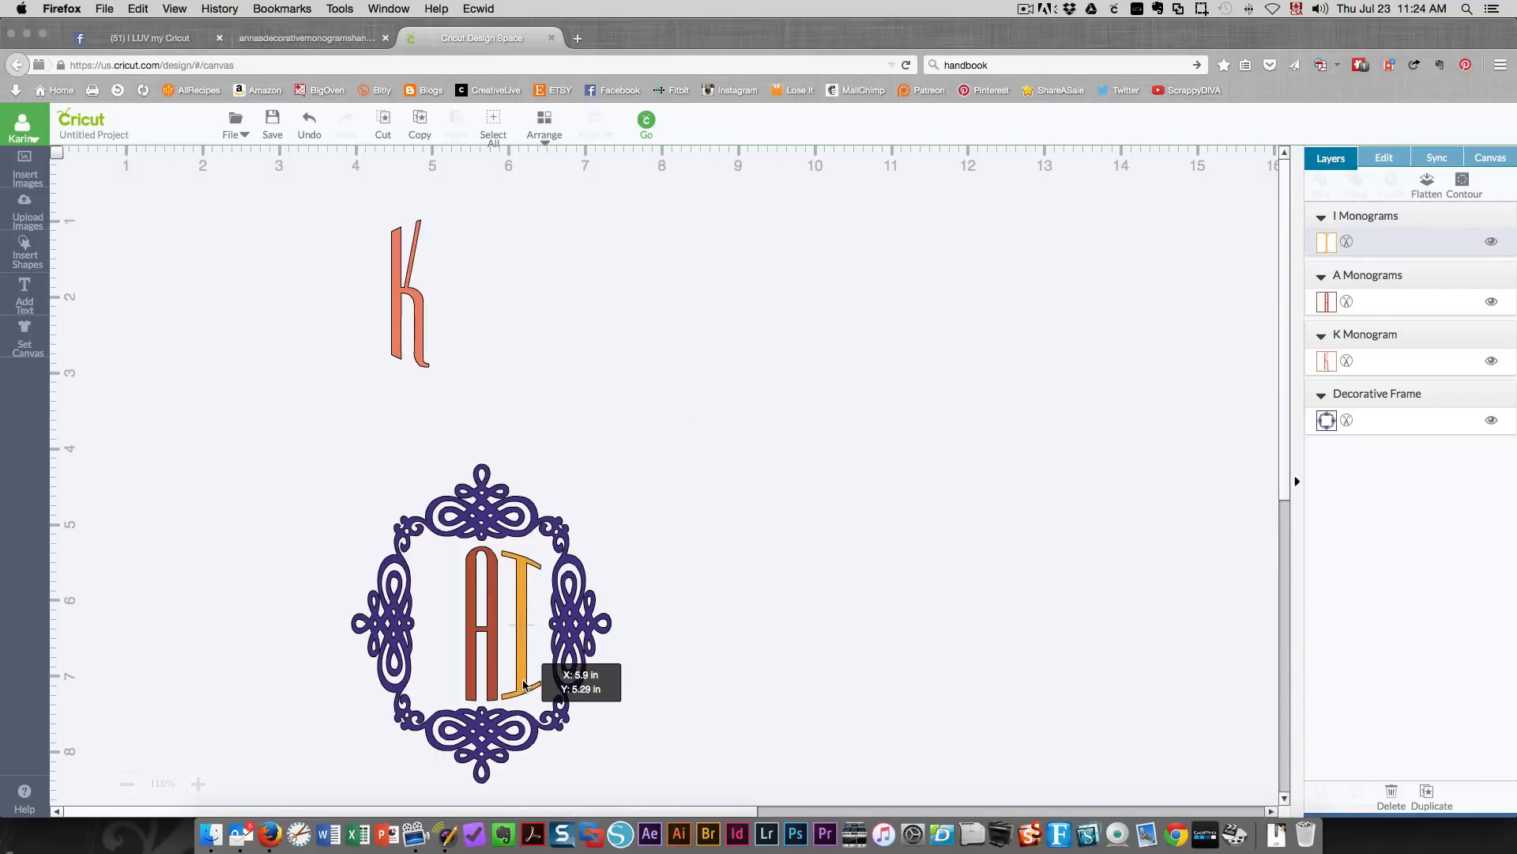
{"action": "left_click", "coordinate": [523, 629]}
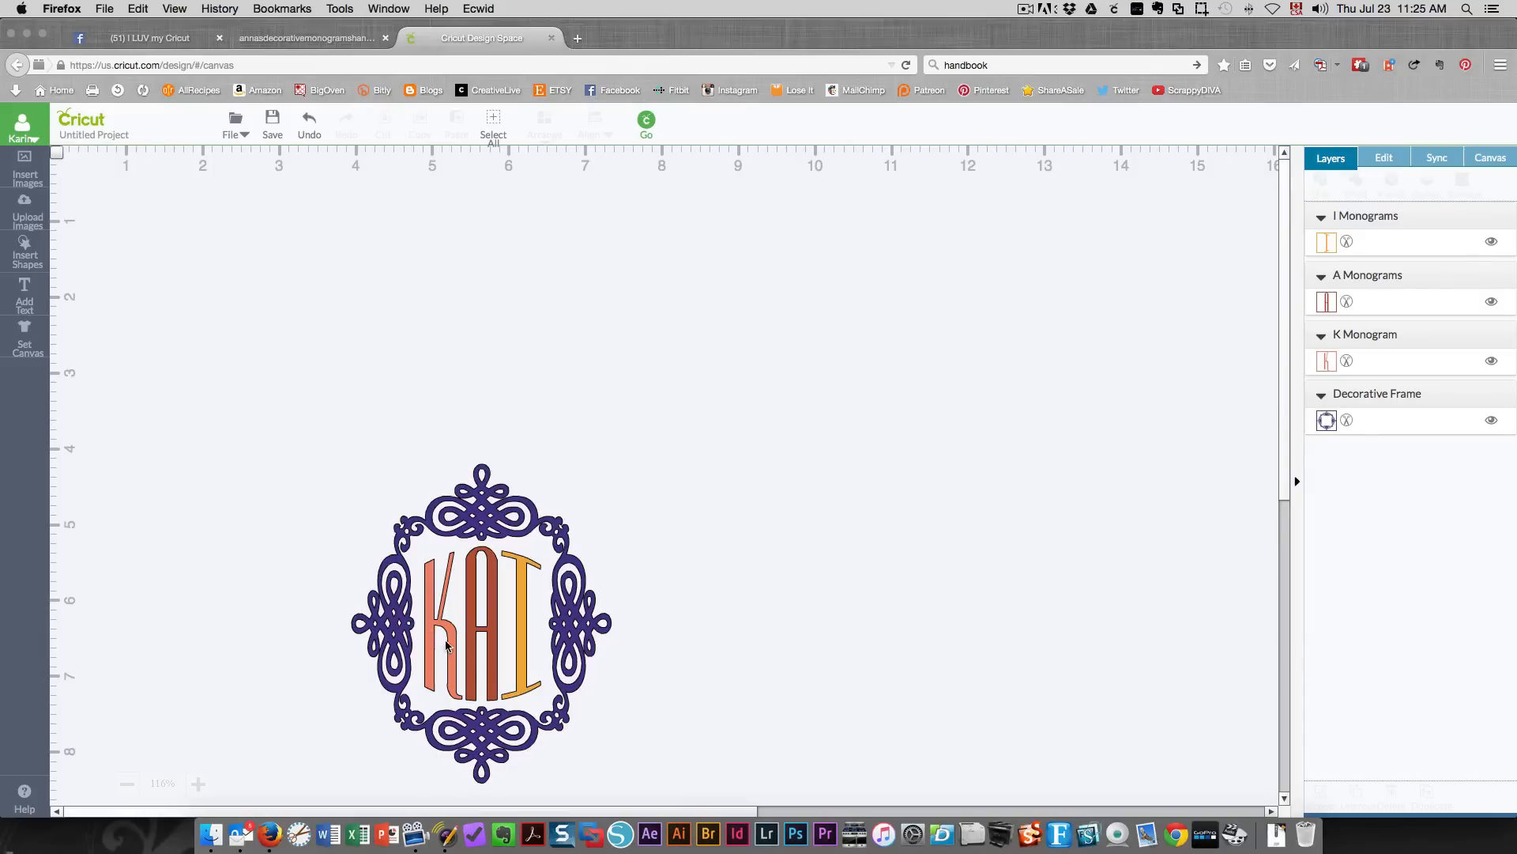
{"action": "left_click", "coordinate": [480, 629]}
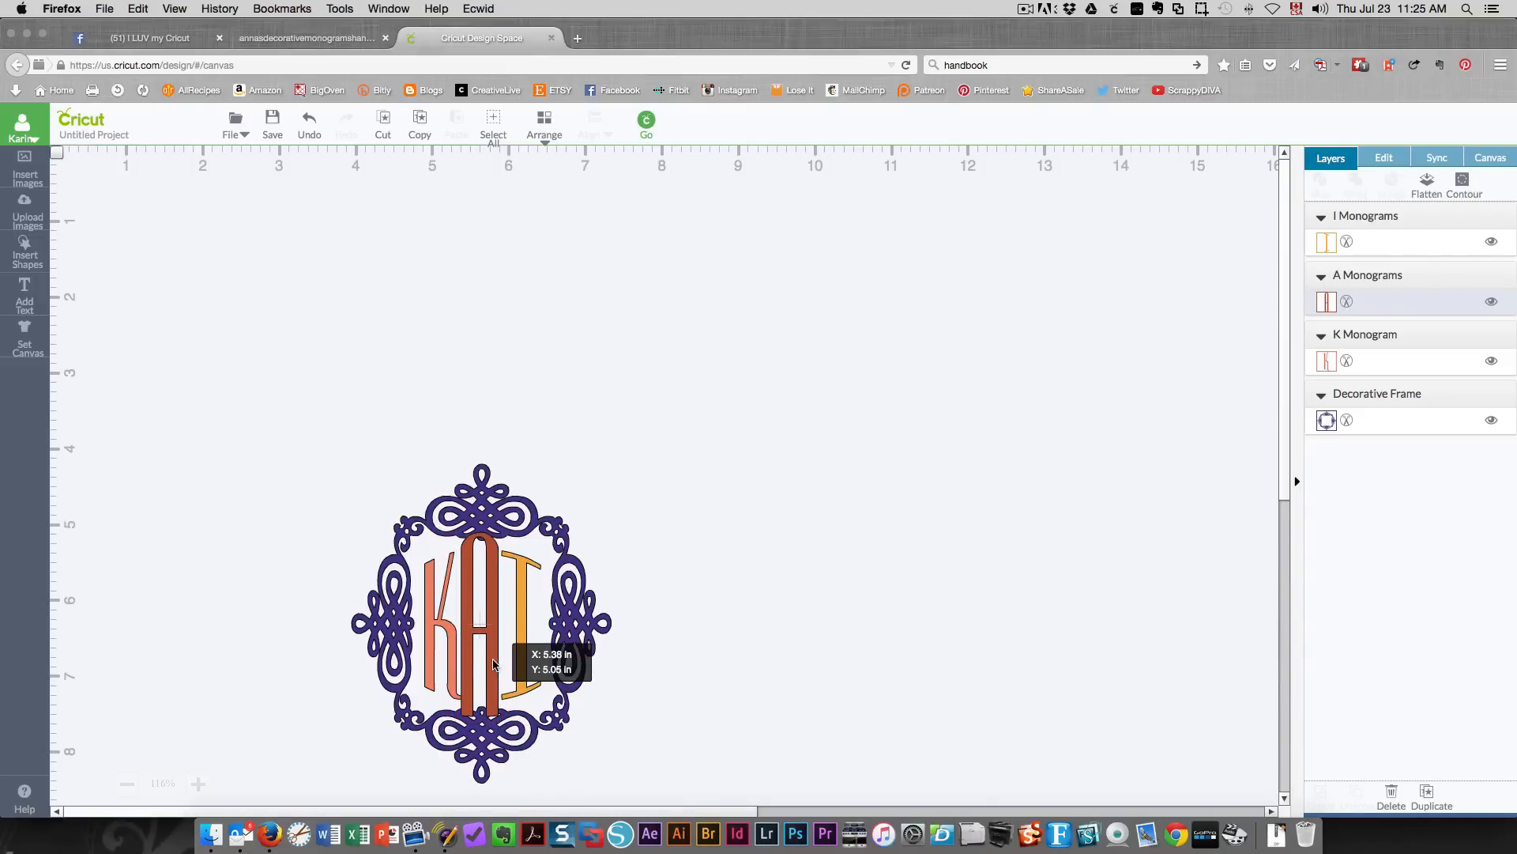
{"action": "left_click", "coordinate": [482, 620]}
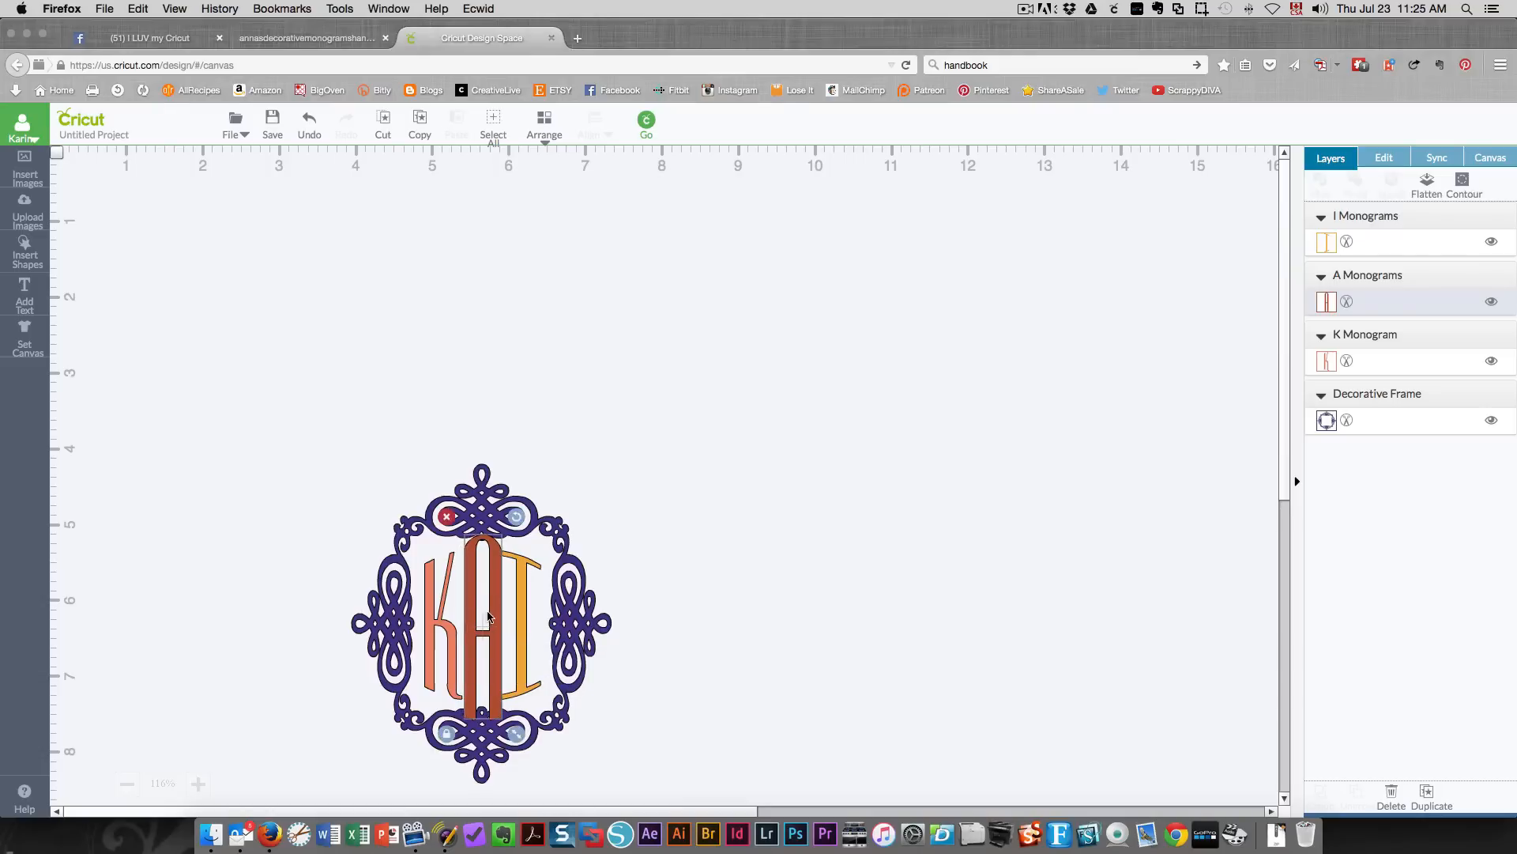
{"action": "mouse_move", "coordinate": [495, 671]}
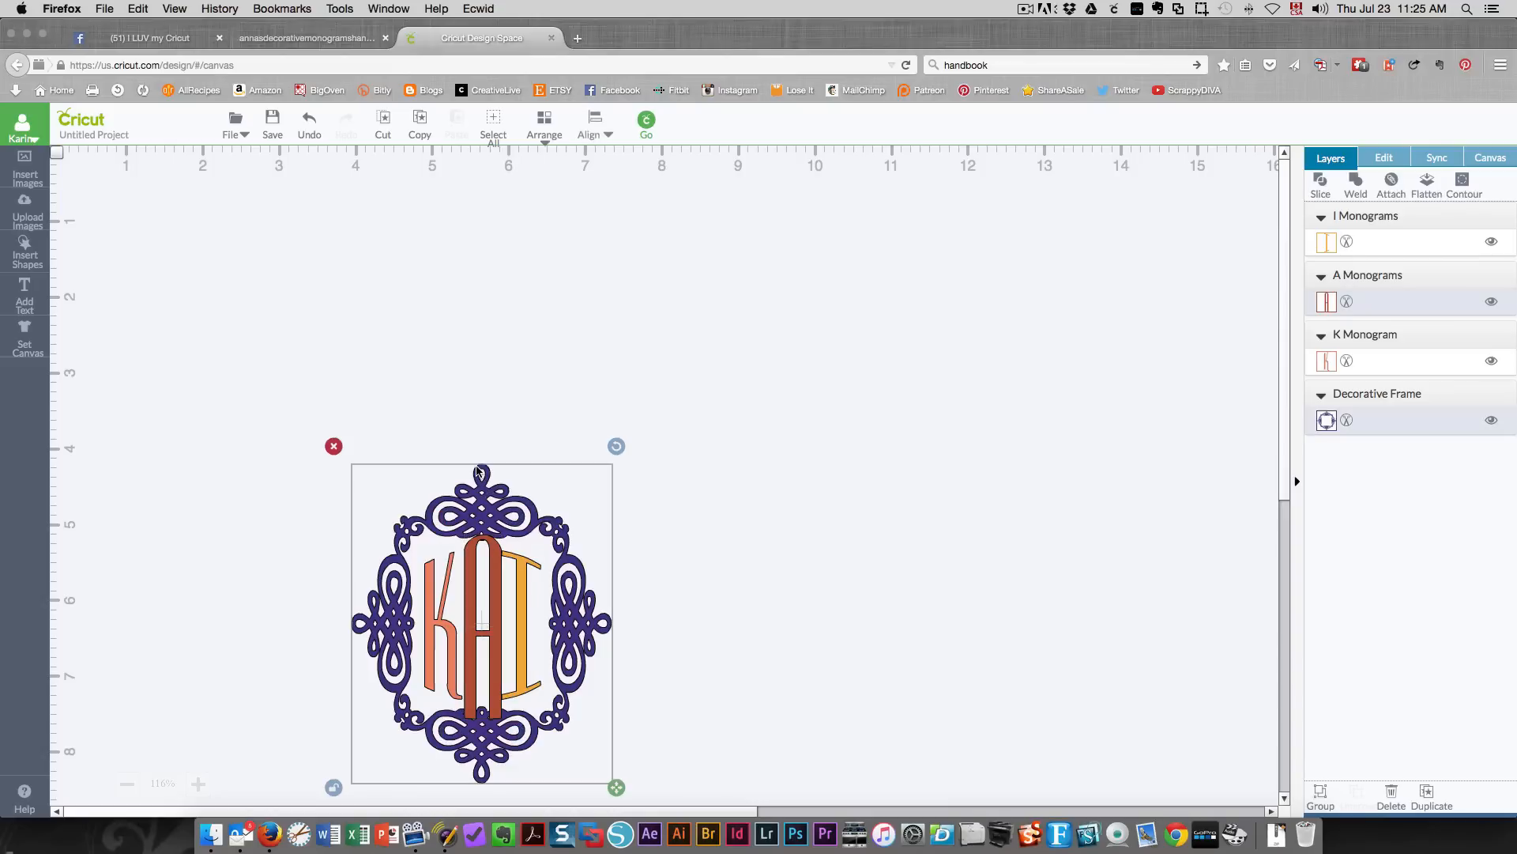
Step: Center the KAI letters in the frame via Align and nudge the K into place
{"action": "left_click", "coordinate": [590, 126]}
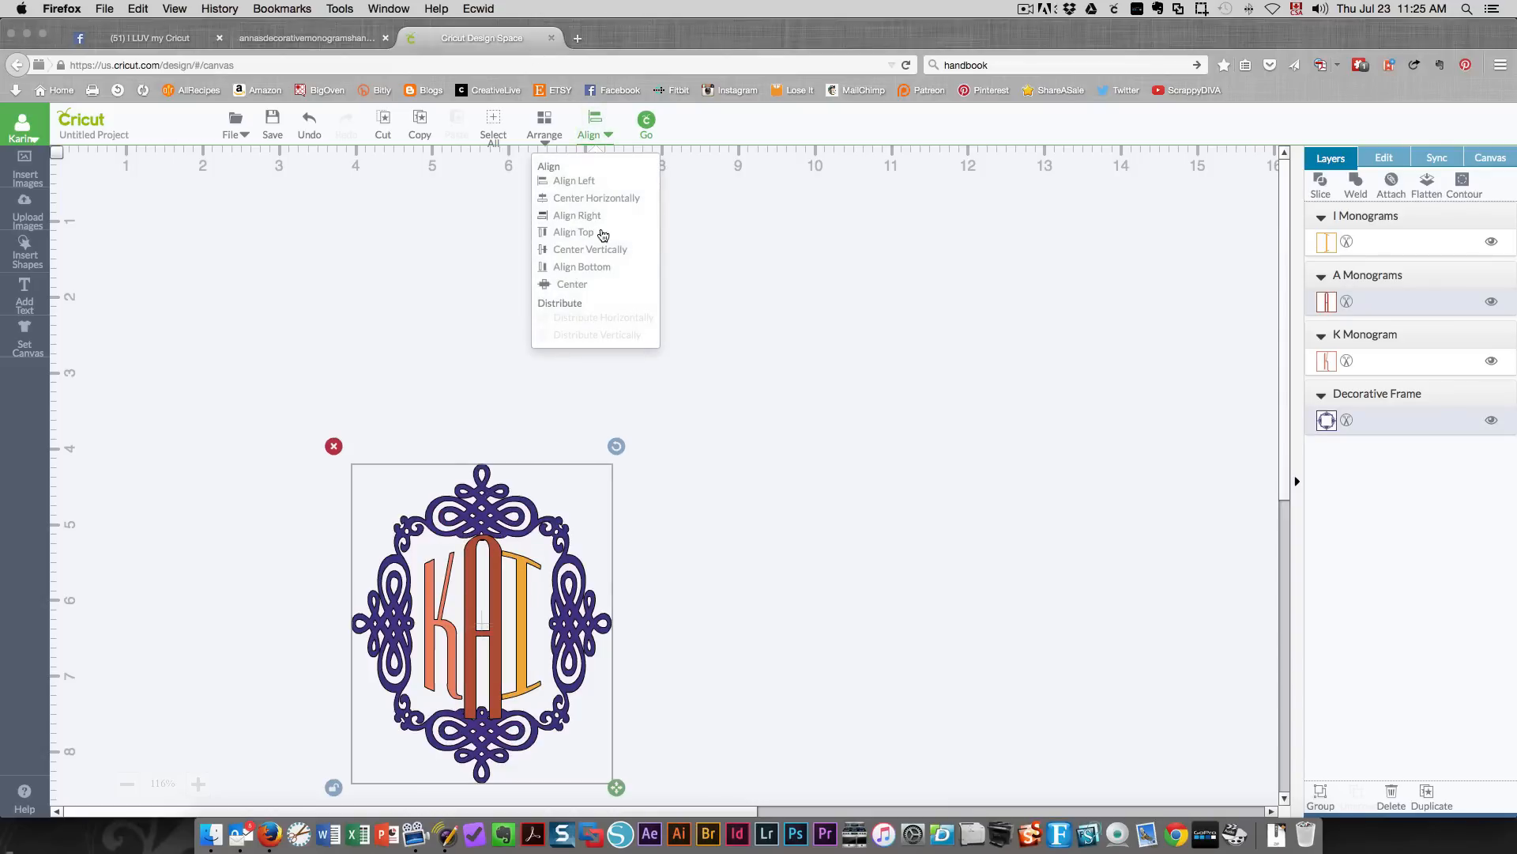
{"action": "mouse_move", "coordinate": [618, 223]}
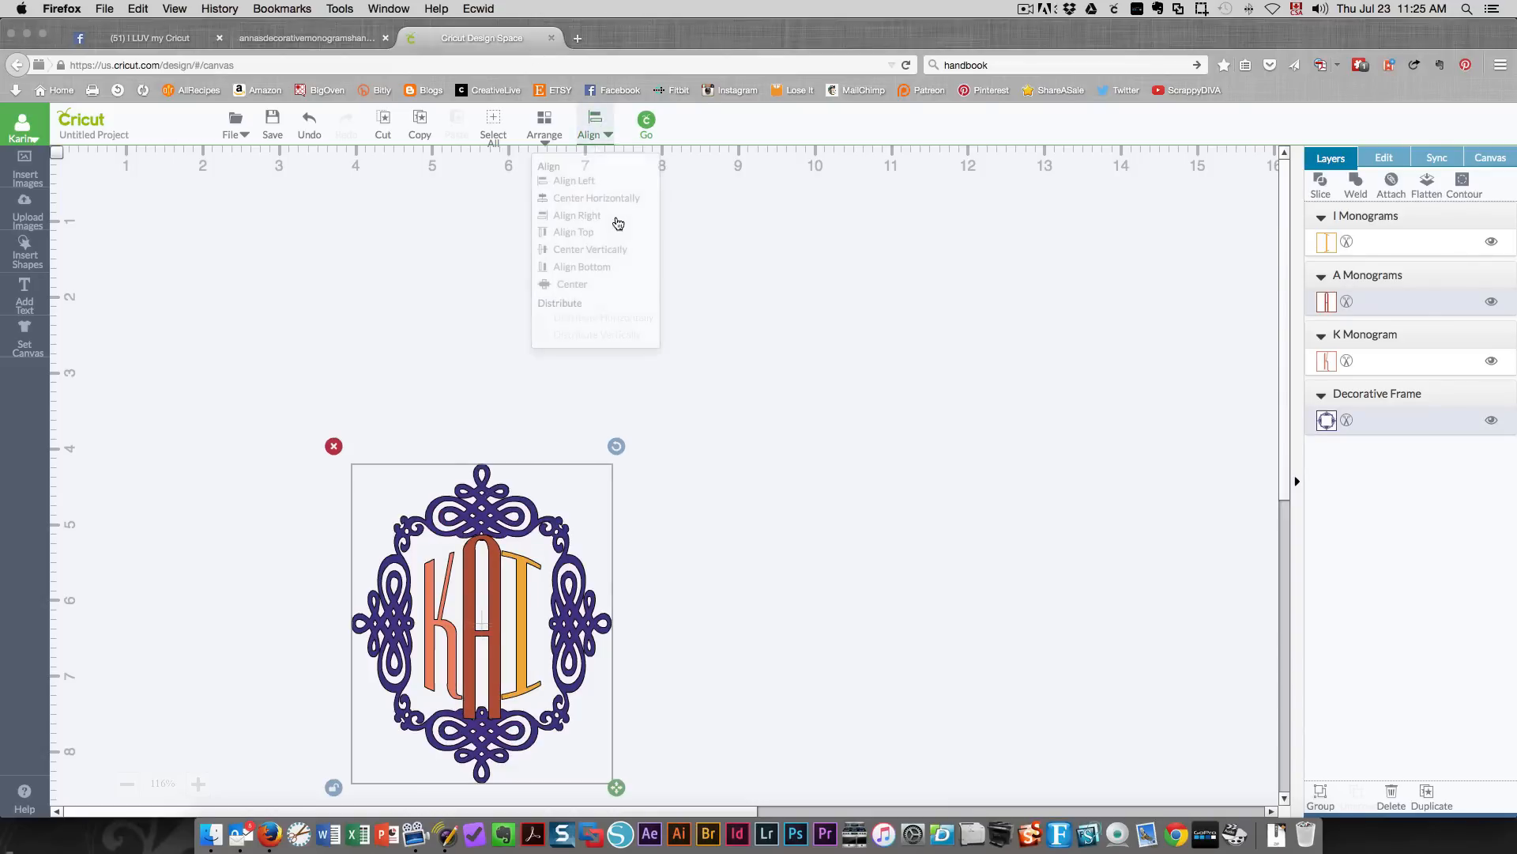
{"action": "left_click", "coordinate": [769, 422]}
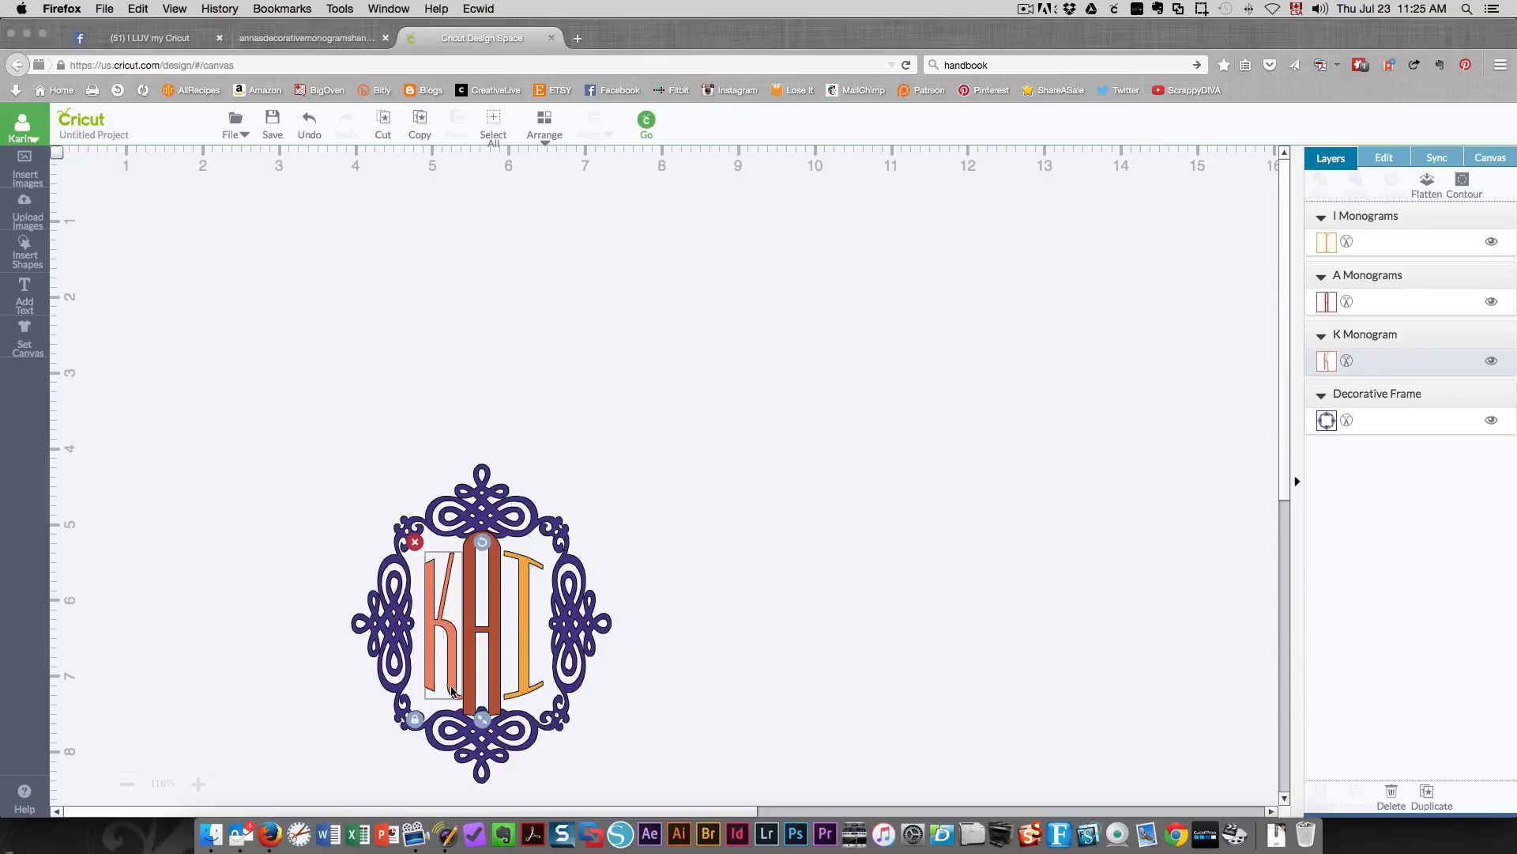
{"action": "left_click", "coordinate": [892, 635]}
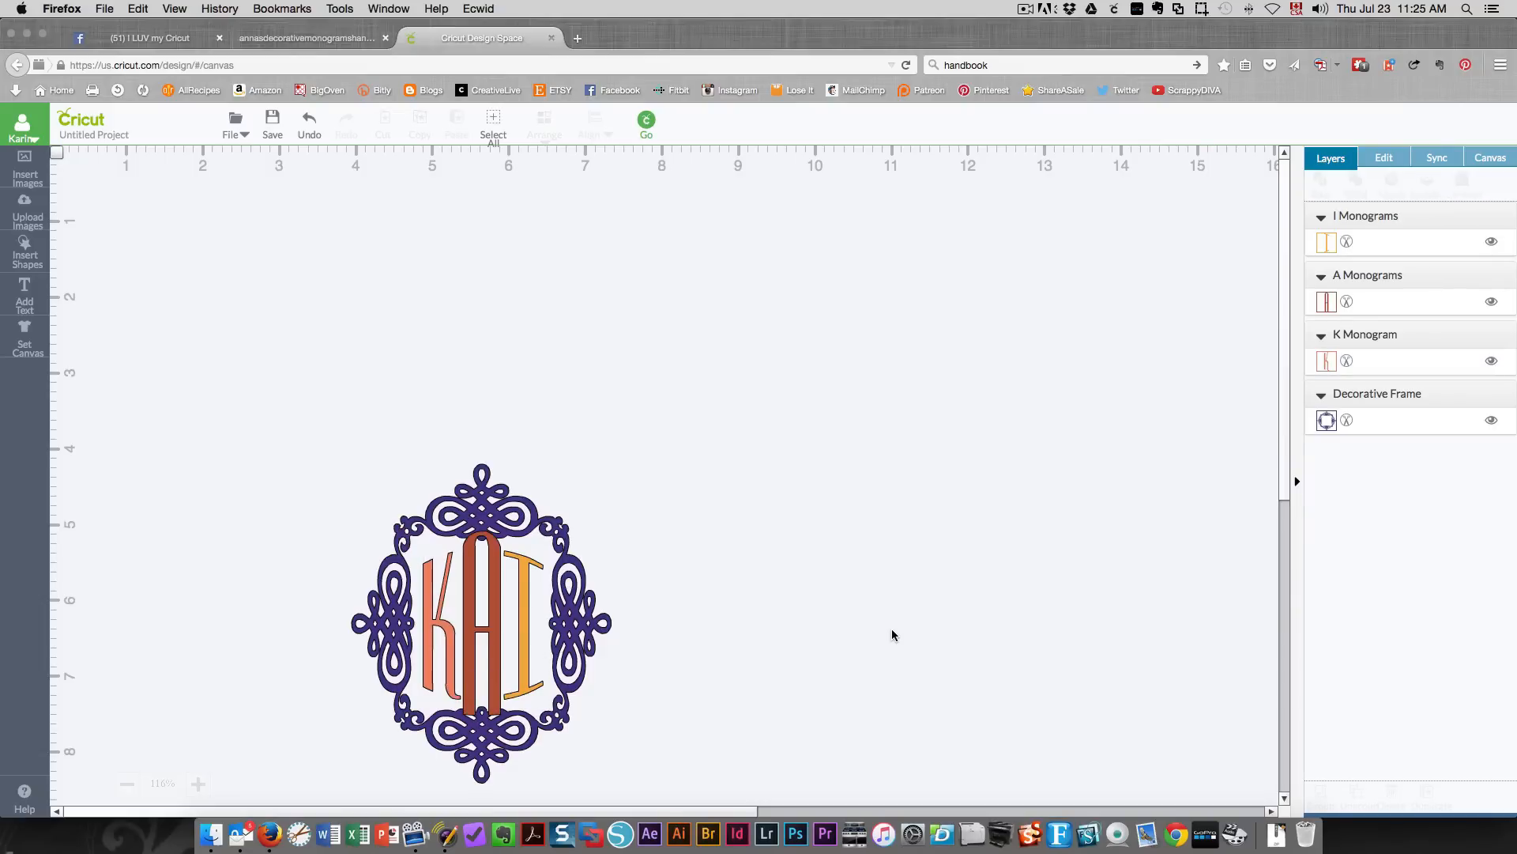
{"action": "mouse_move", "coordinate": [322, 482]}
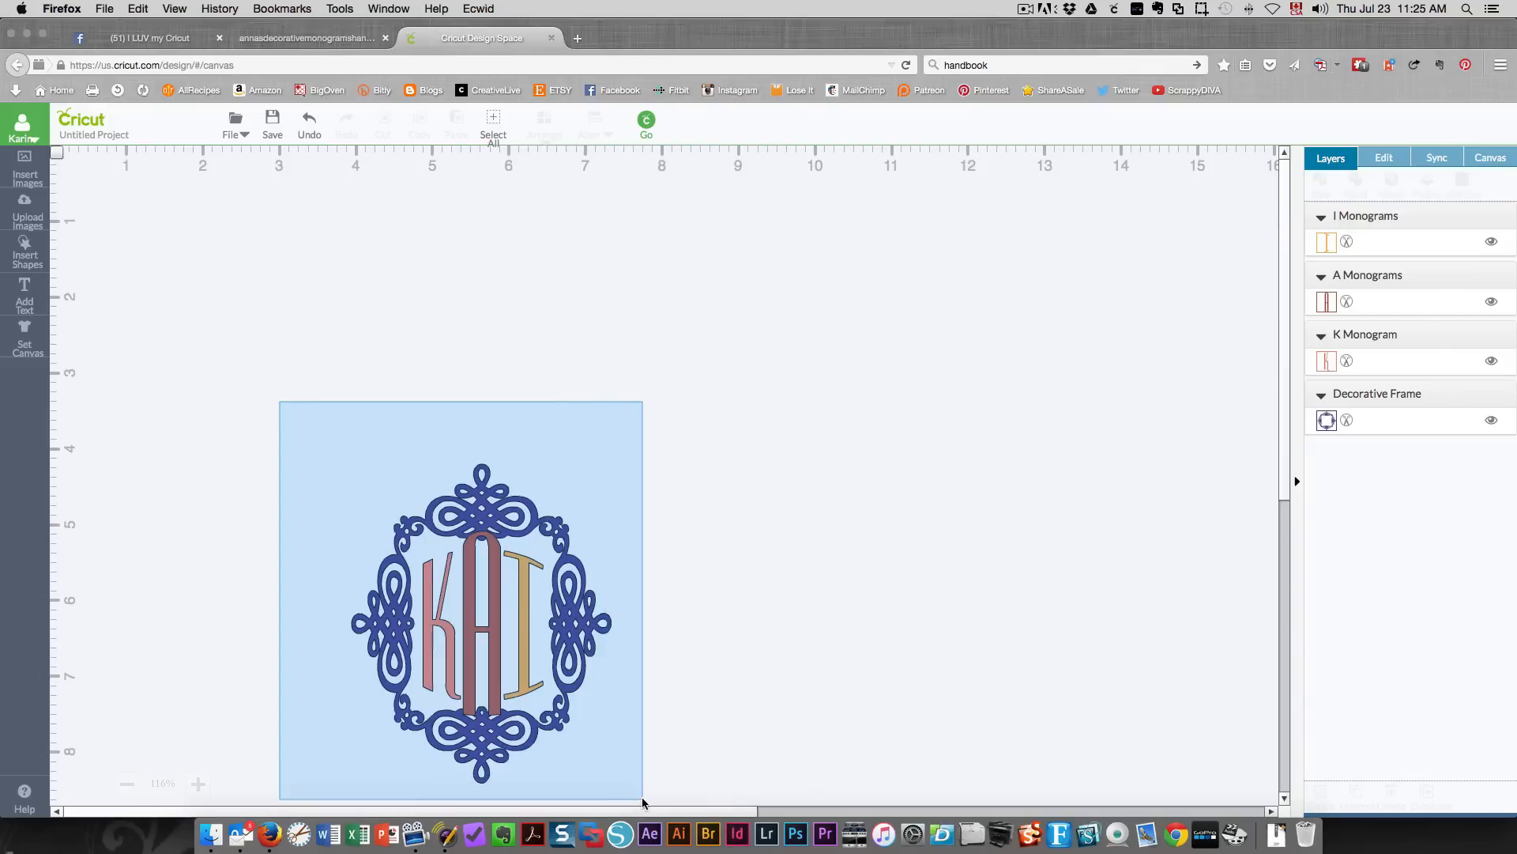
Step: Group the K, A, I and frame into one layer, then leave for the handbook
{"action": "right_click", "coordinate": [475, 625]}
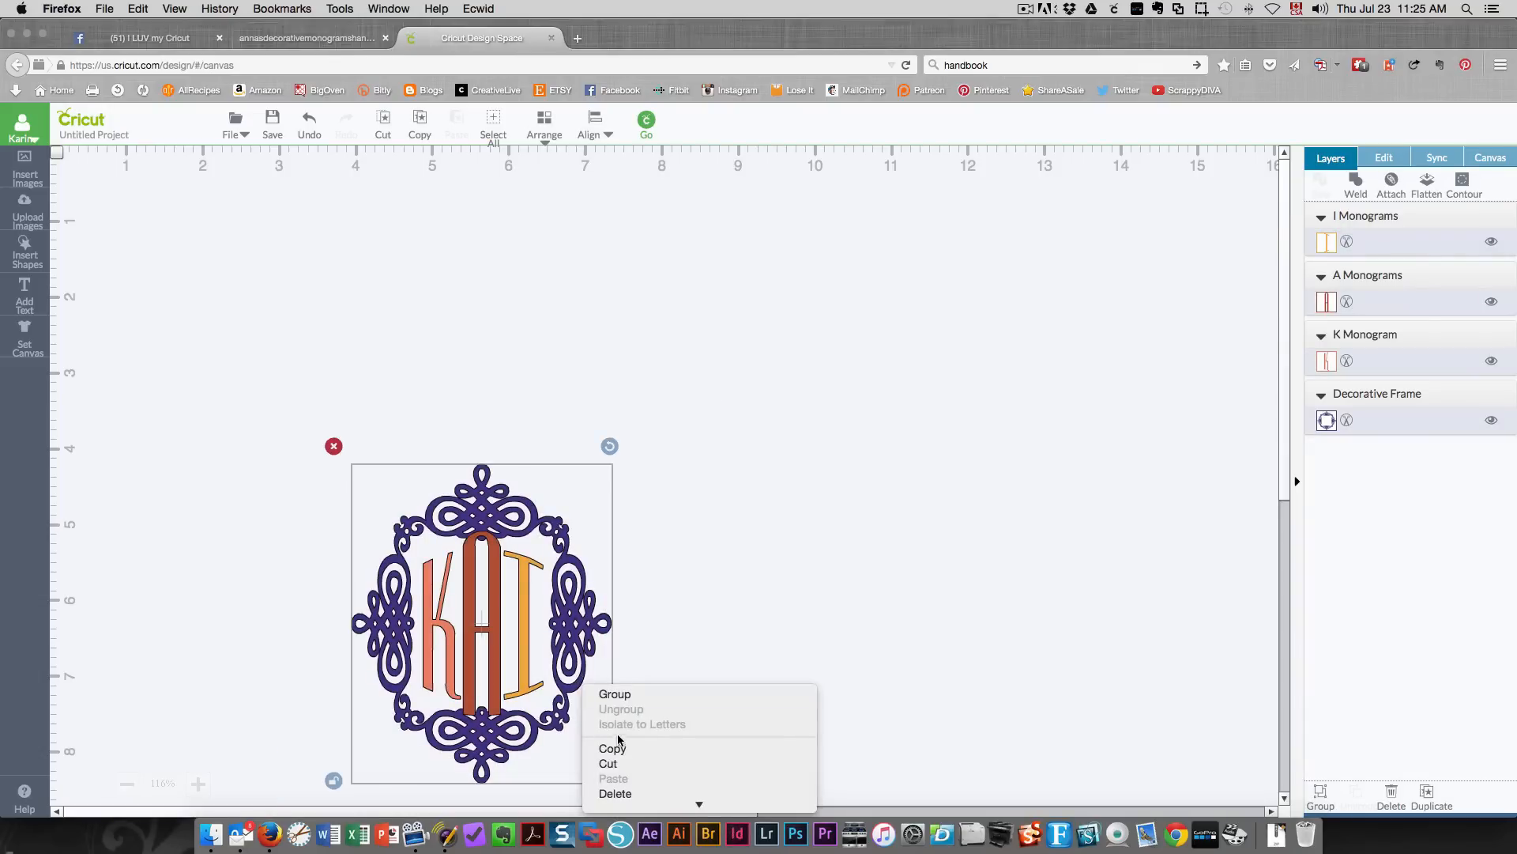
{"action": "left_click", "coordinate": [615, 694]}
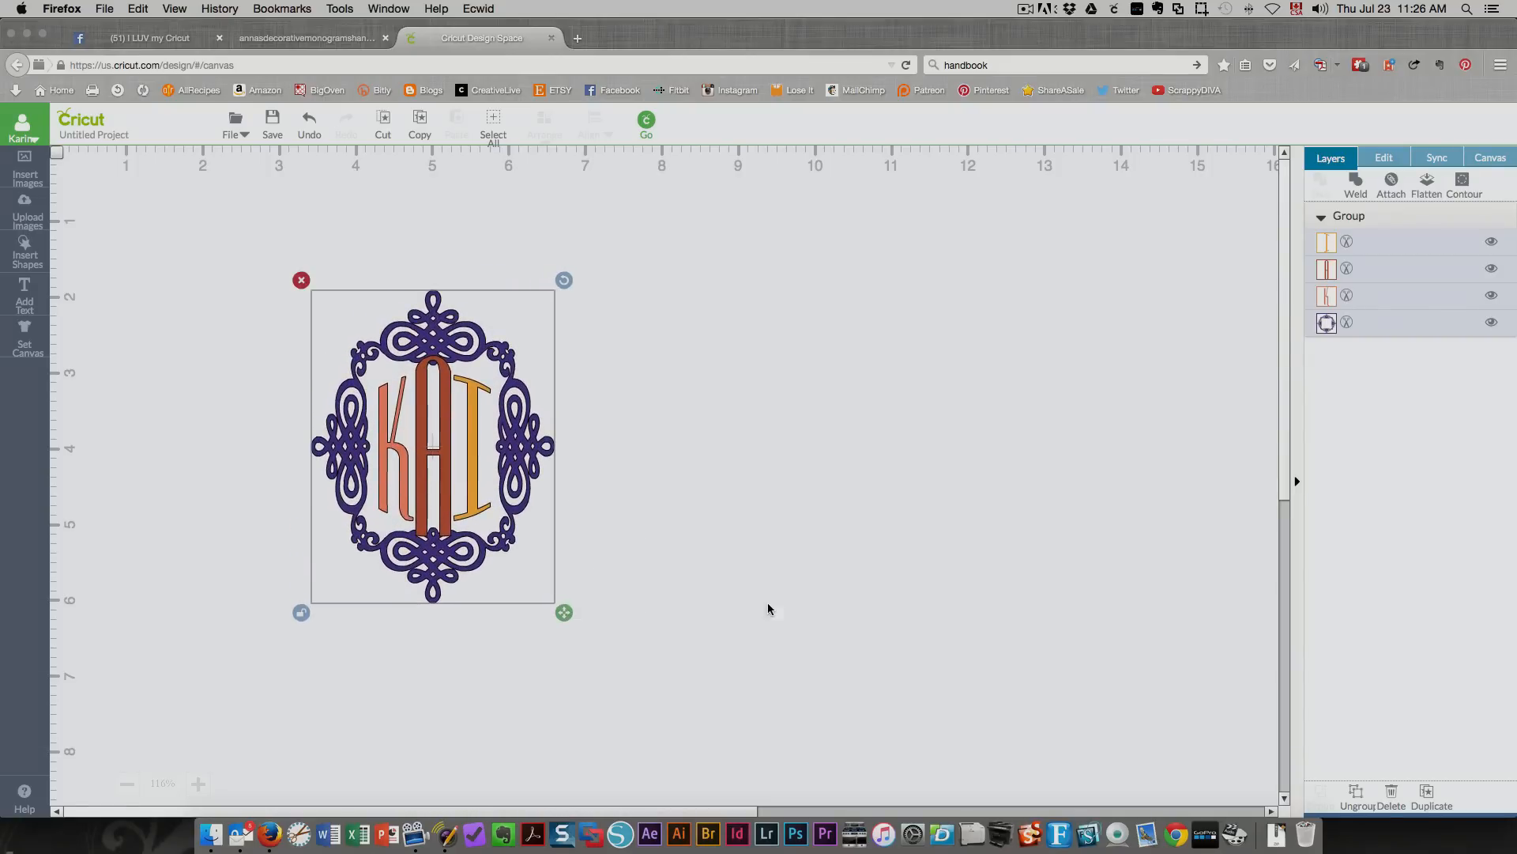
{"action": "left_click", "coordinate": [305, 38]}
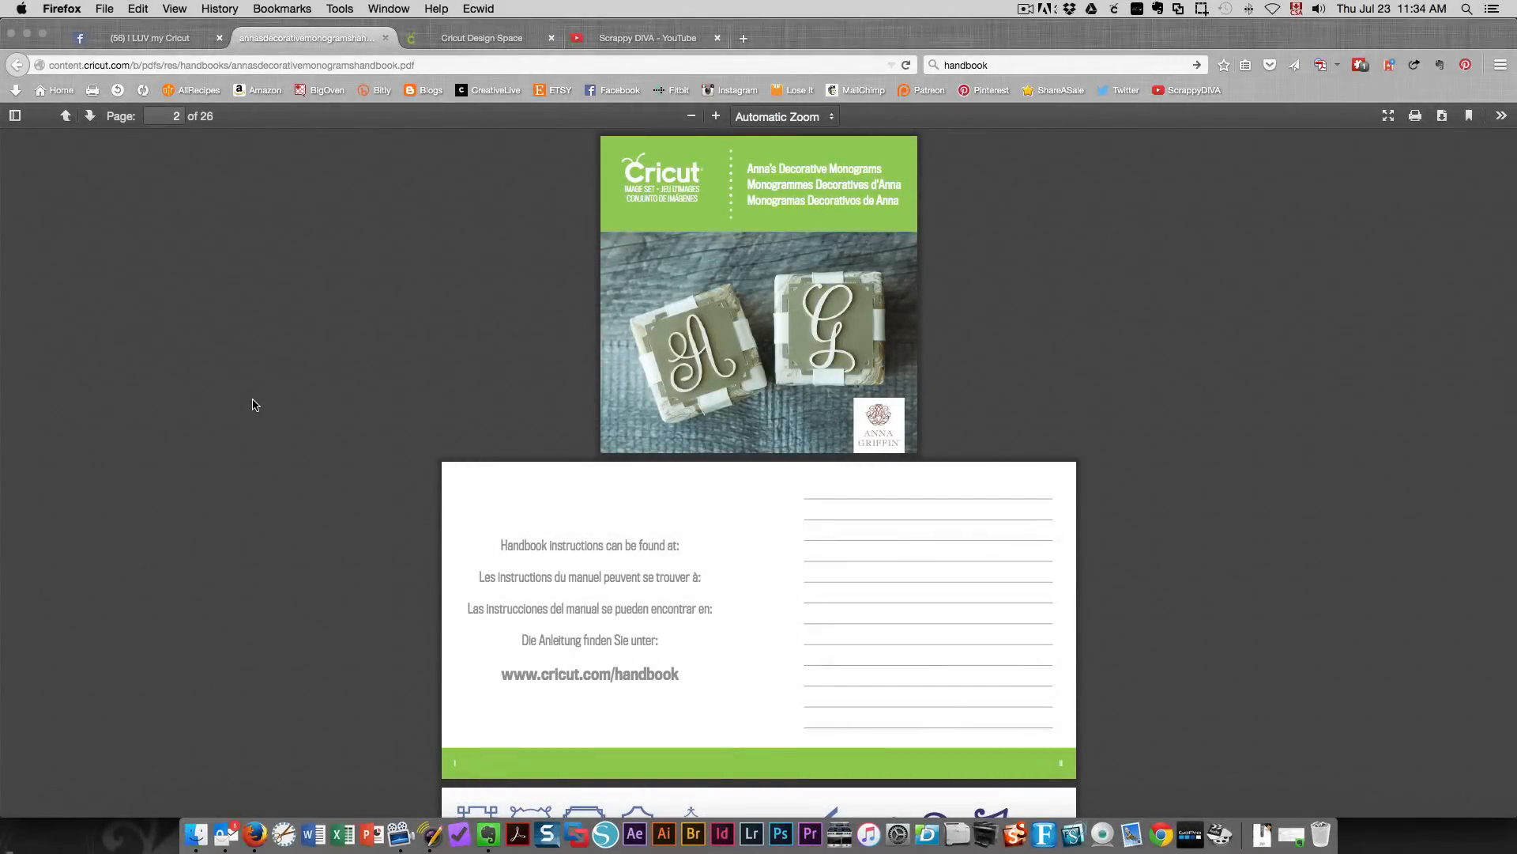
{"action": "mouse_move", "coordinate": [632, 386]}
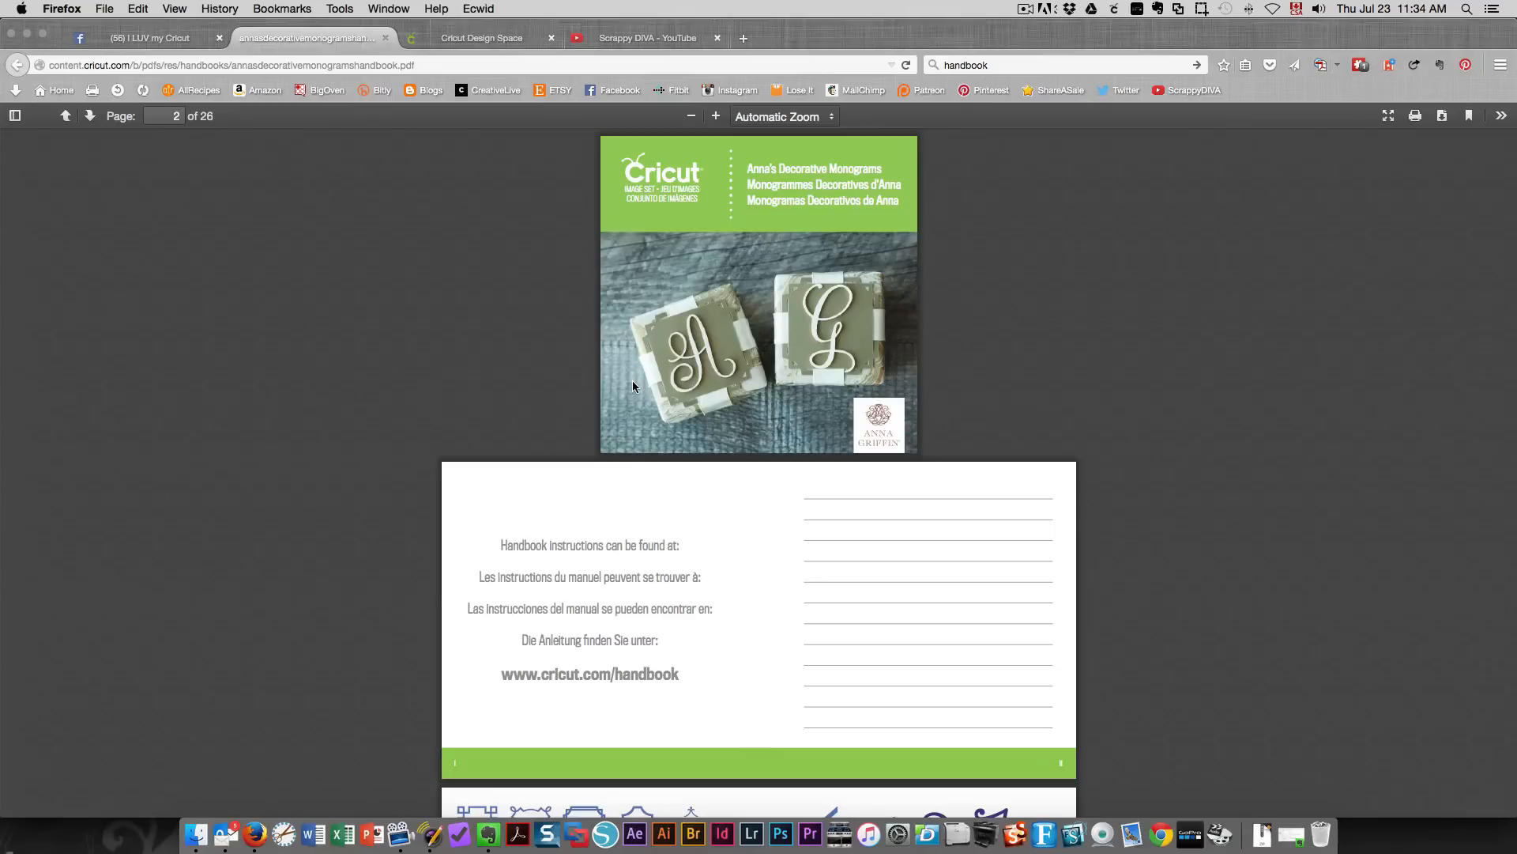
{"action": "mouse_move", "coordinate": [476, 369]}
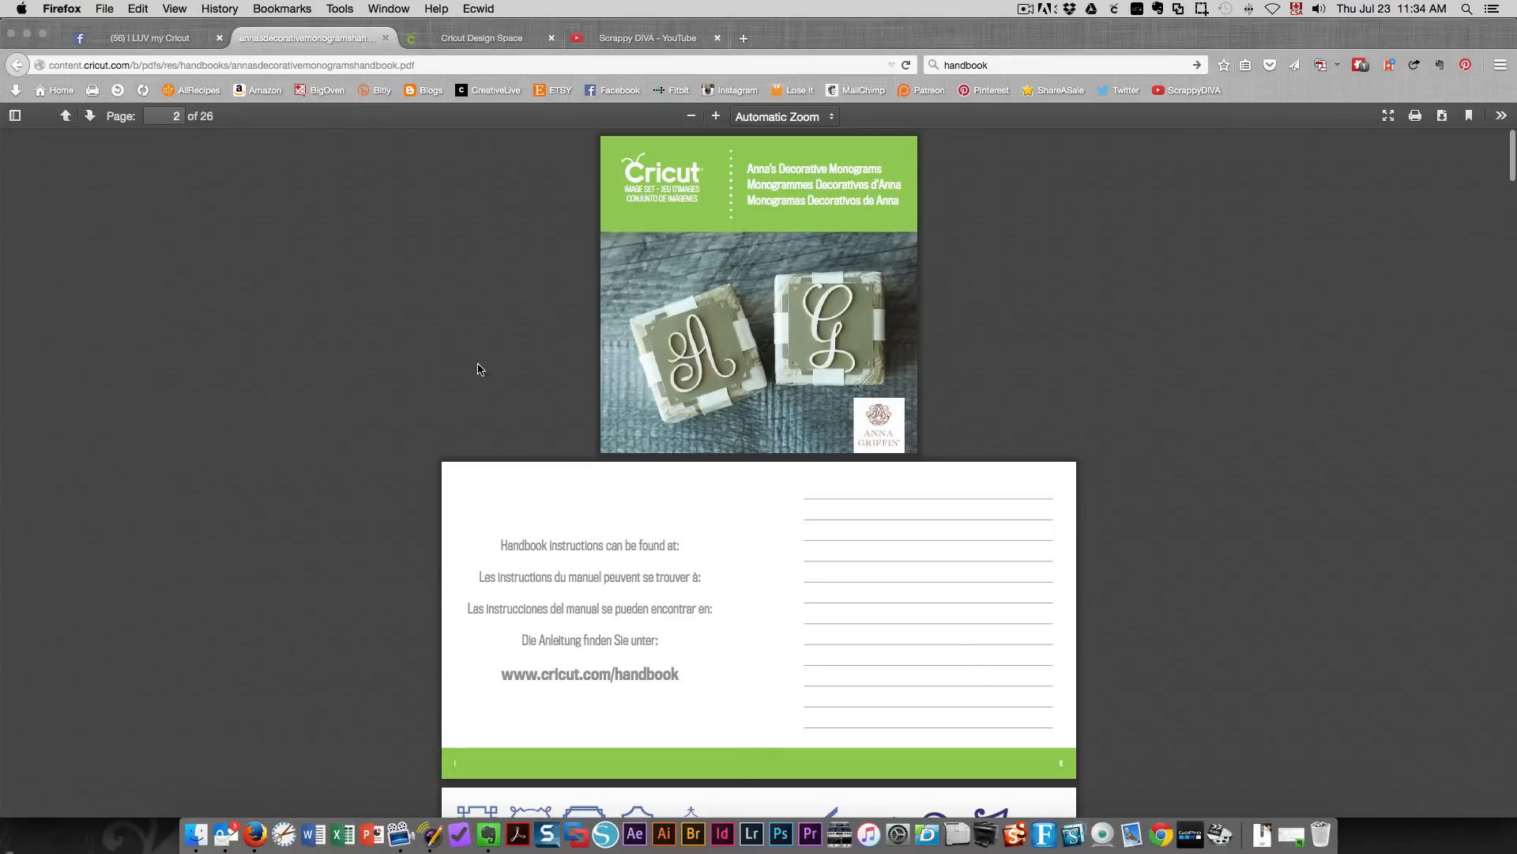
{"action": "mouse_move", "coordinate": [512, 381]}
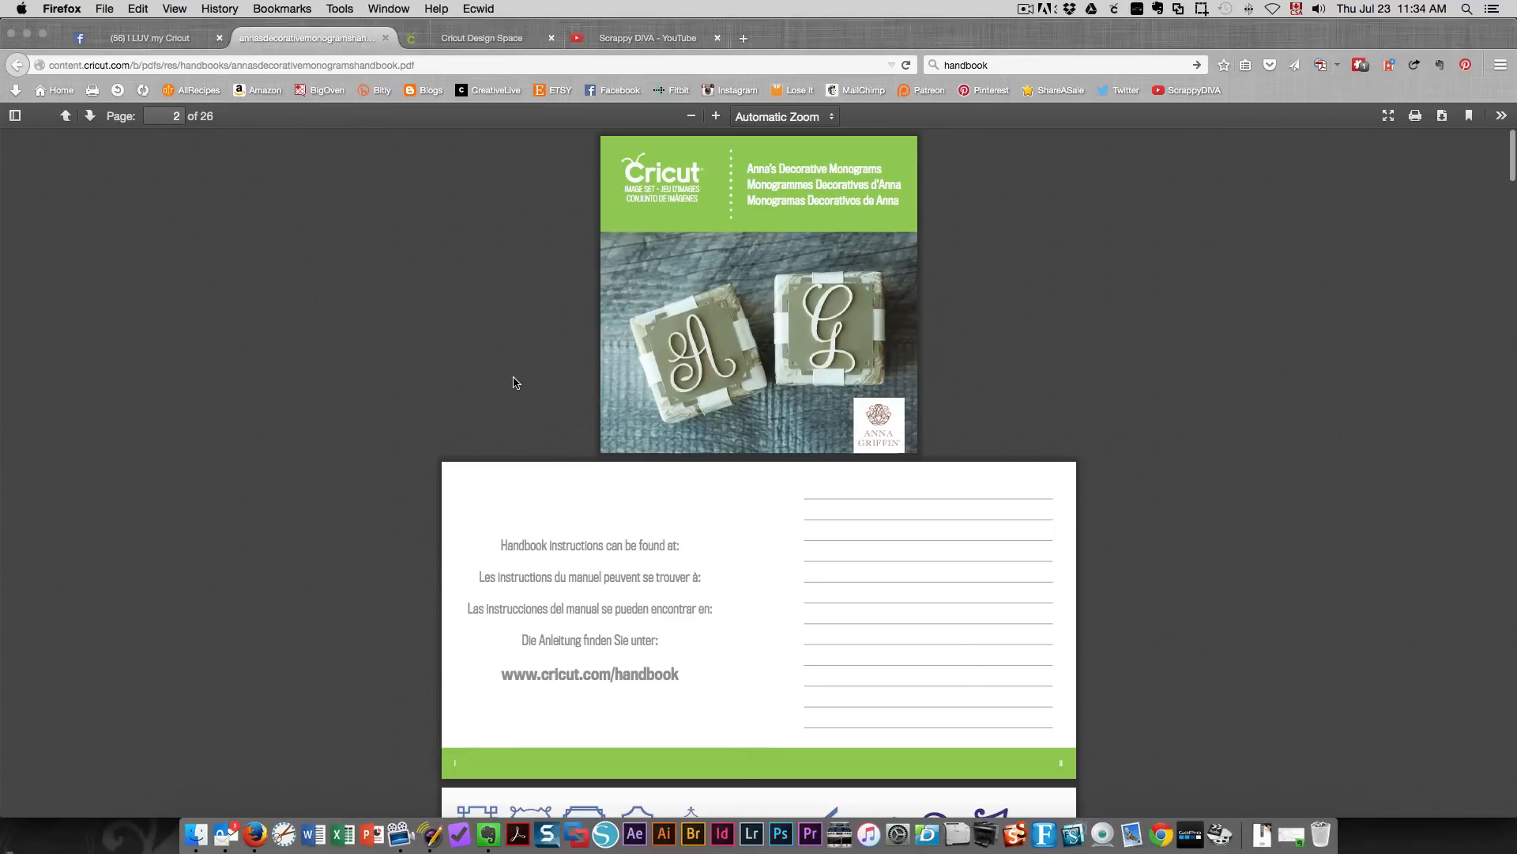
Step: Page through the handbook PDF's frames and letters, then go back to the Handbooks listing
{"action": "scroll", "scroll_direction": "down", "scroll_amount": 3}
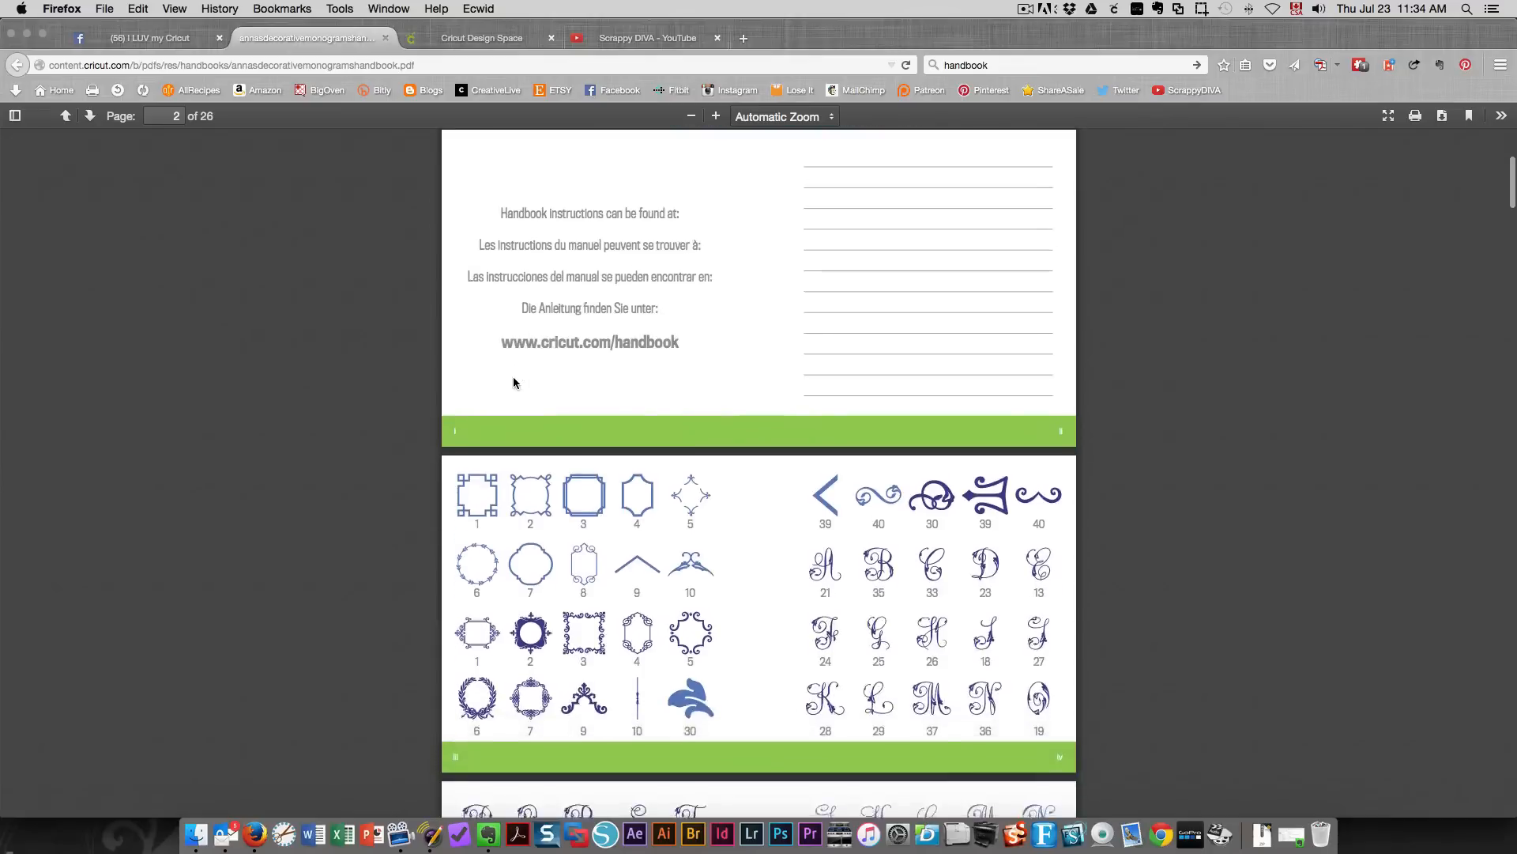
{"action": "scroll", "scroll_direction": "down", "scroll_amount": 3}
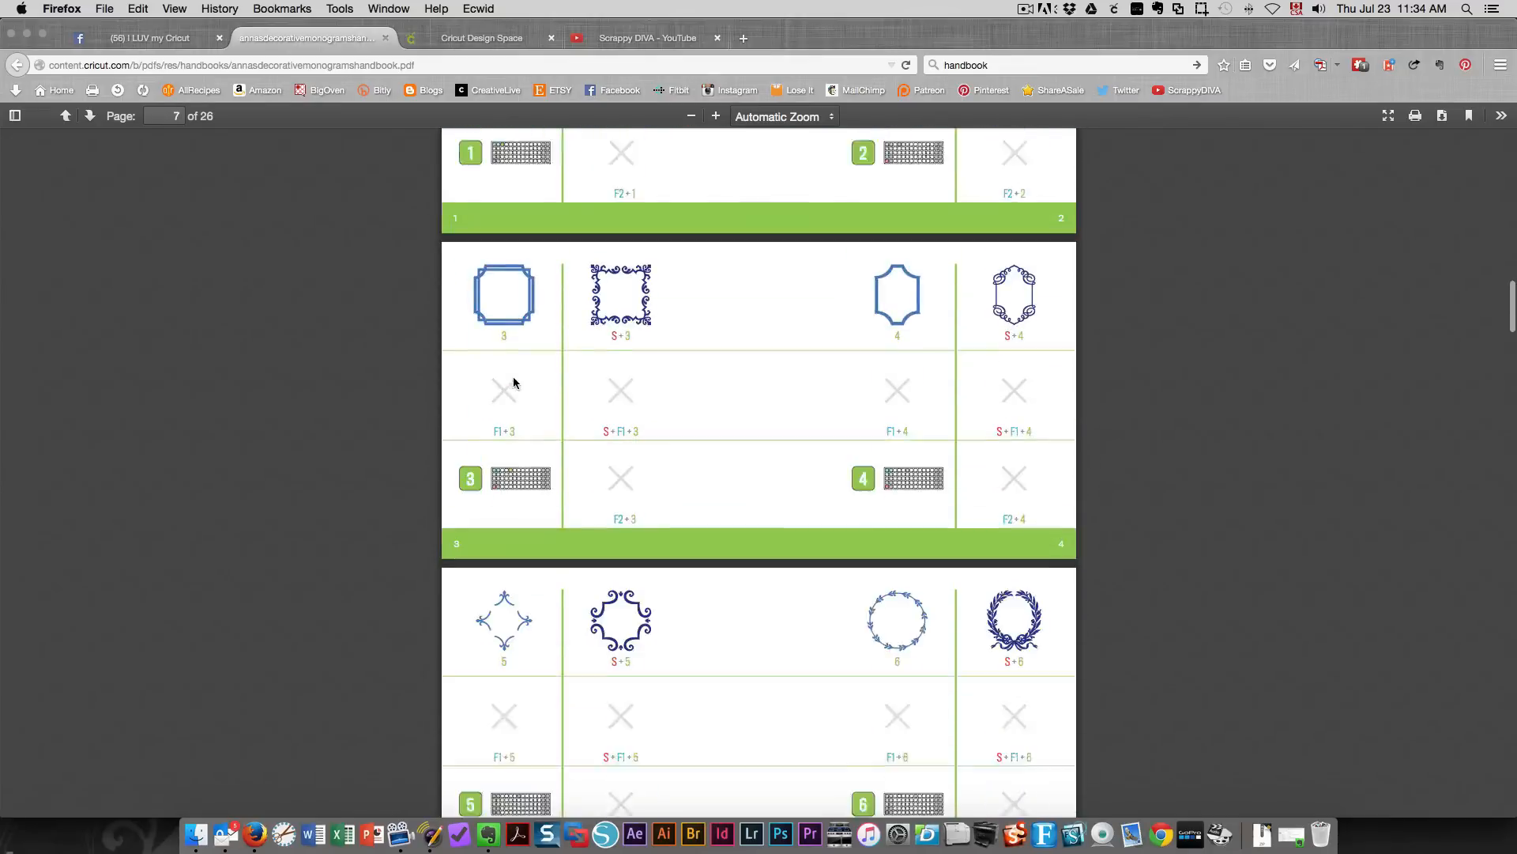
{"action": "scroll", "scroll_direction": "down", "scroll_amount": 3}
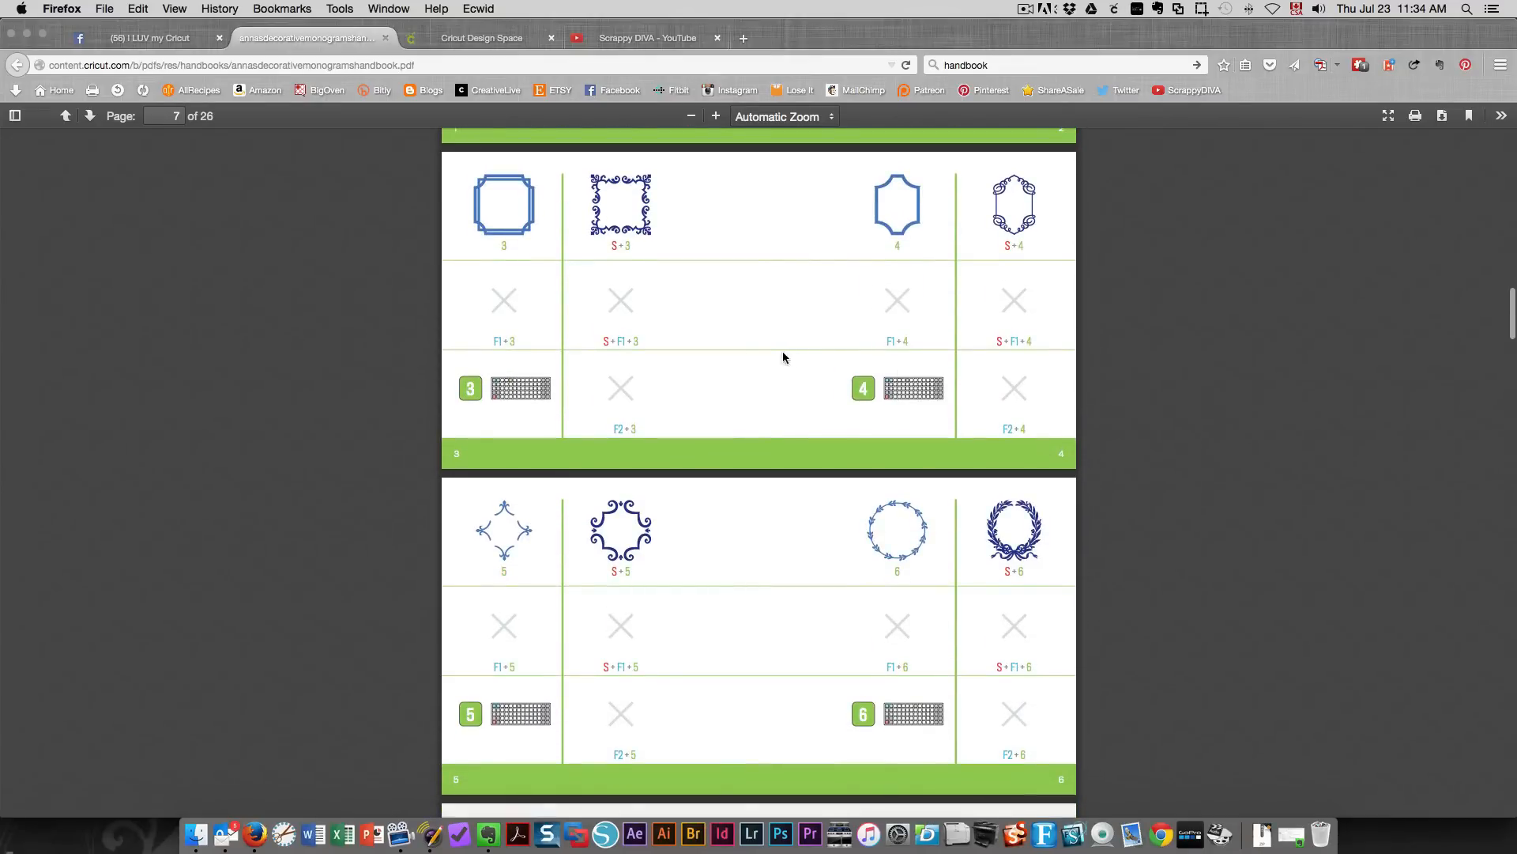
{"action": "scroll", "scroll_direction": "up", "scroll_amount": 3}
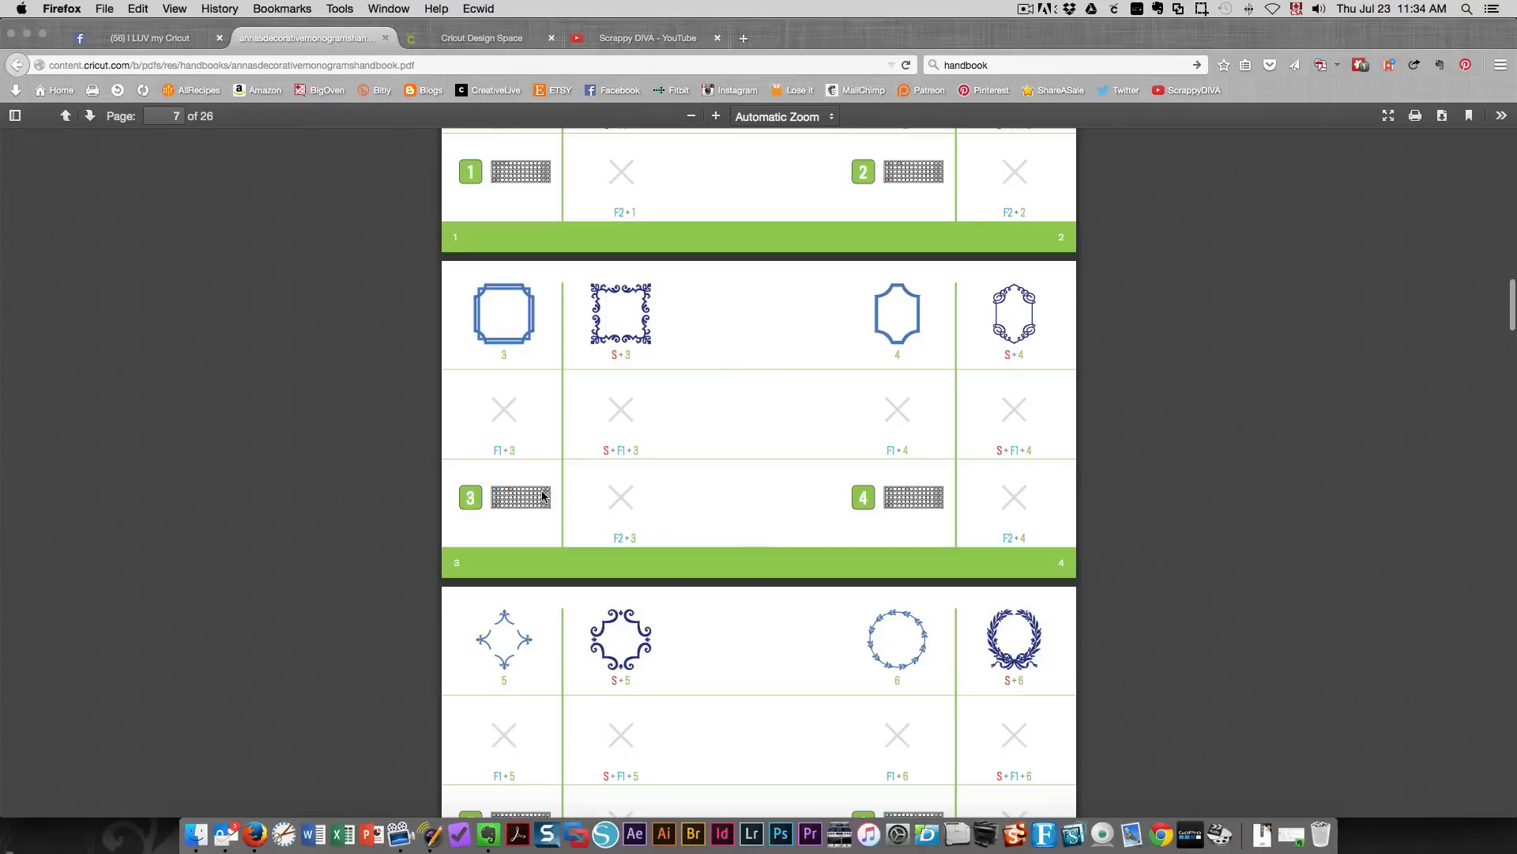
{"action": "mouse_move", "coordinate": [607, 463]}
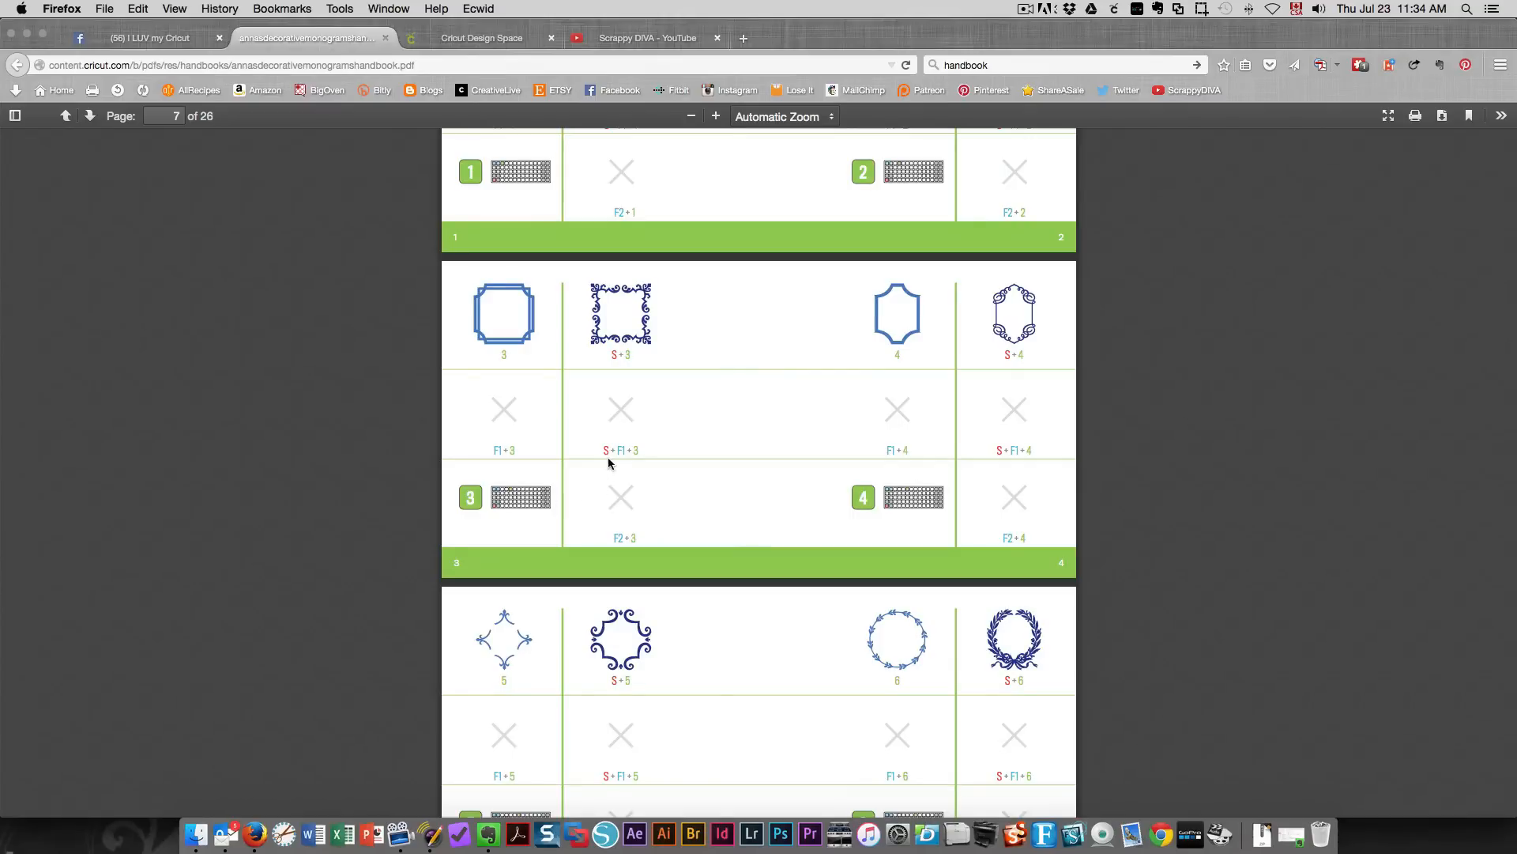
{"action": "mouse_move", "coordinate": [888, 504]}
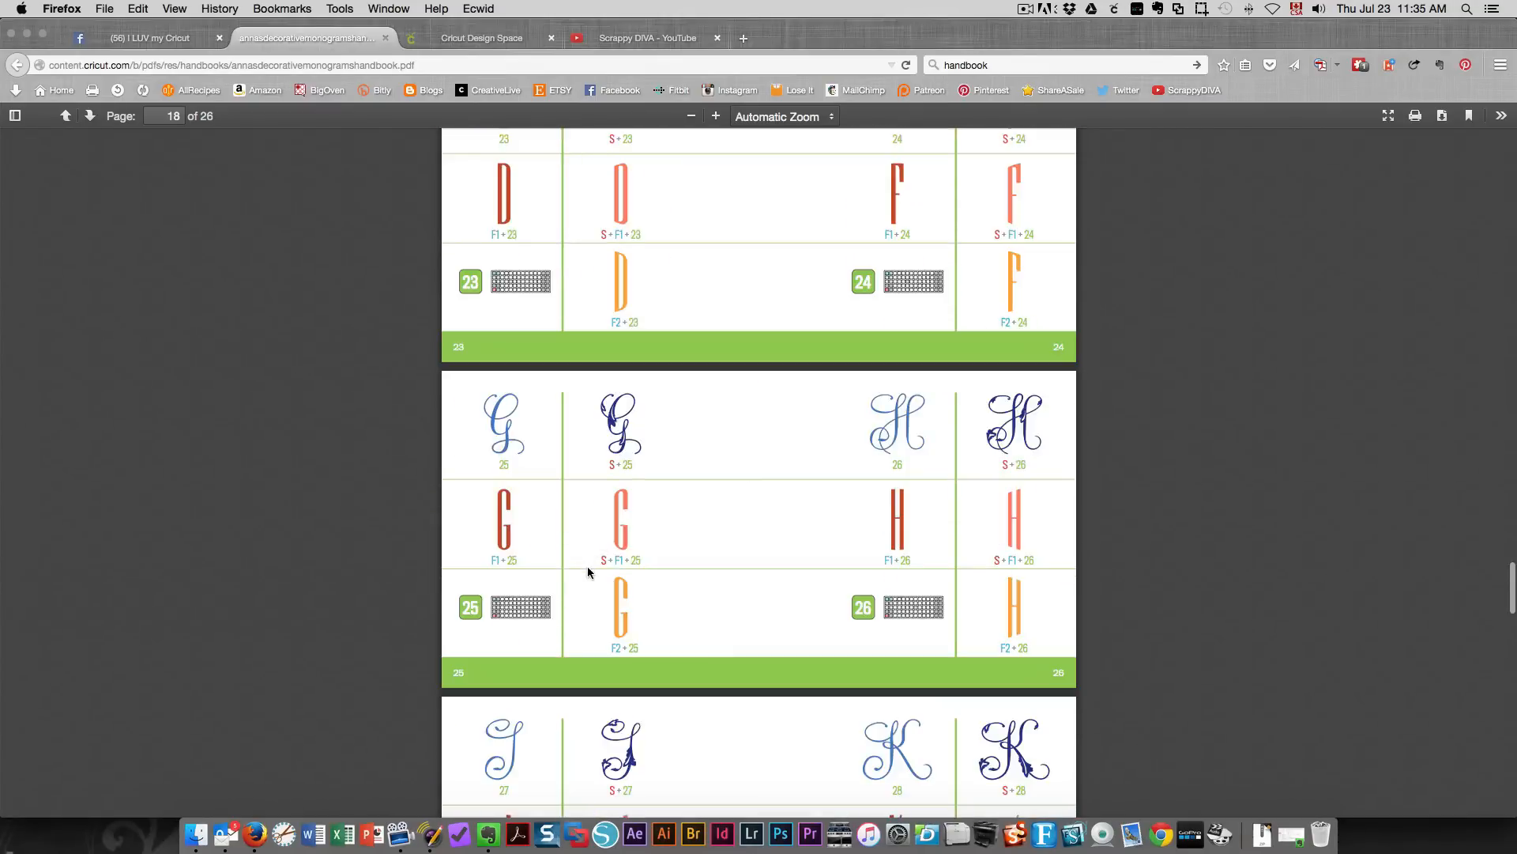
{"action": "scroll", "scroll_direction": "down", "scroll_amount": 3}
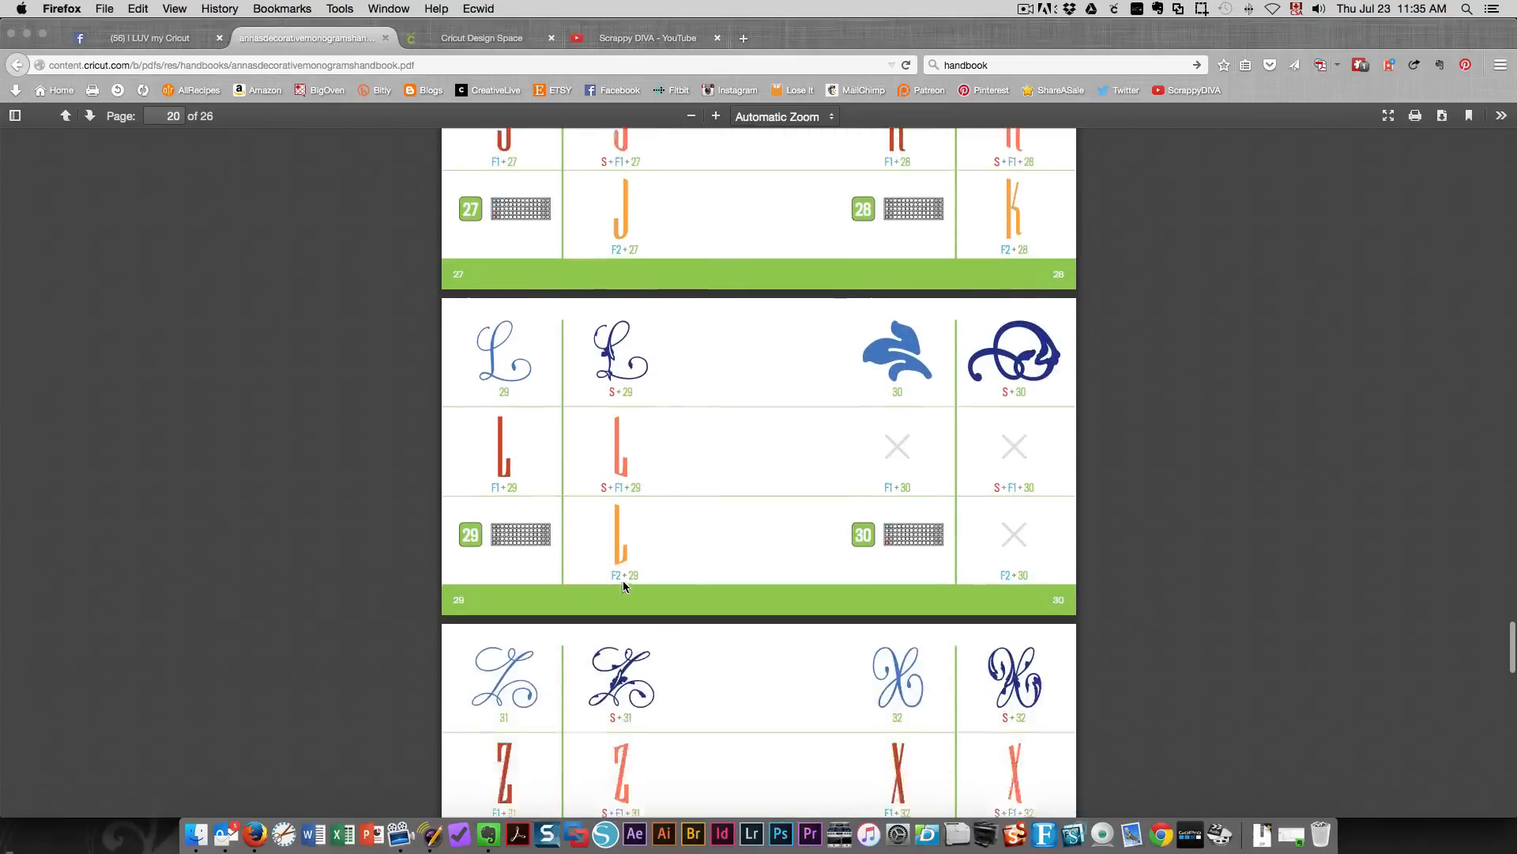
{"action": "scroll", "scroll_direction": "down", "scroll_amount": 3}
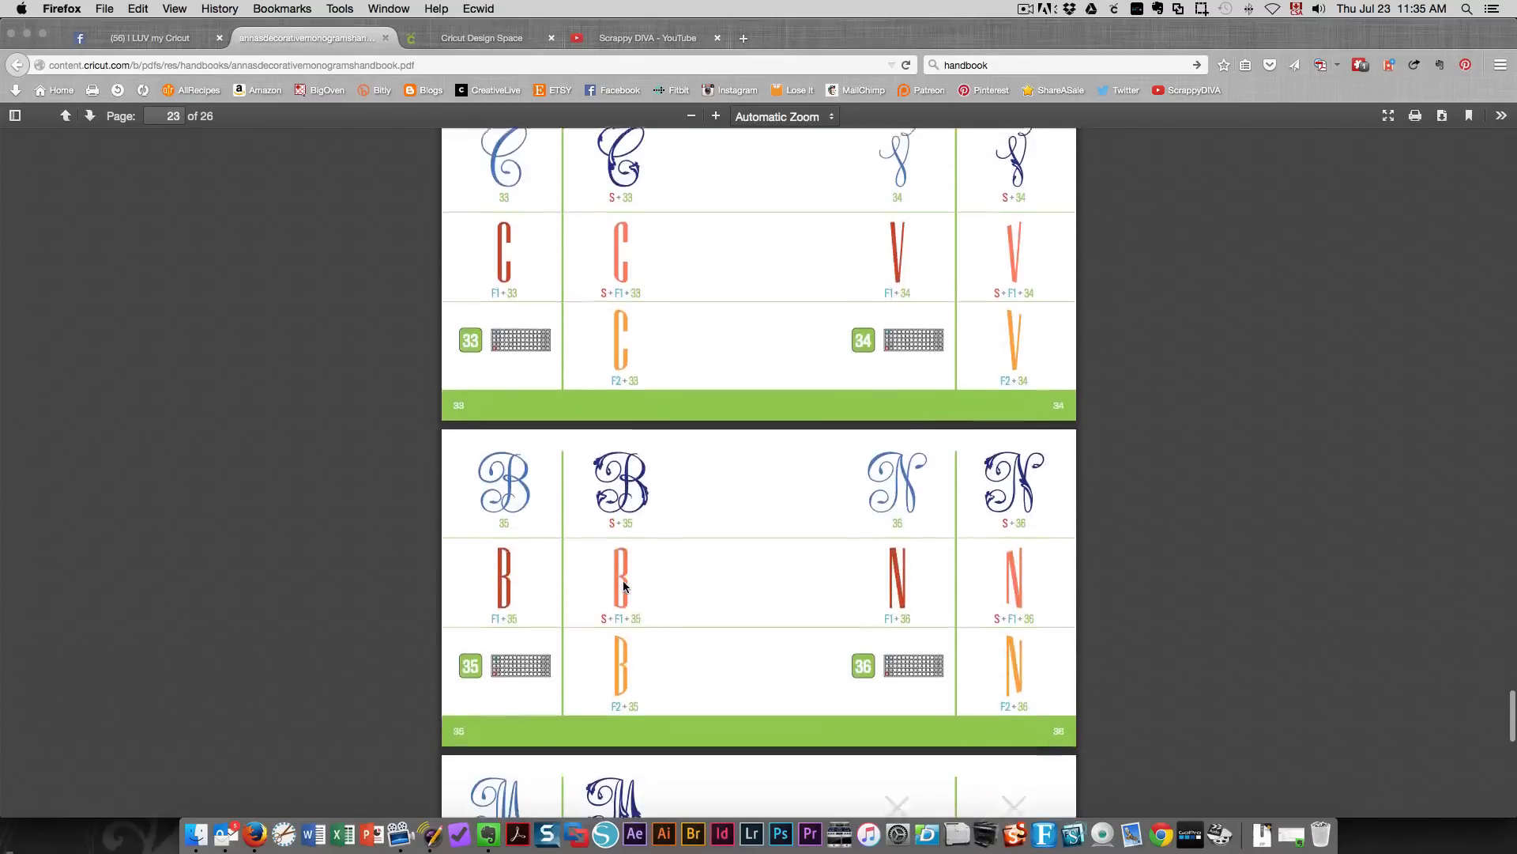
{"action": "scroll", "scroll_direction": "up", "scroll_amount": 3}
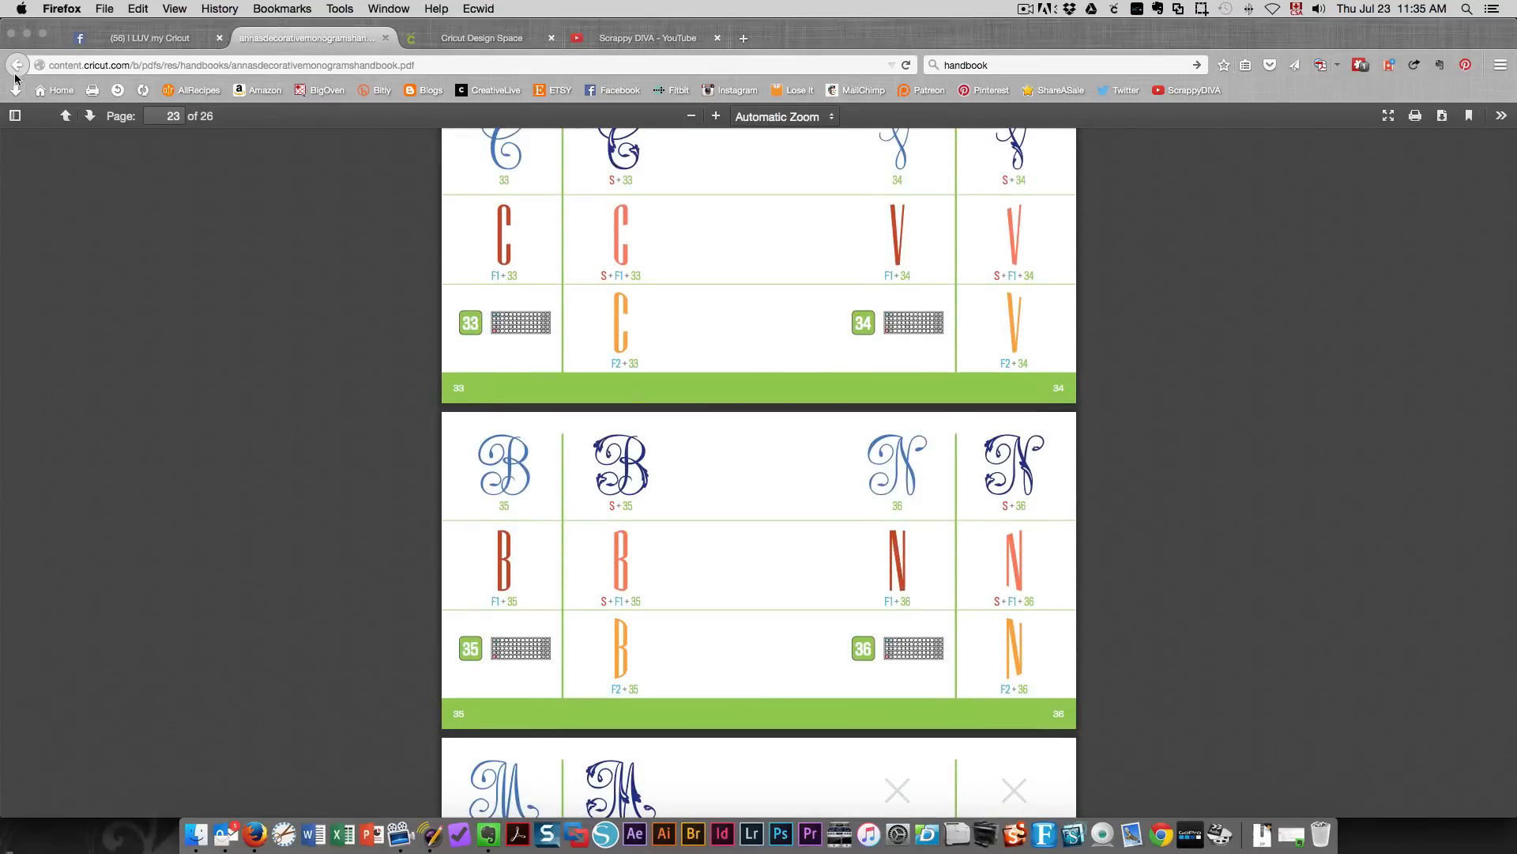
{"action": "left_click", "coordinate": [16, 64]}
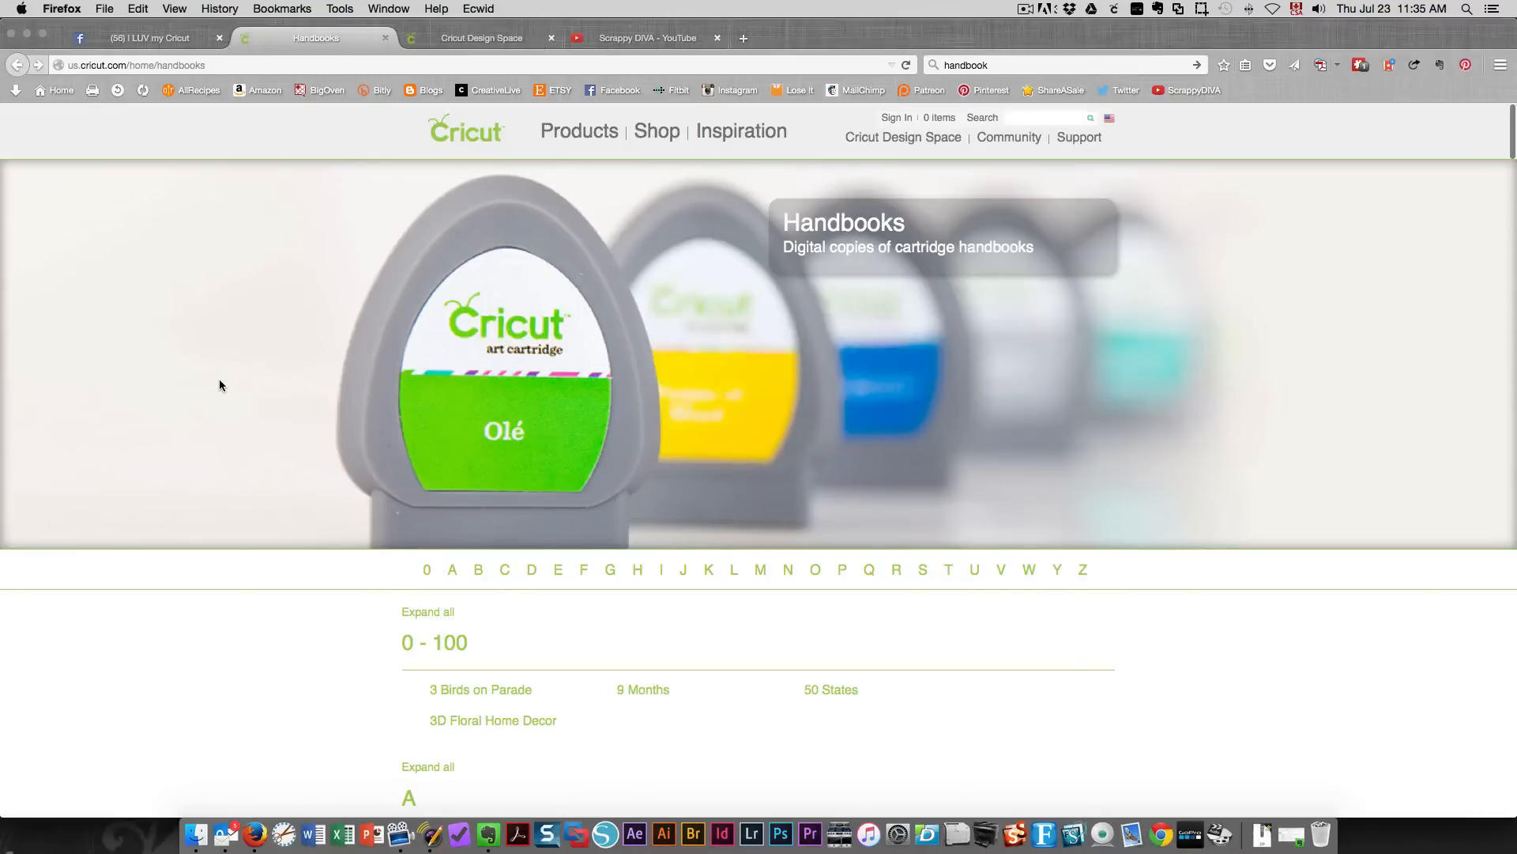
{"action": "mouse_move", "coordinate": [1037, 343]}
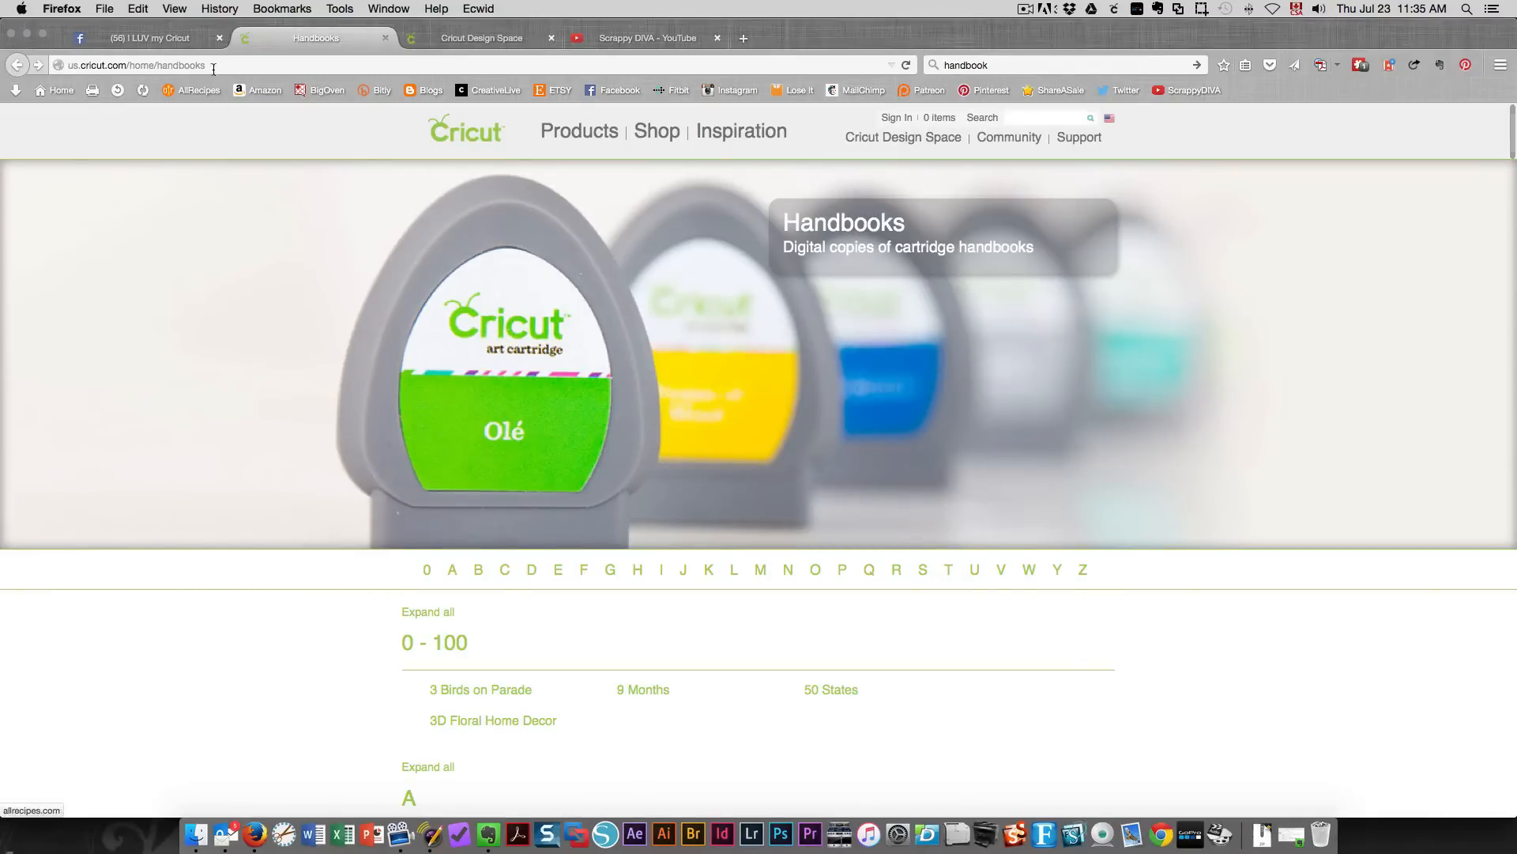
{"action": "mouse_move", "coordinate": [229, 403]}
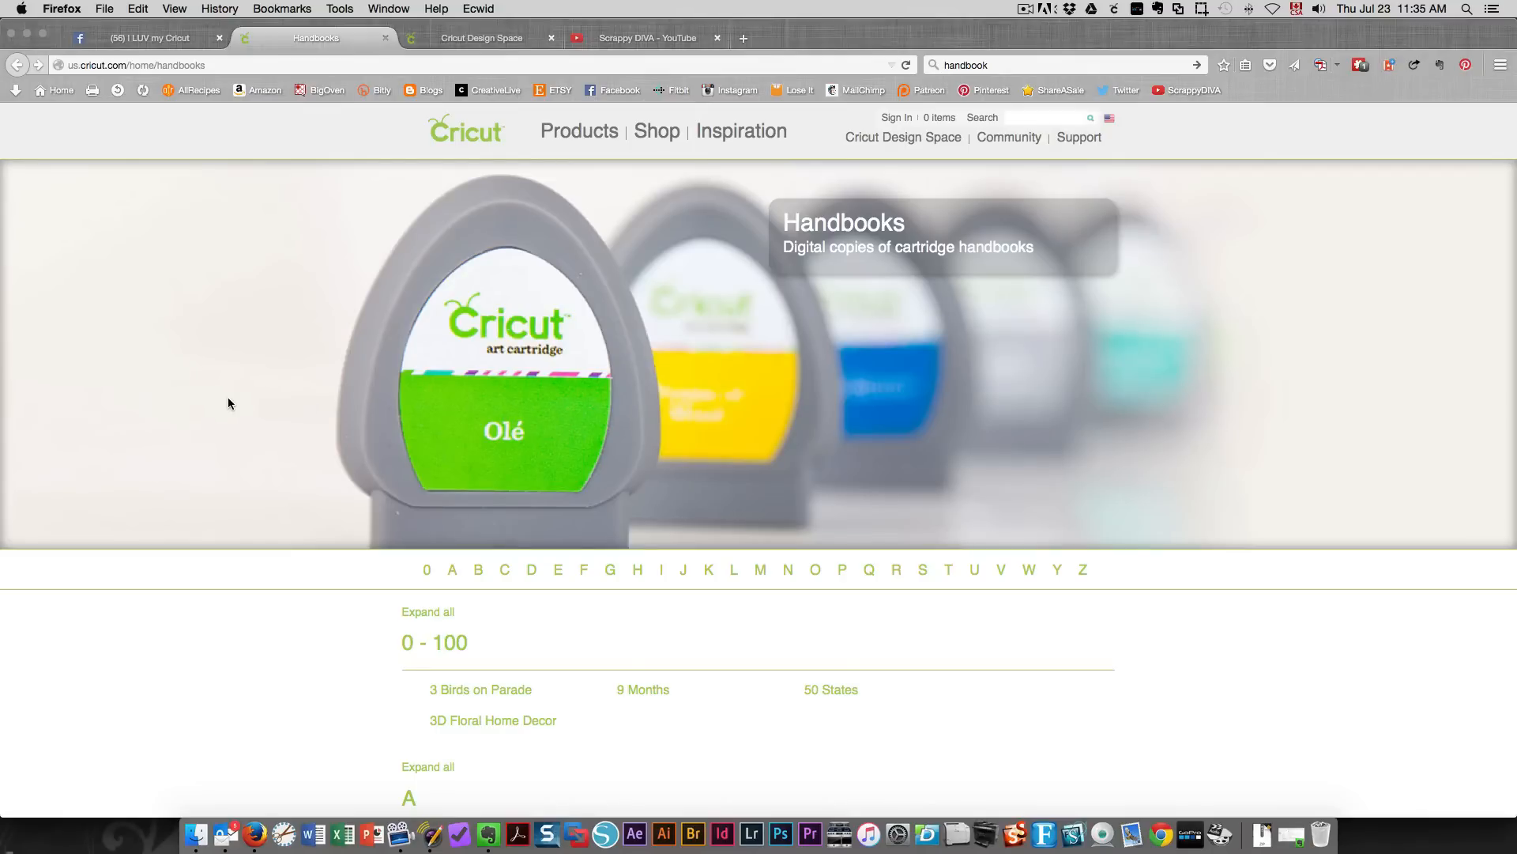
Step: Scroll the alphabetical handbooks list down to the K, L and M titles
{"action": "scroll", "scroll_direction": "down", "scroll_amount": 3}
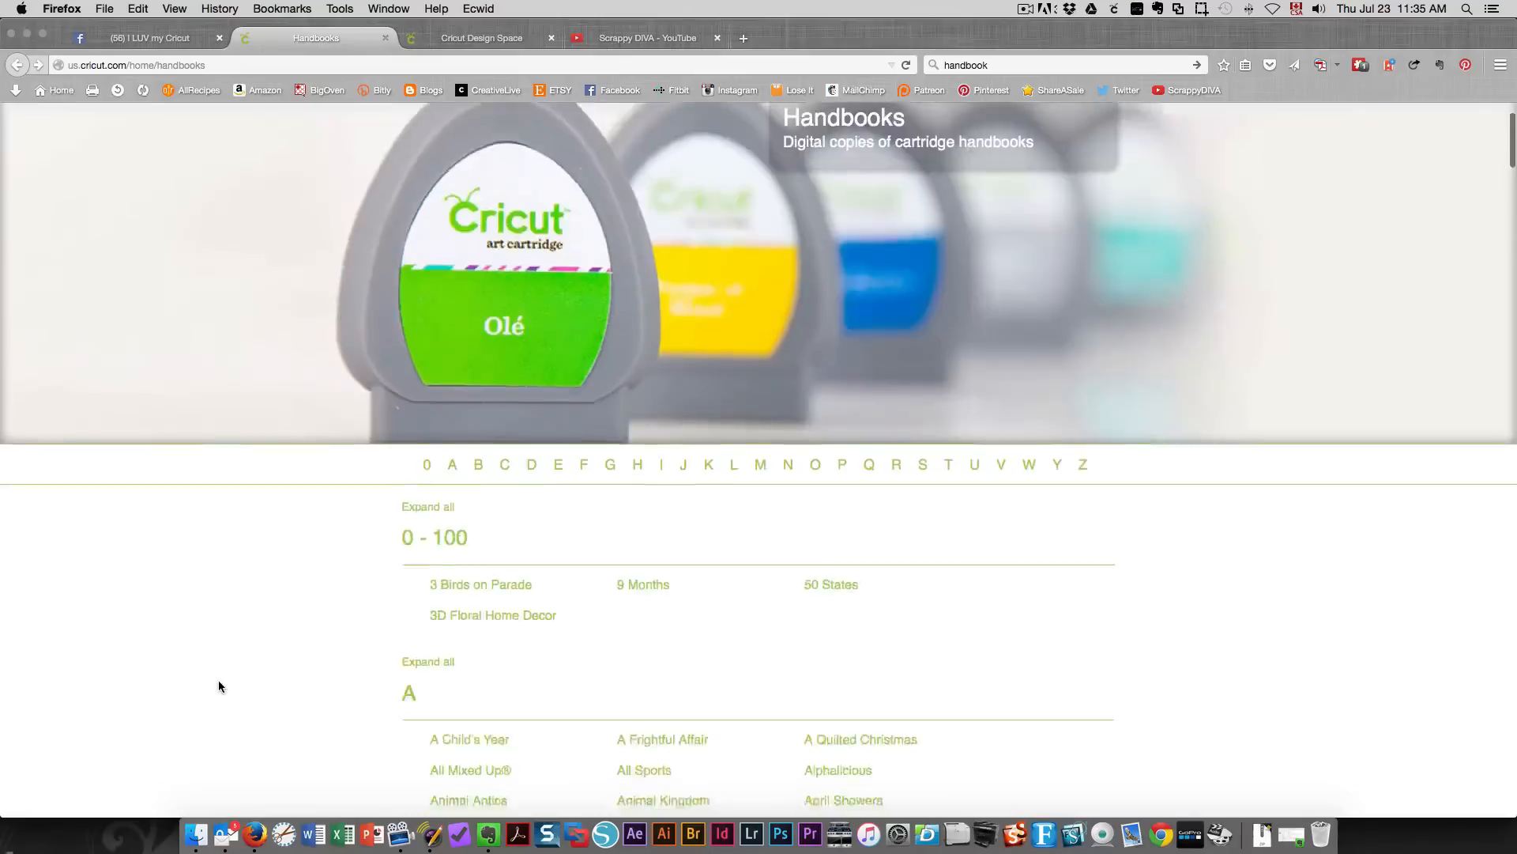
{"action": "scroll", "scroll_direction": "down", "scroll_amount": 3}
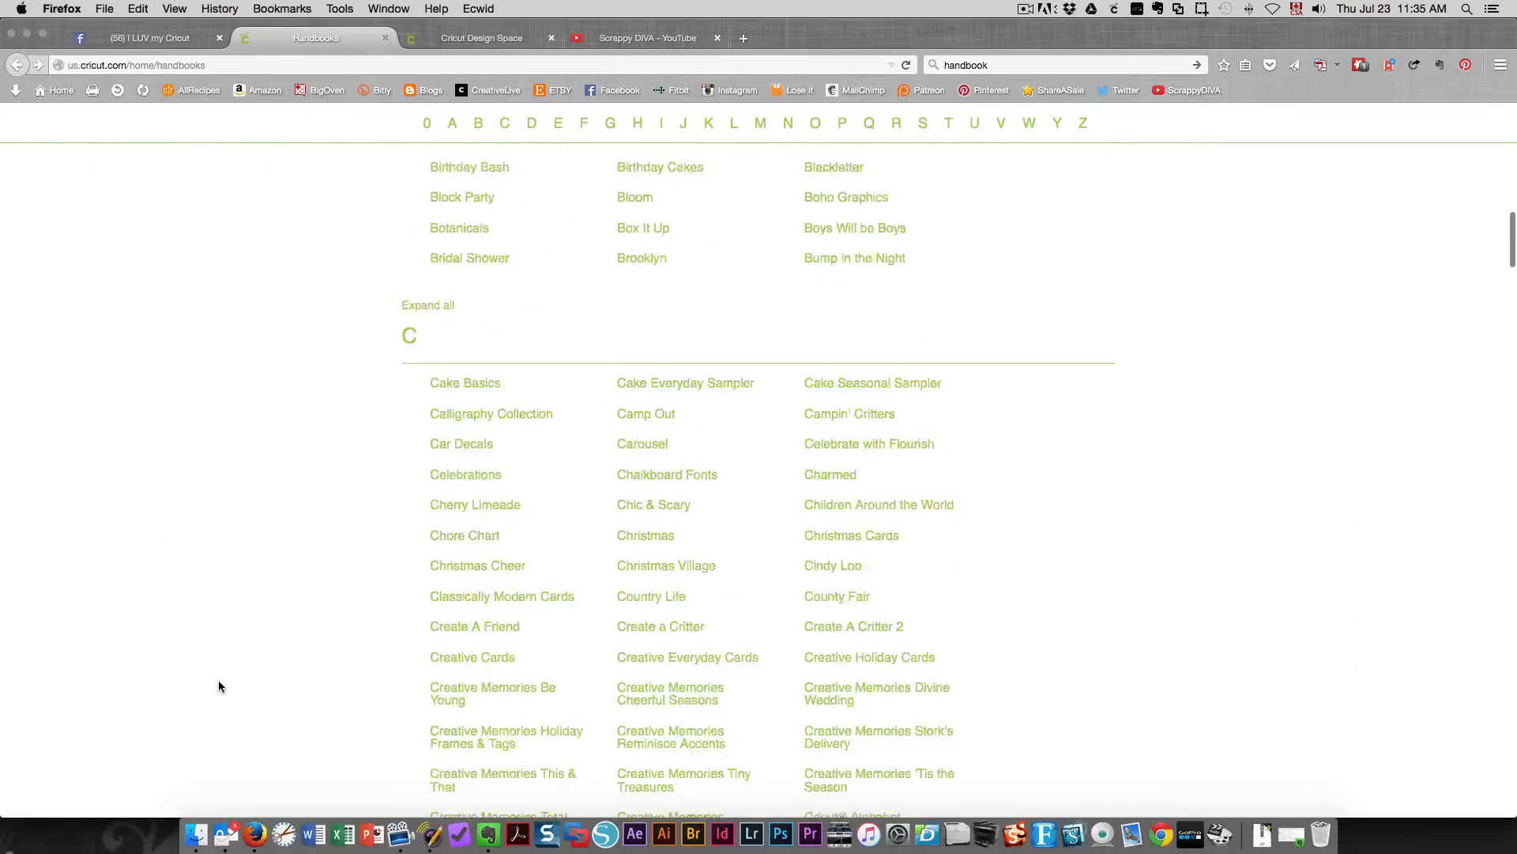
{"action": "scroll", "scroll_direction": "down", "scroll_amount": 3}
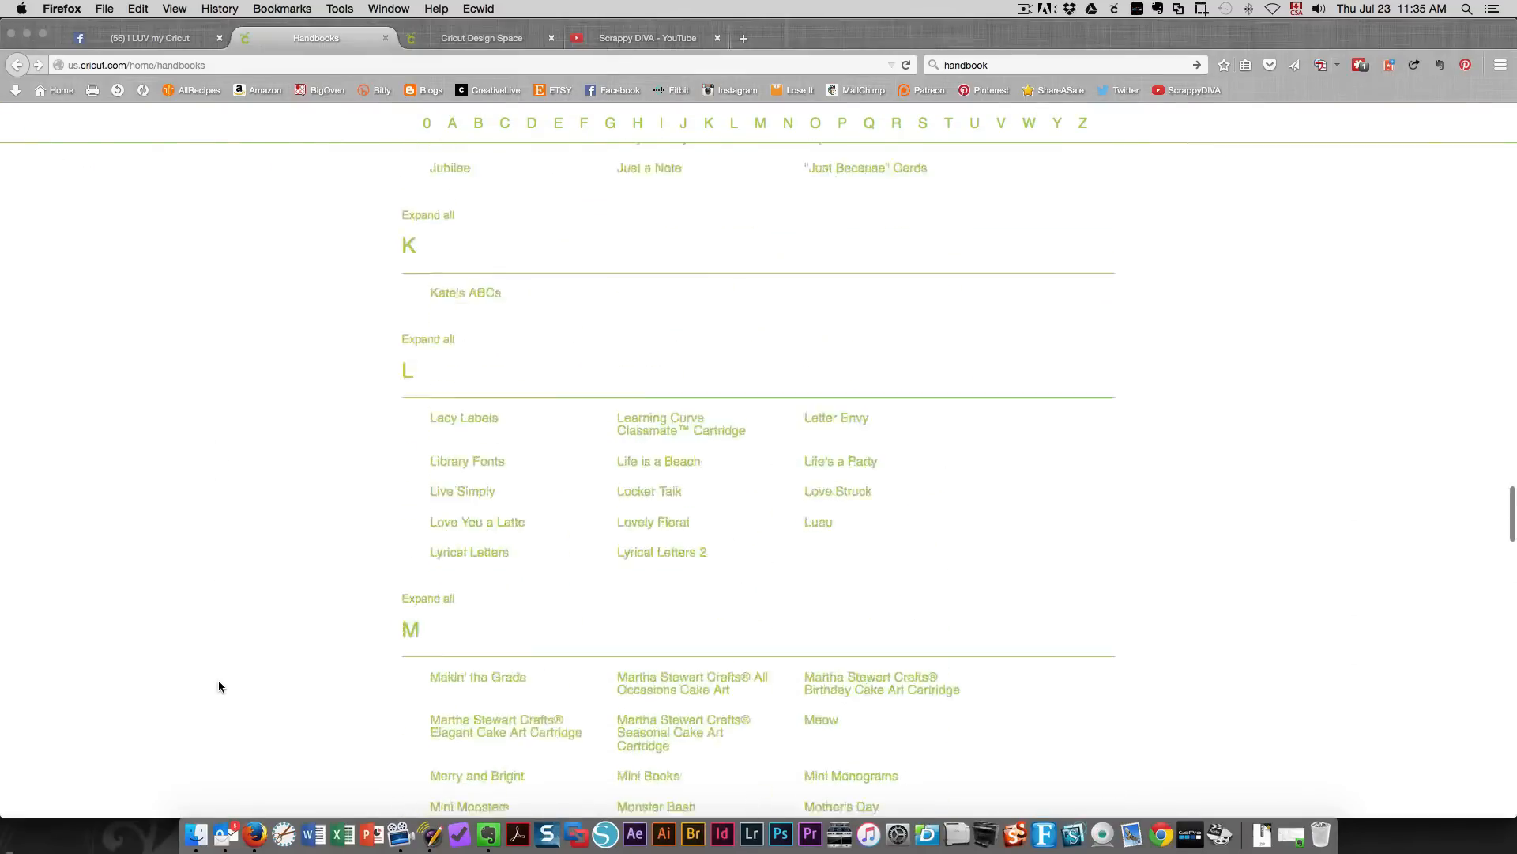
{"action": "scroll", "scroll_direction": "down", "scroll_amount": 3}
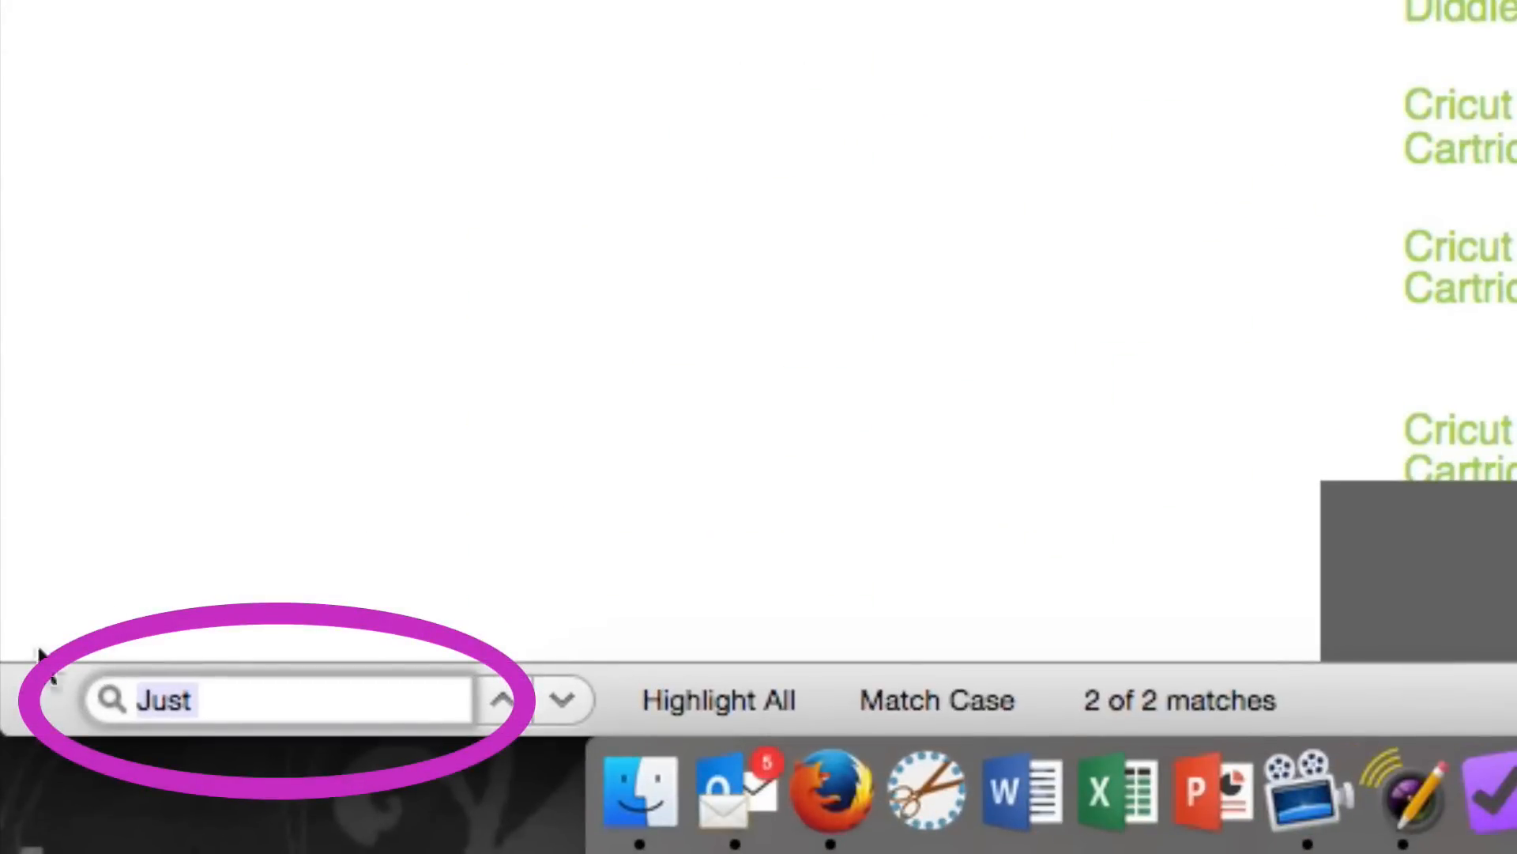
{"action": "mouse_move", "coordinate": [179, 749]}
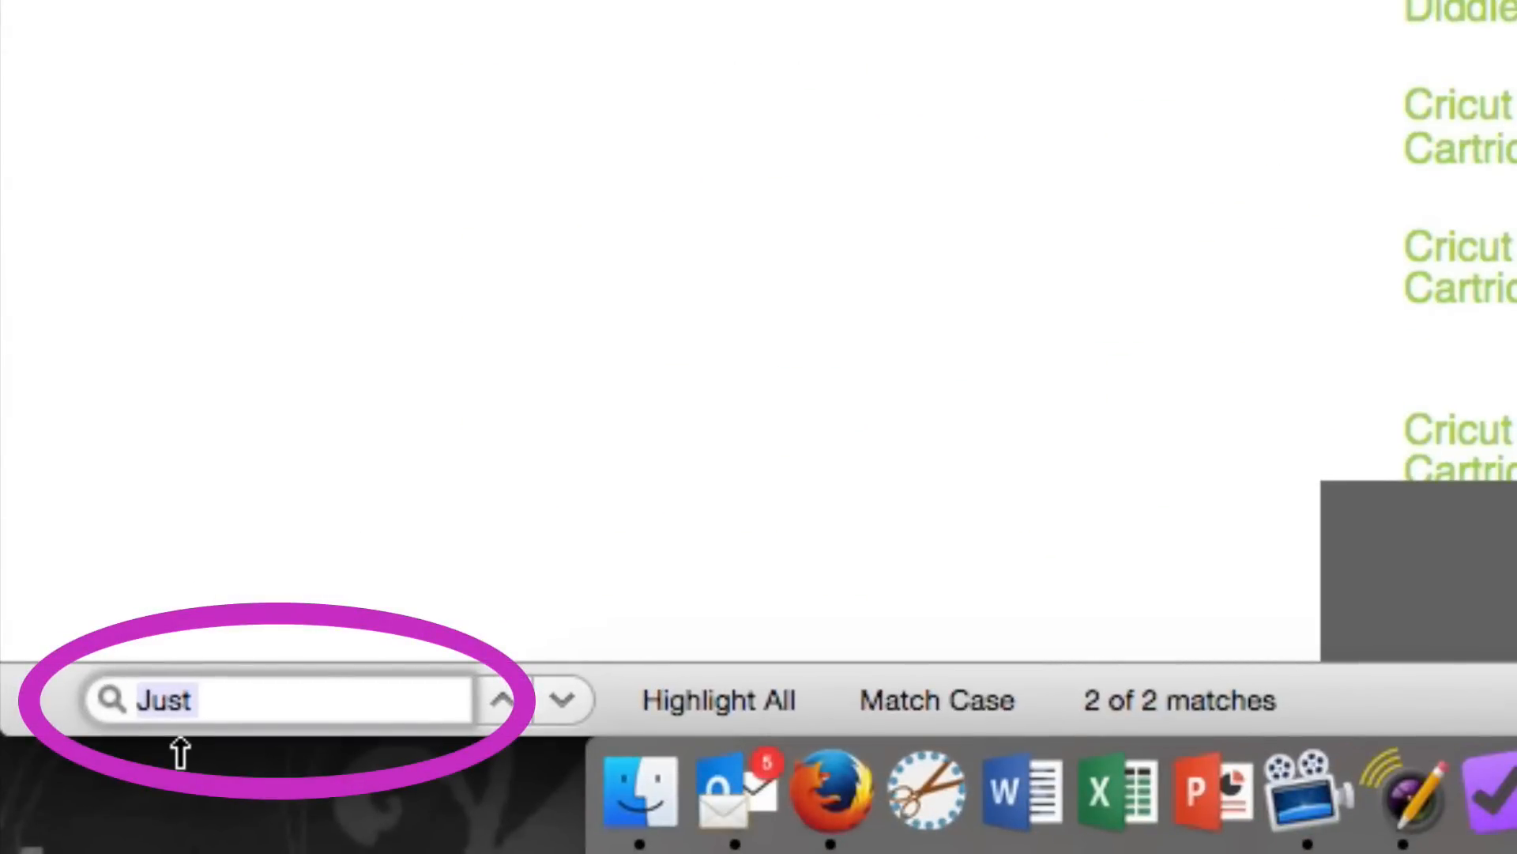
Step: Find 'monogra' in the handbooks page text
{"action": "type", "text": "monogra"}
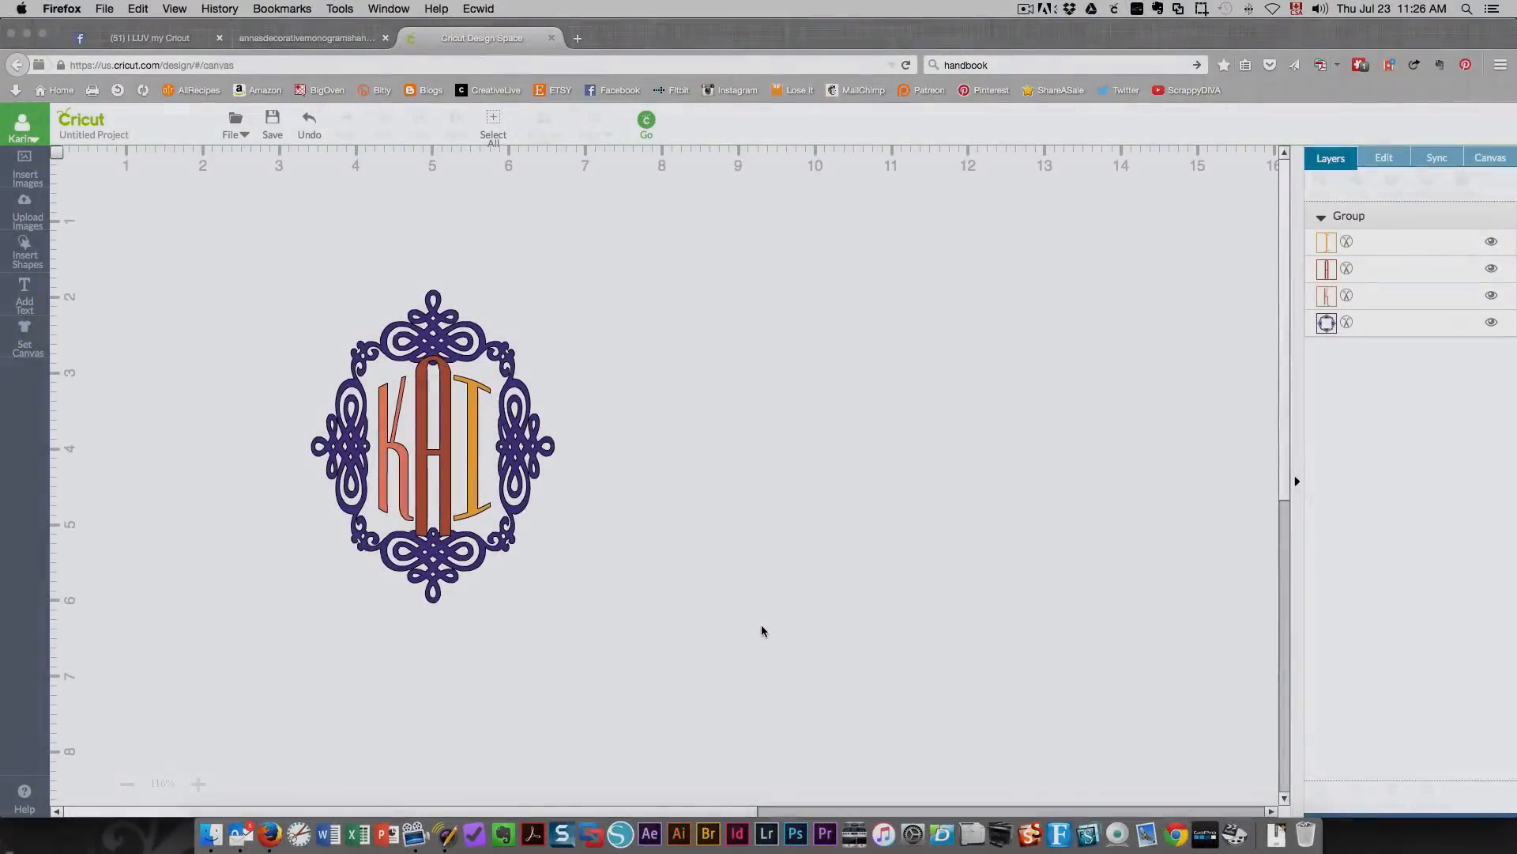
{"action": "mouse_move", "coordinate": [727, 512]}
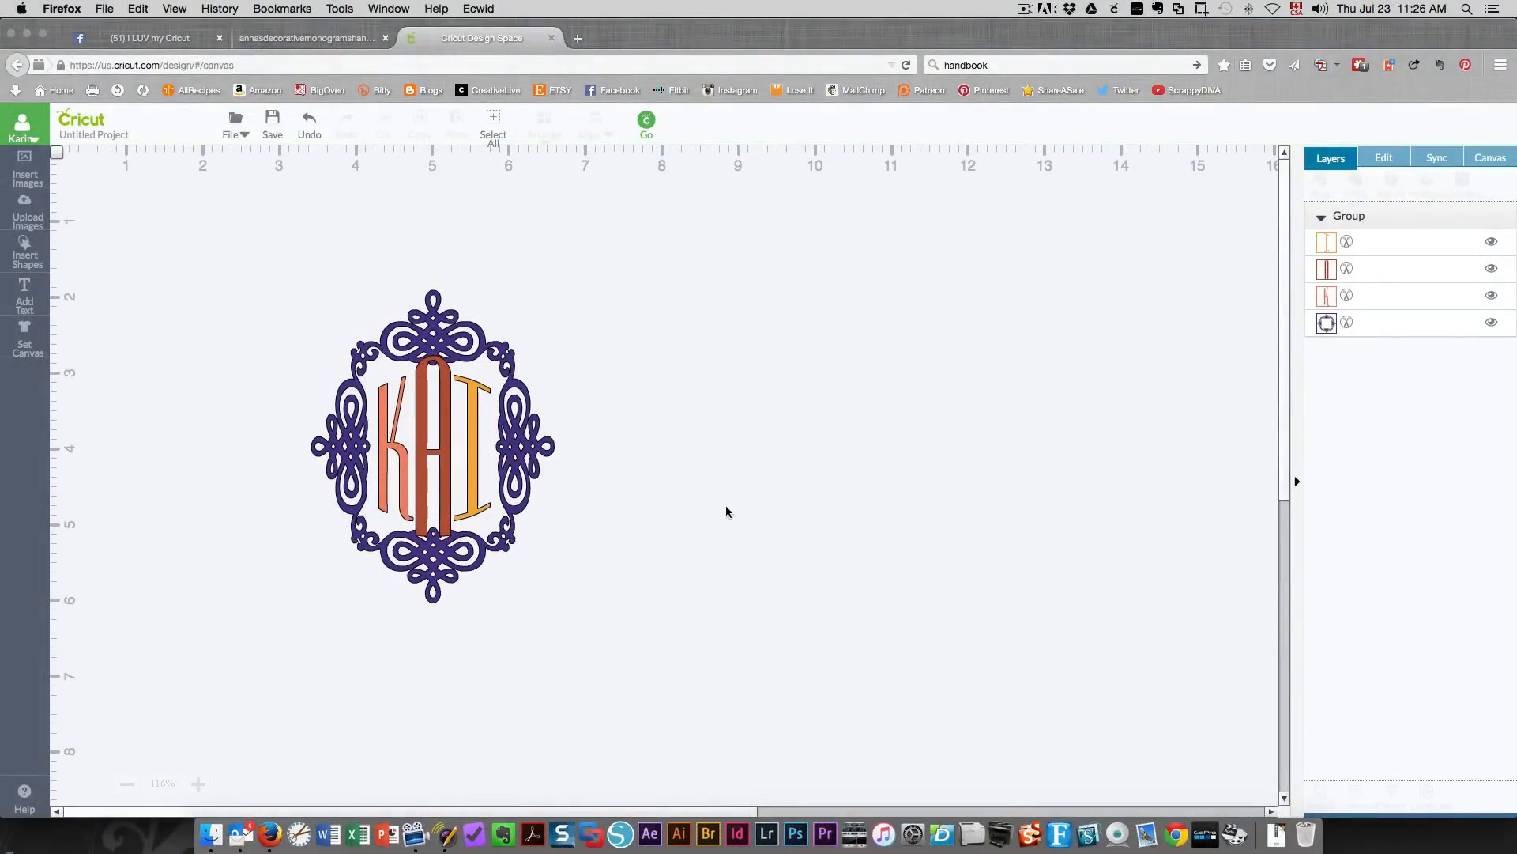
{"action": "mouse_move", "coordinate": [667, 447]}
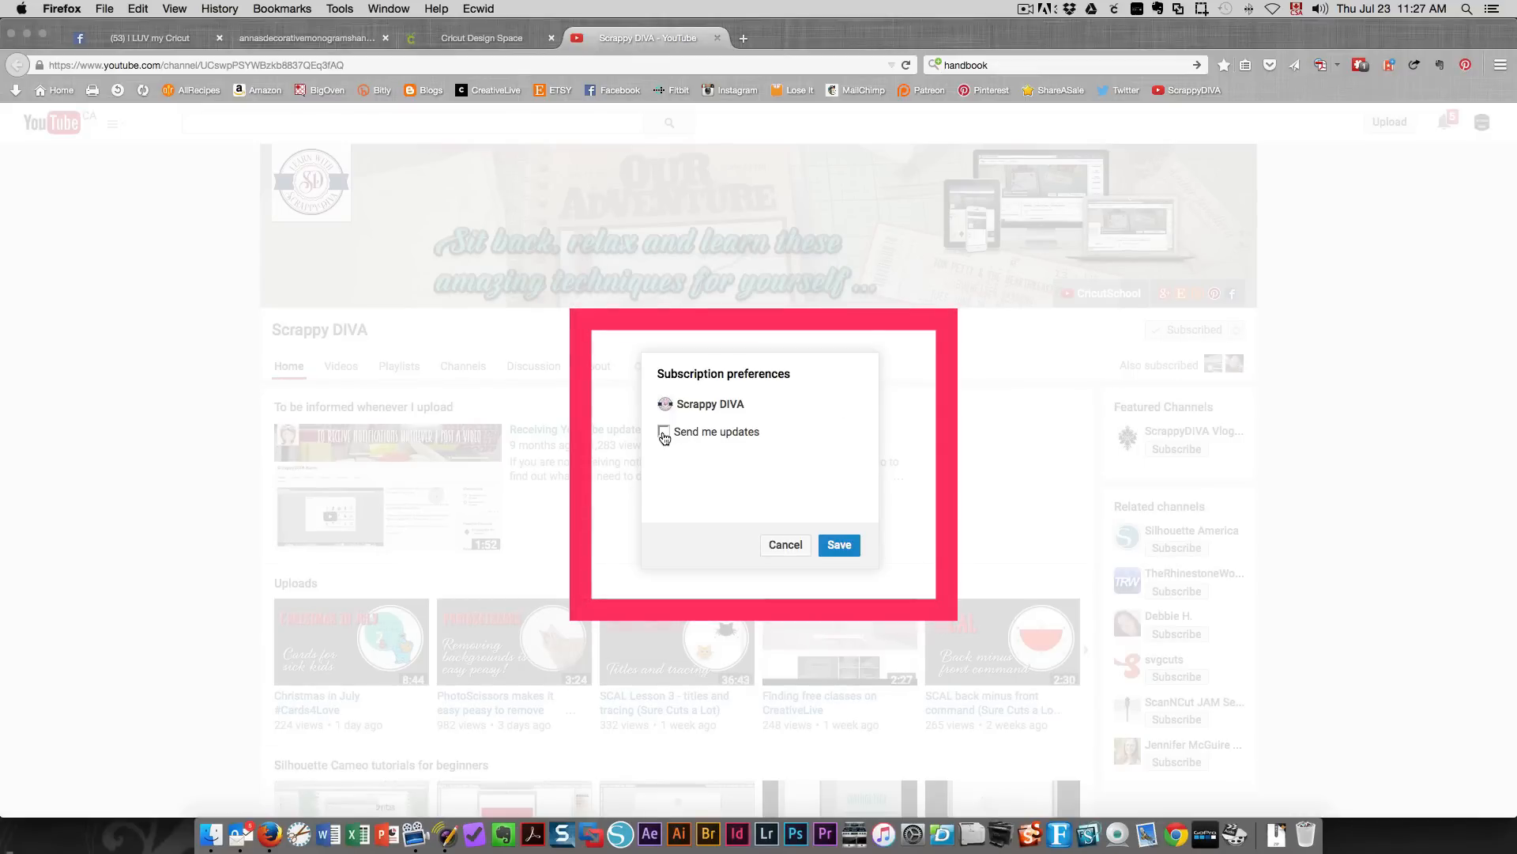
Step: Enable 'Send me updates' for the Scrappy DIVA channel subscription
{"action": "left_click", "coordinate": [838, 545]}
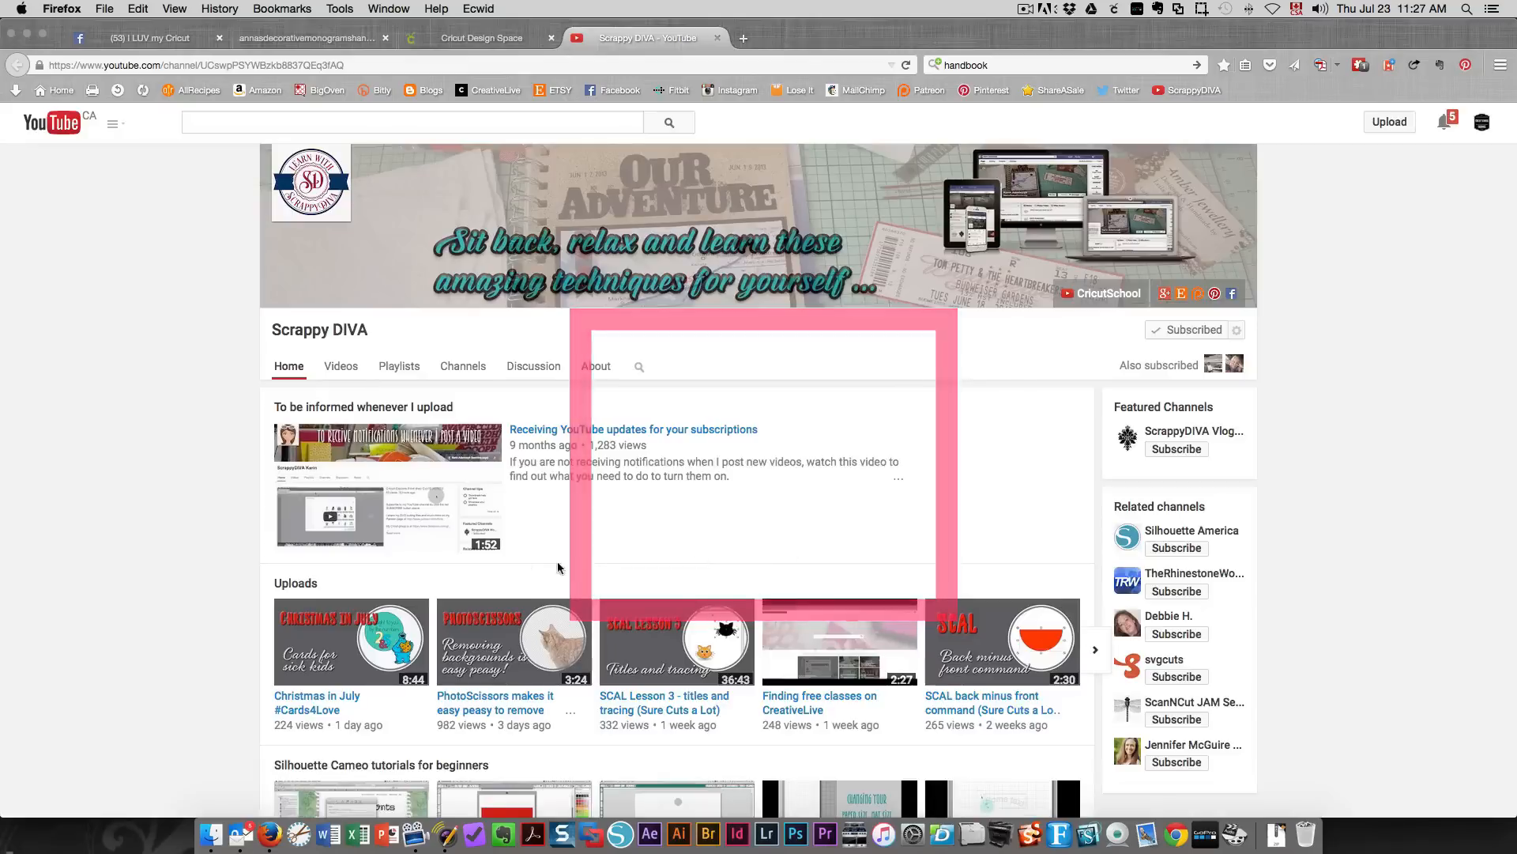